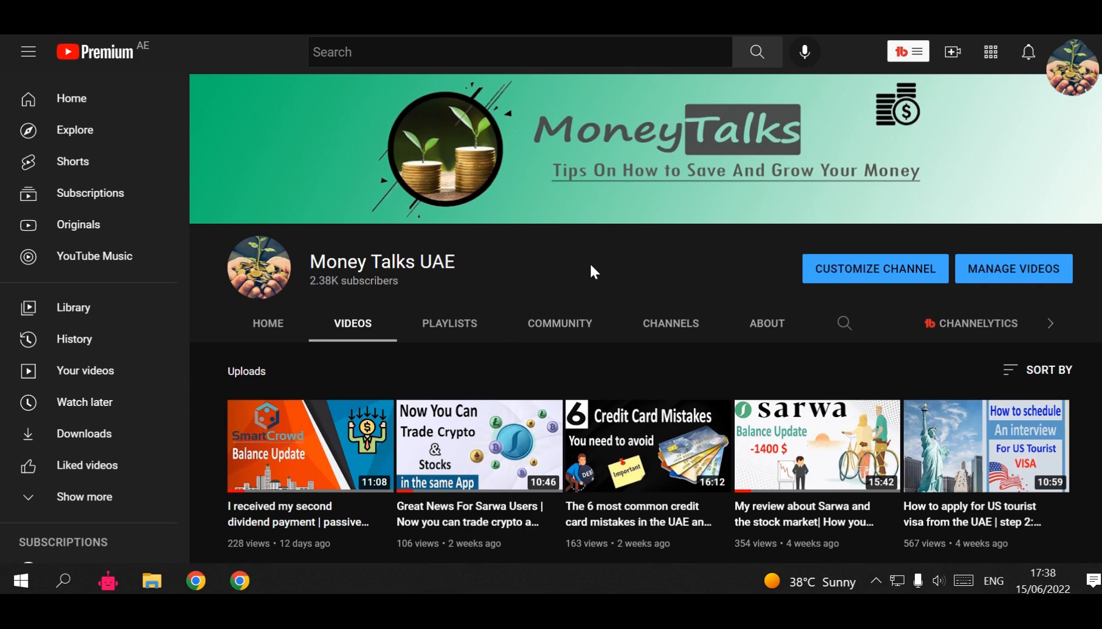
mouse_move(562, 255)
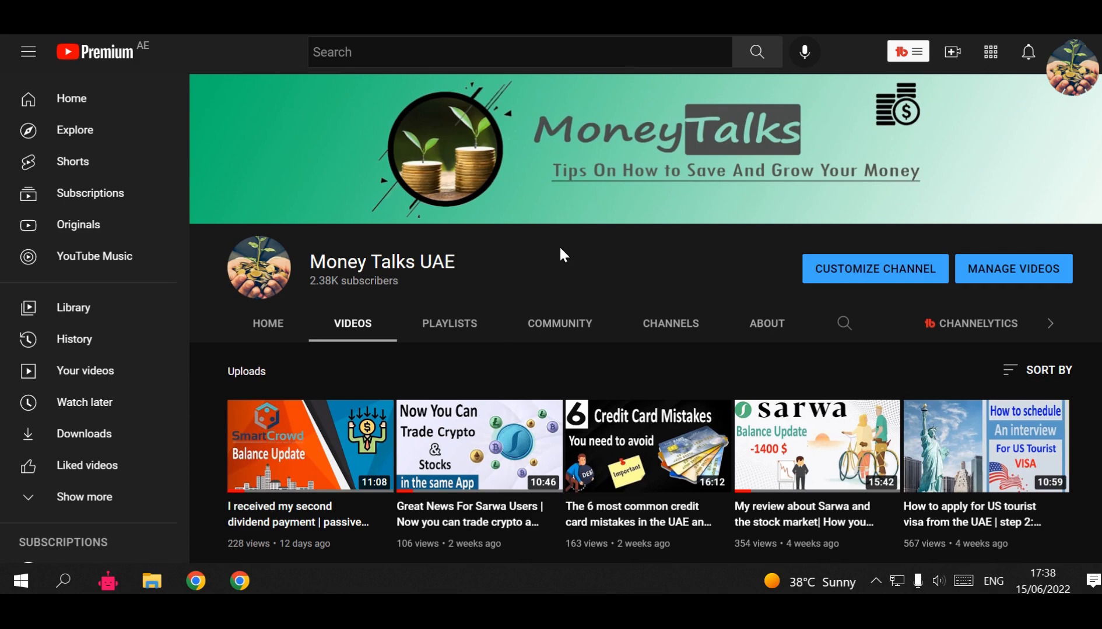
mouse_move(337, 312)
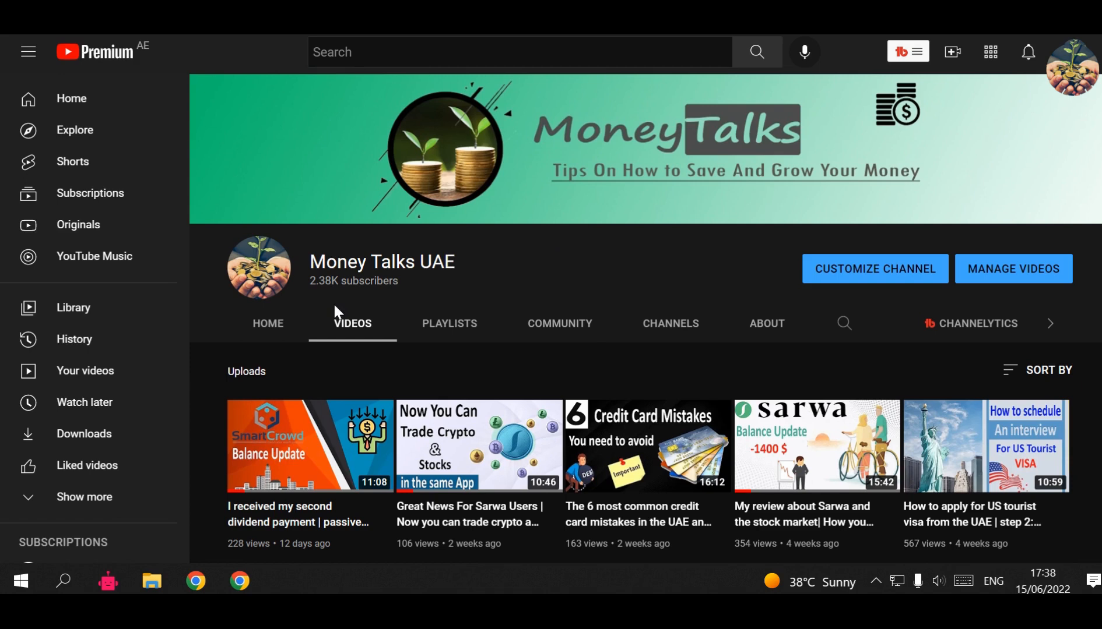
mouse_move(336, 316)
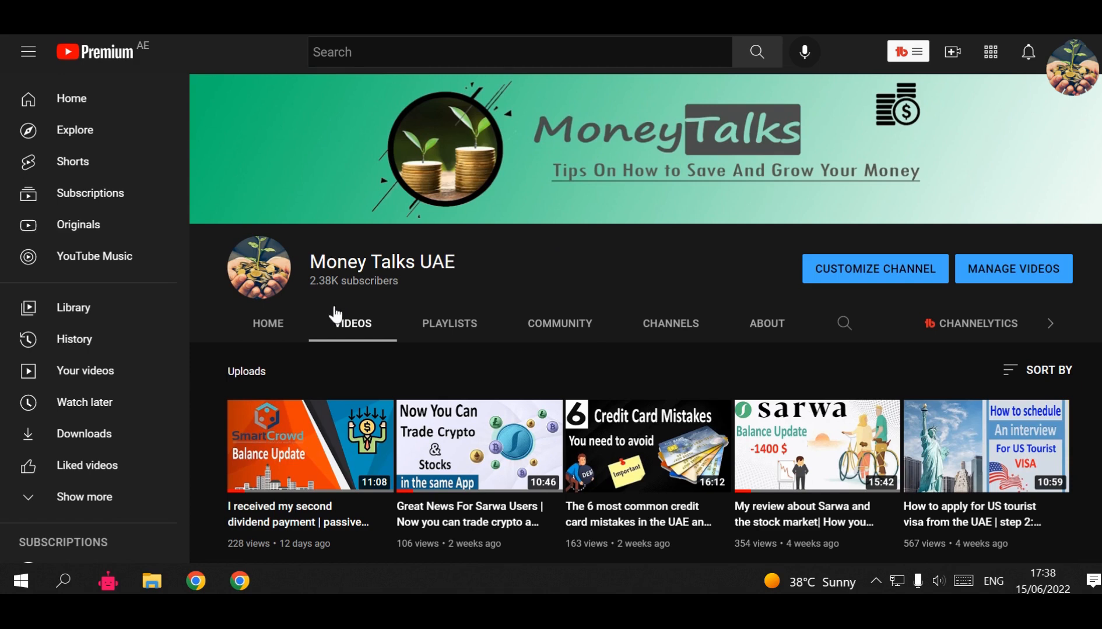
mouse_move(430, 284)
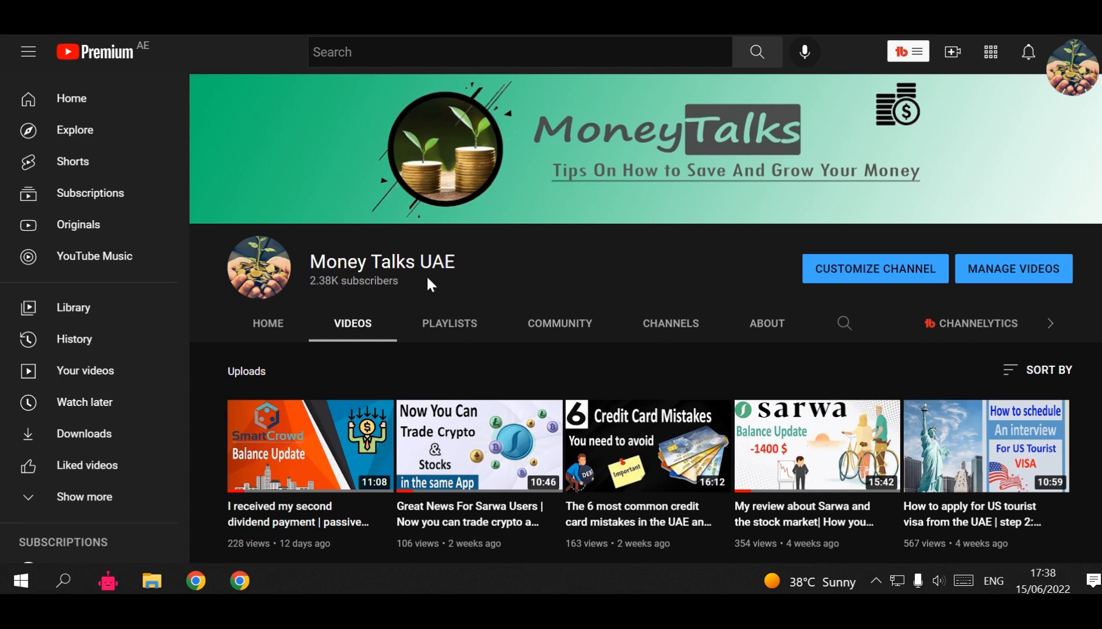
mouse_move(580, 270)
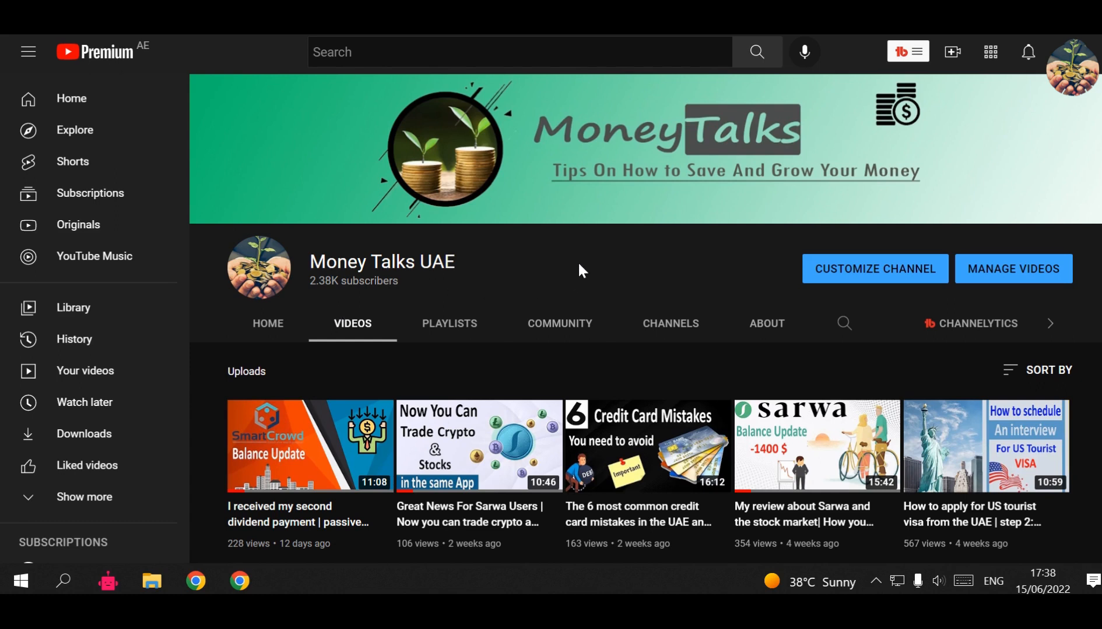
mouse_move(590, 268)
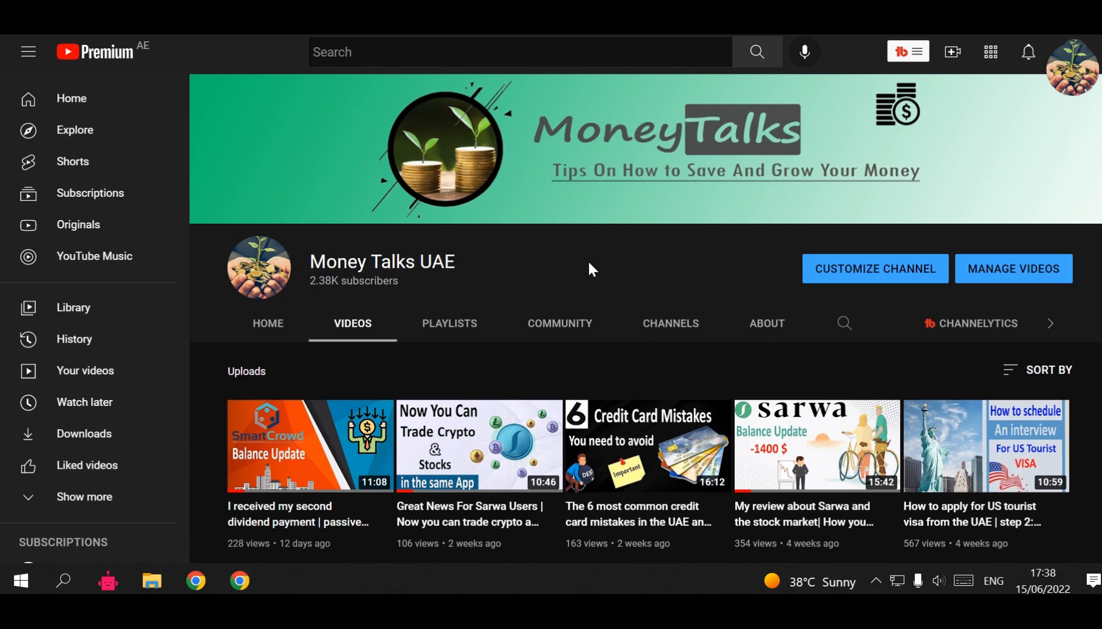
Step: Switch to the Sarwa dashboard showing $11,446.20 balance, -16.45% returns and Intermediate strength
scroll("down", 3)
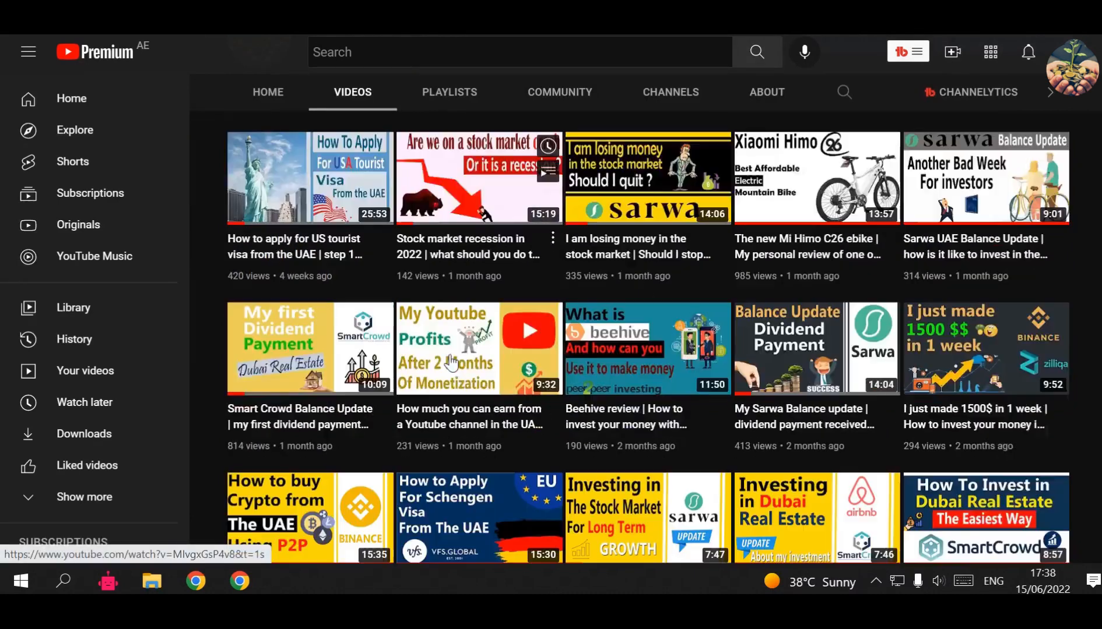
scroll("down", 3)
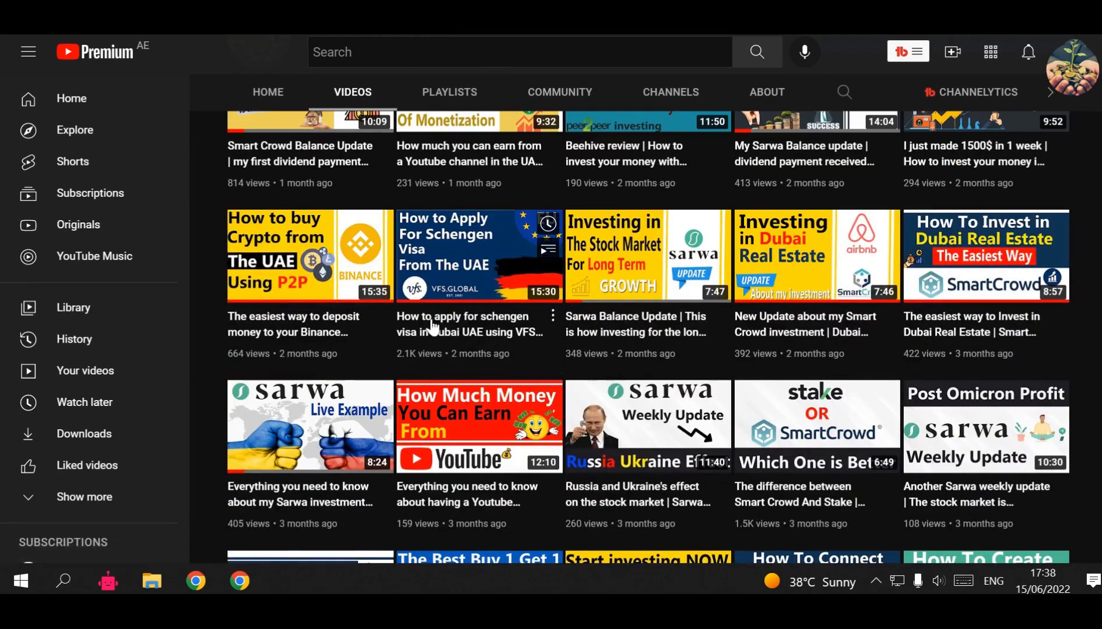
mouse_move(217, 349)
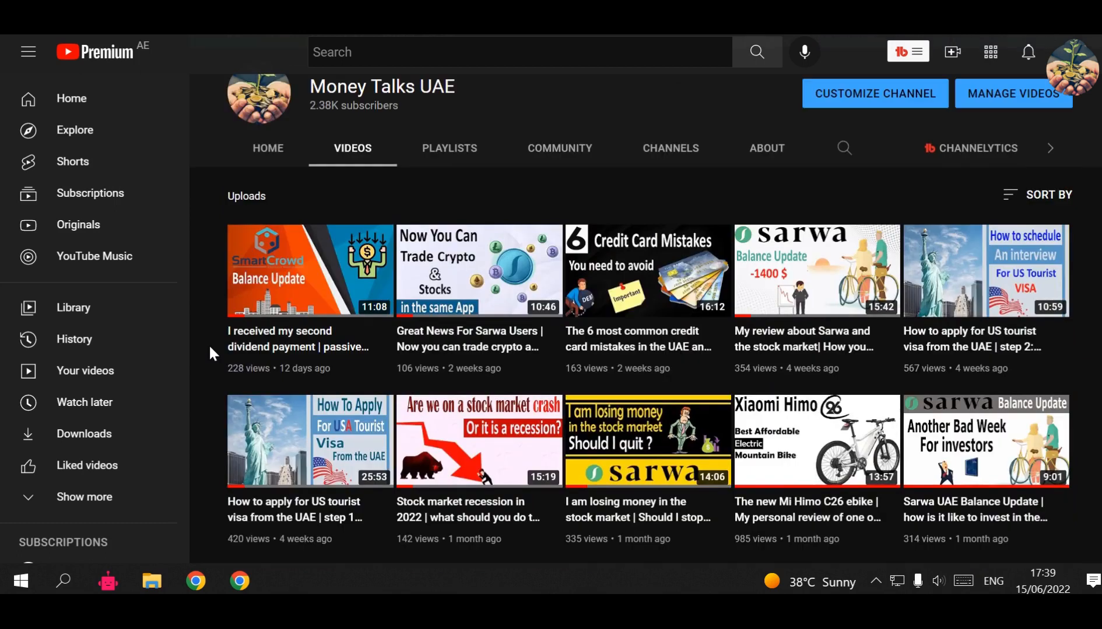
mouse_move(204, 365)
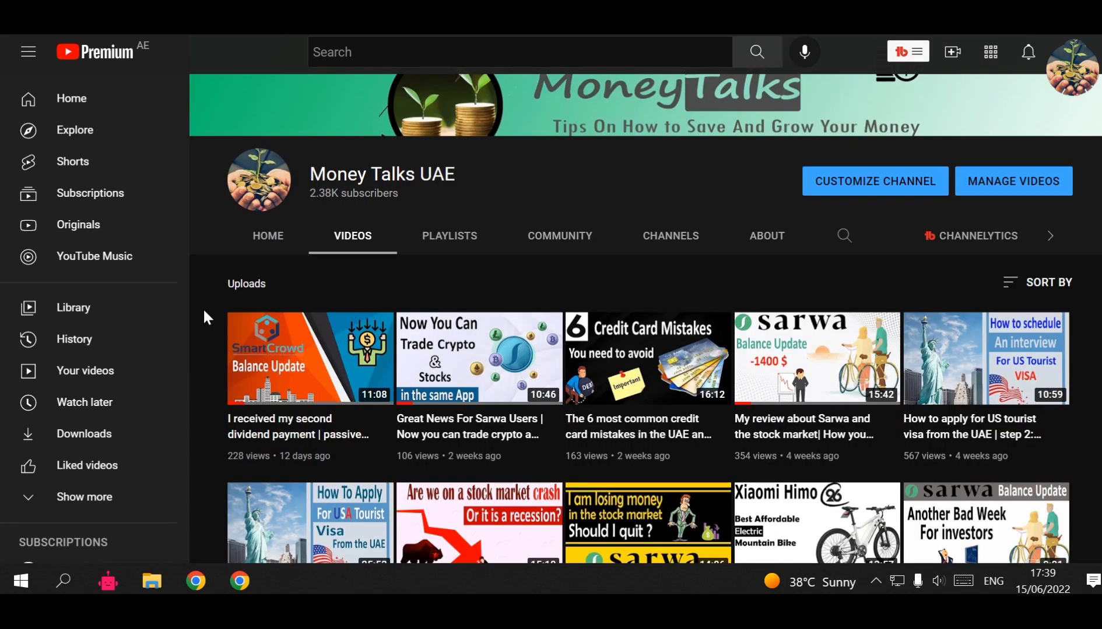
mouse_move(205, 315)
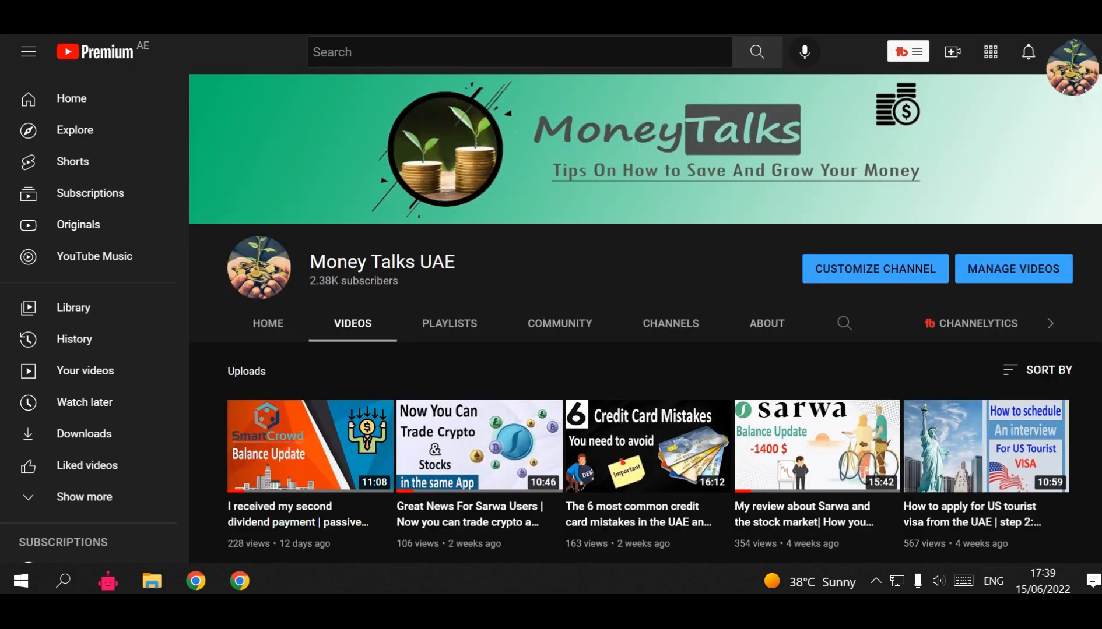
left_click(241, 582)
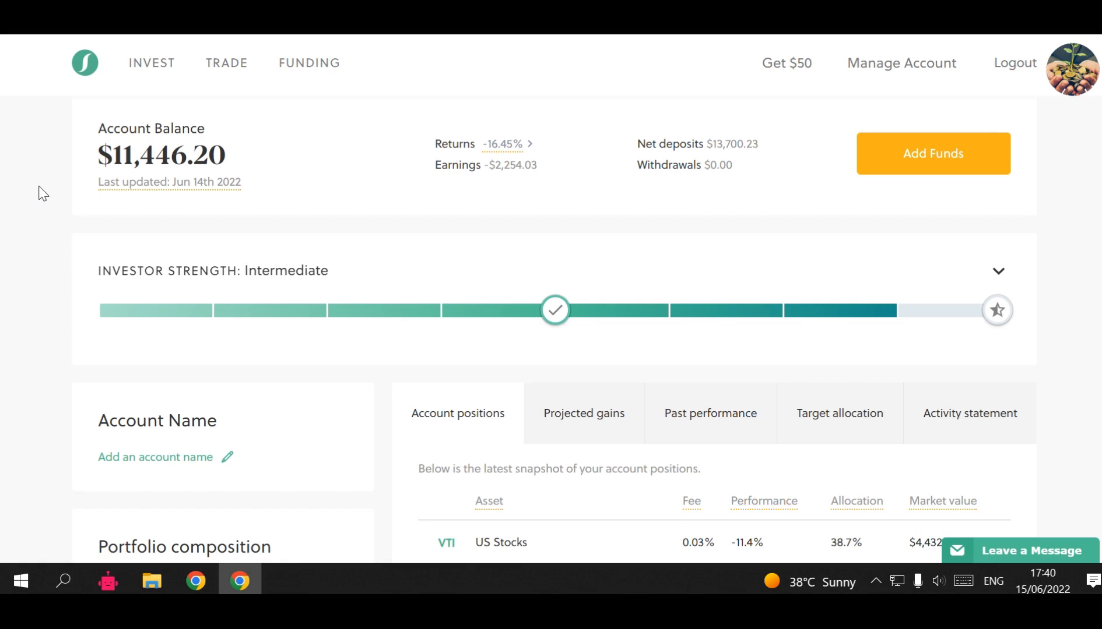
mouse_move(492, 247)
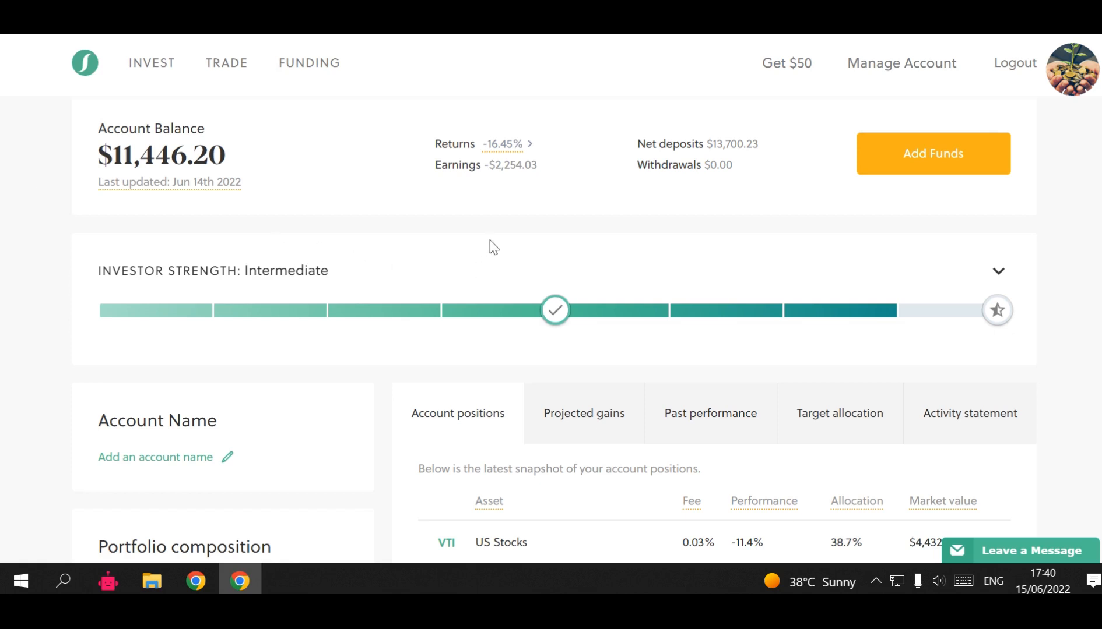
mouse_move(499, 195)
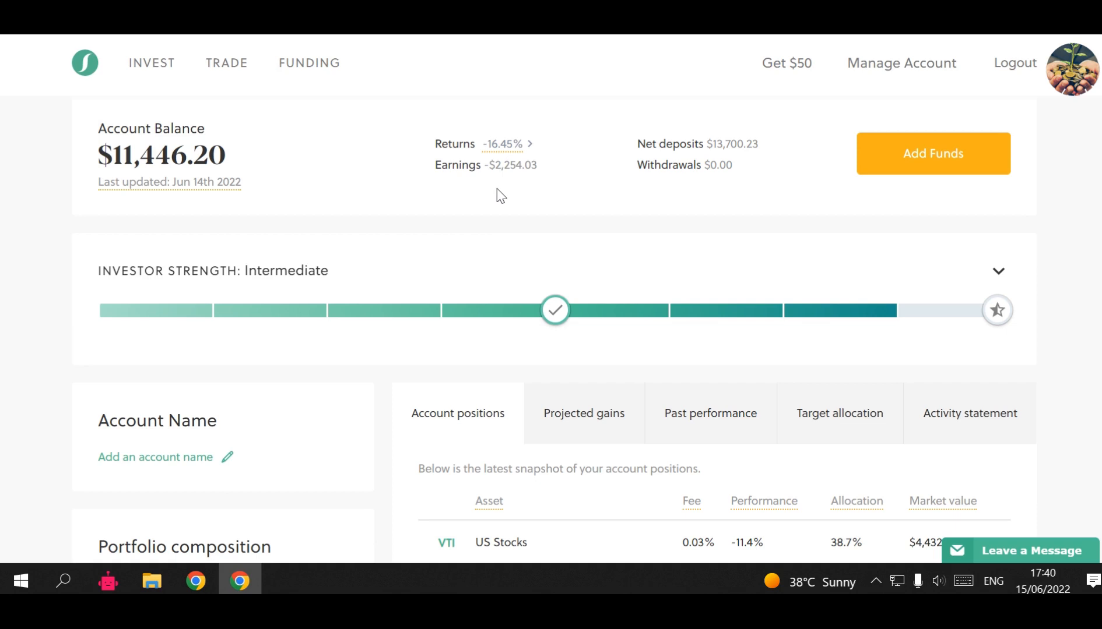
mouse_move(485, 159)
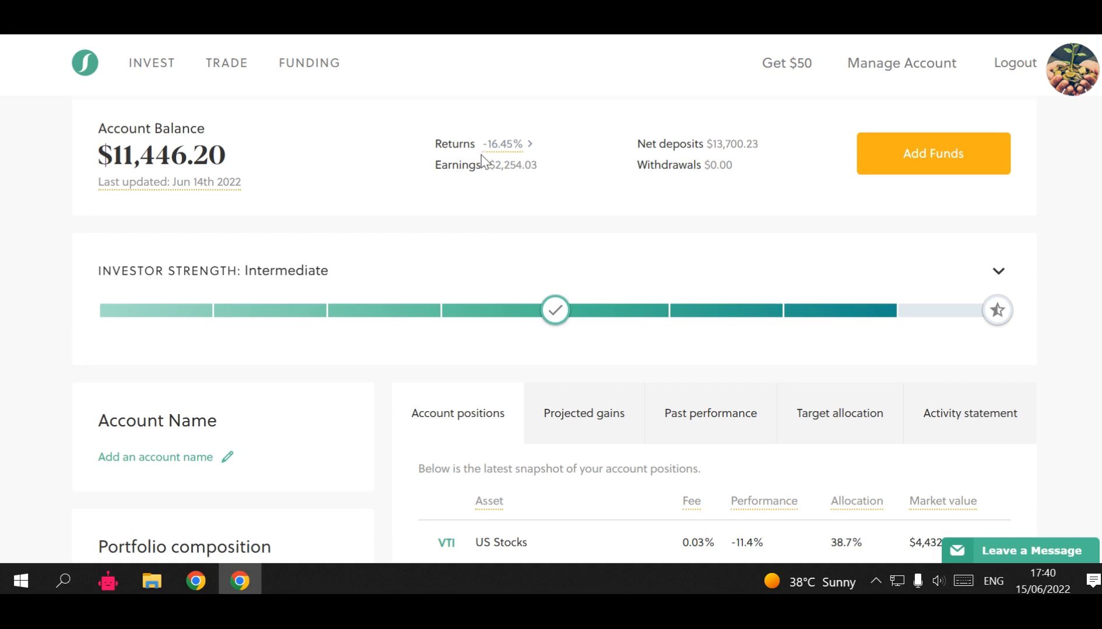
mouse_move(613, 208)
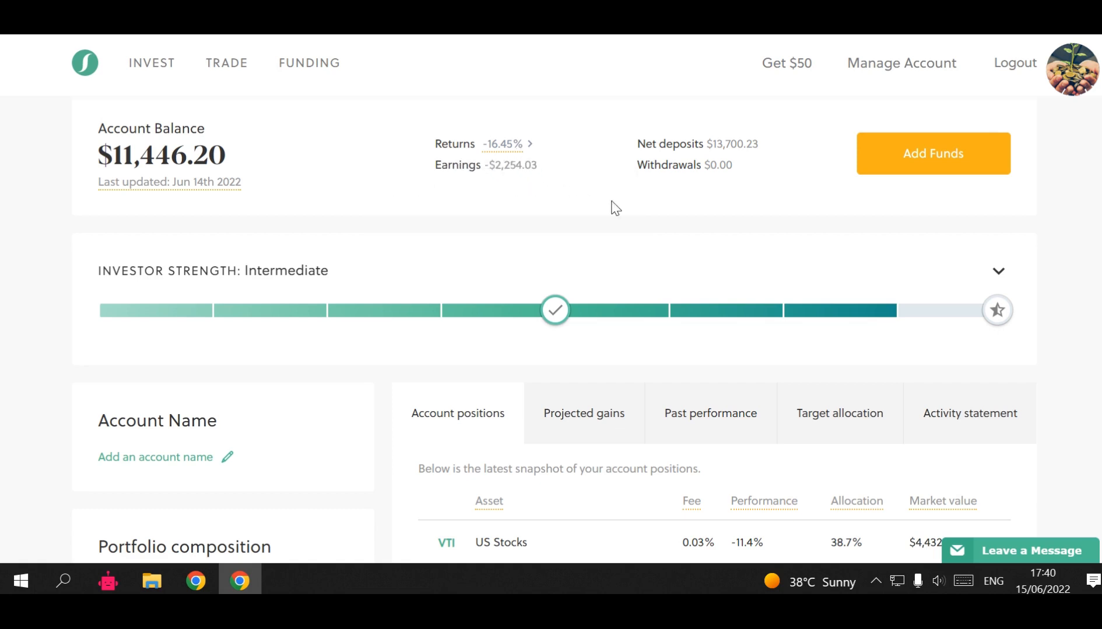
mouse_move(766, 155)
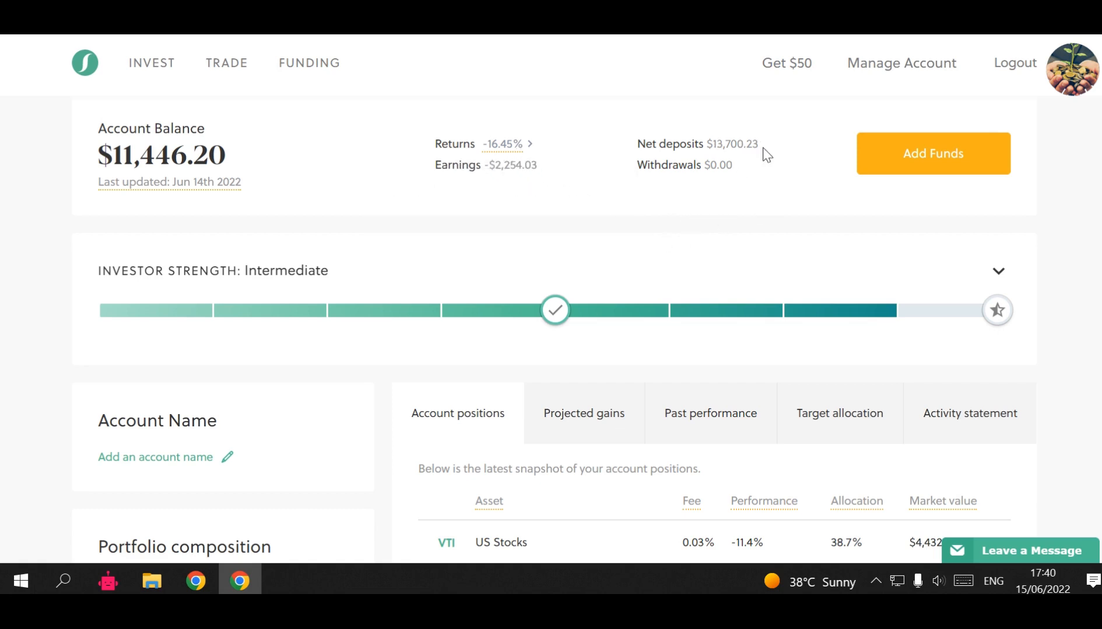
mouse_move(738, 172)
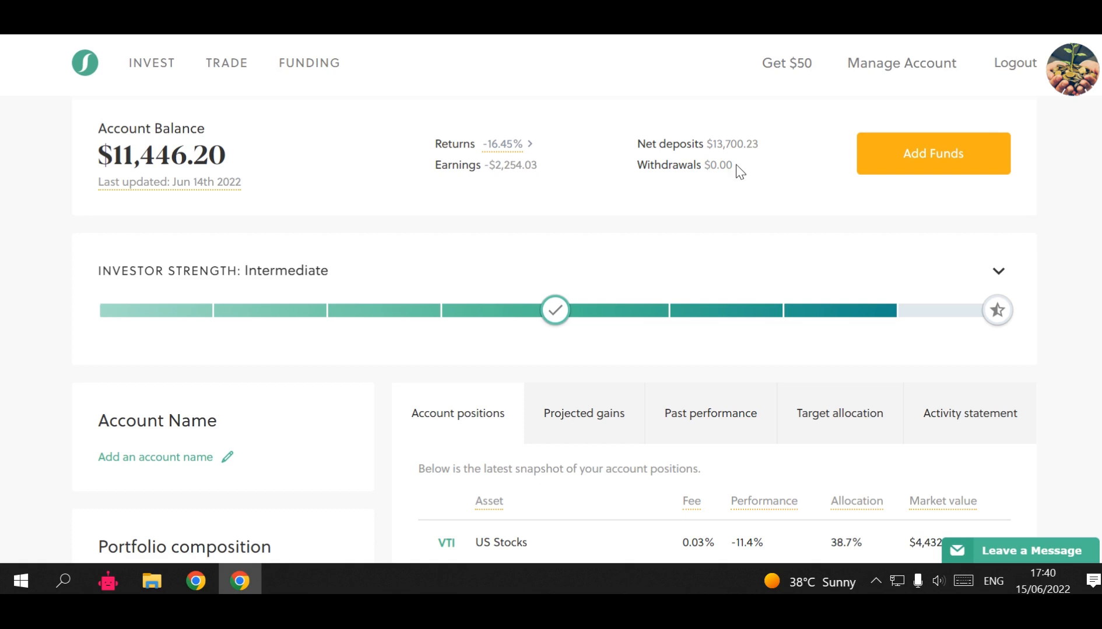
mouse_move(570, 199)
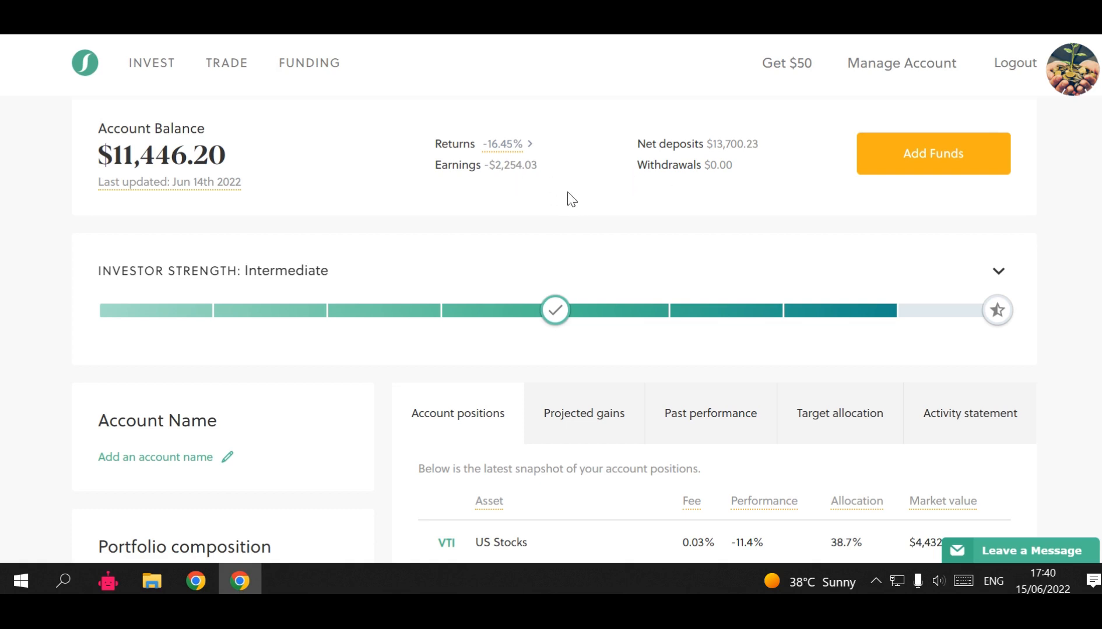
mouse_move(156, 224)
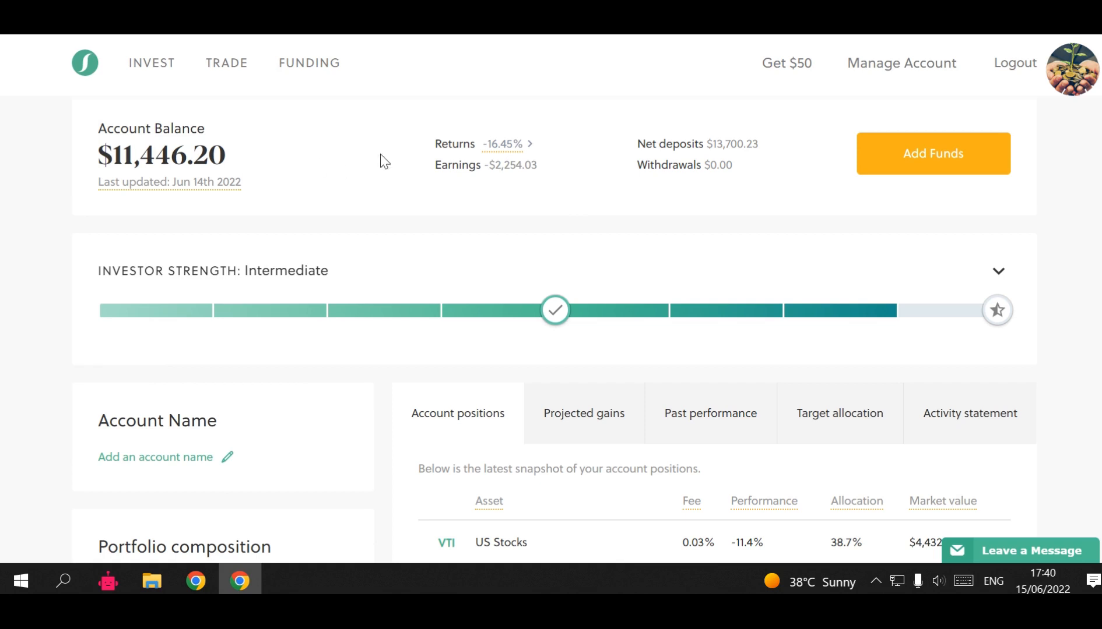
mouse_move(298, 262)
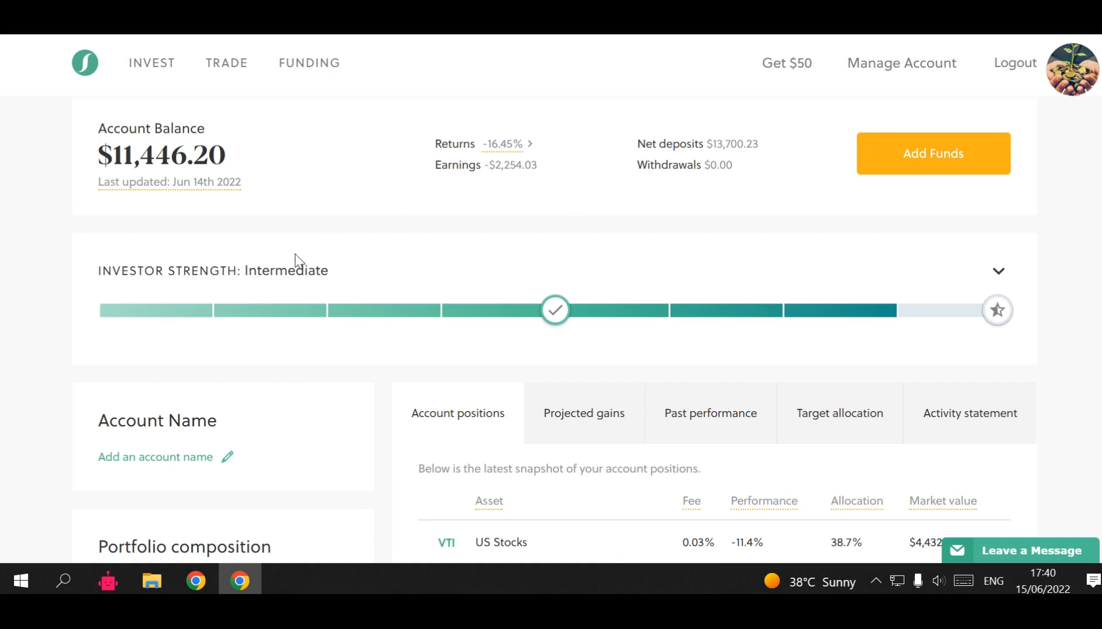
mouse_move(112, 241)
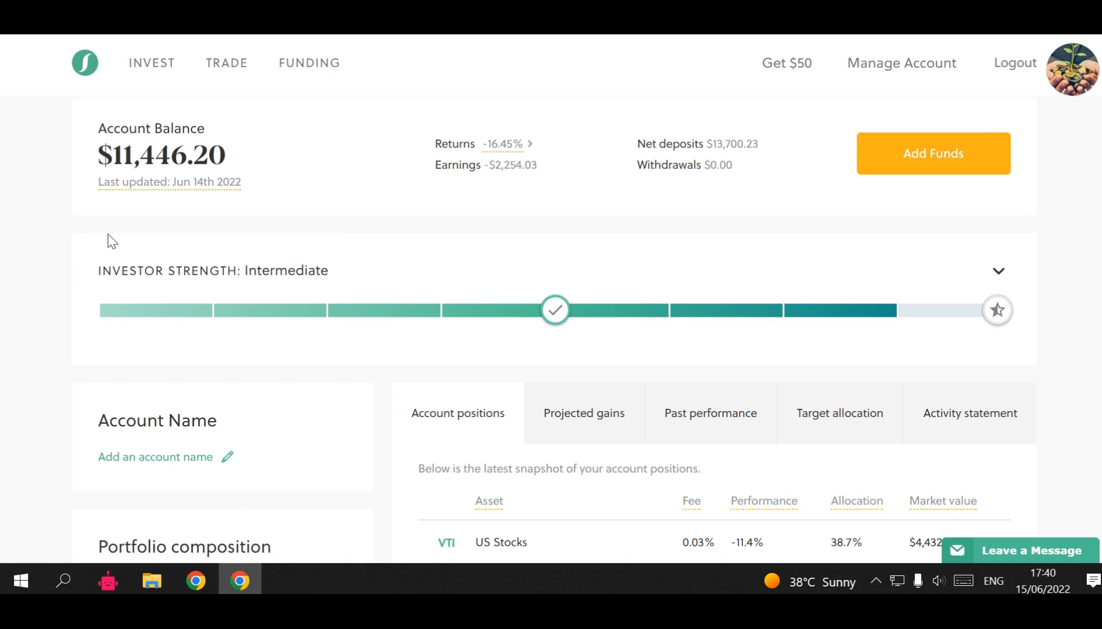
mouse_move(58, 235)
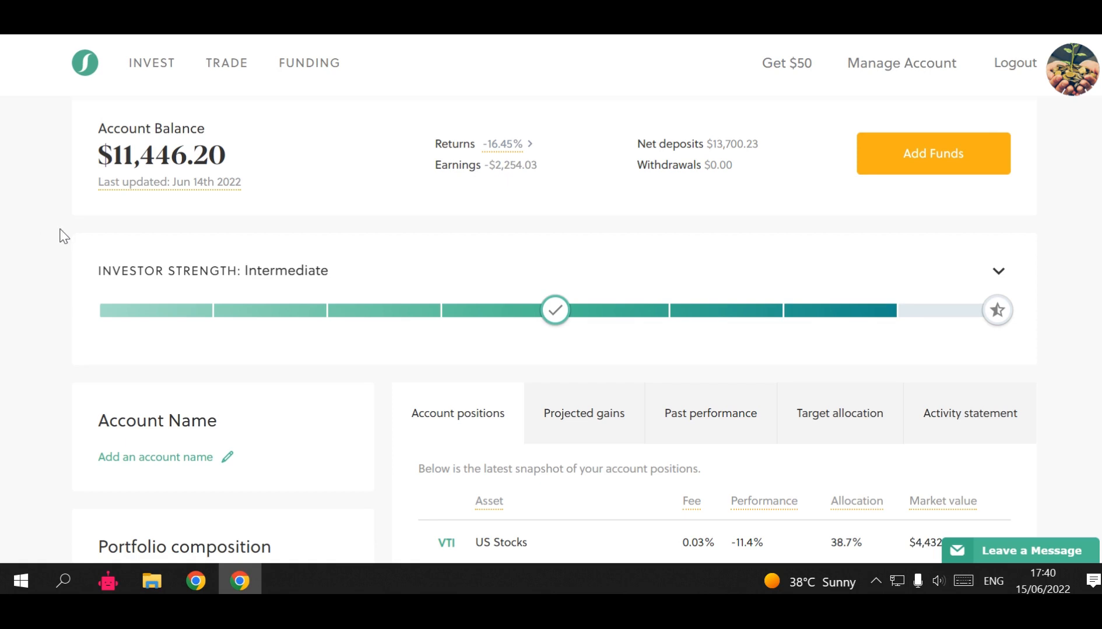
mouse_move(18, 260)
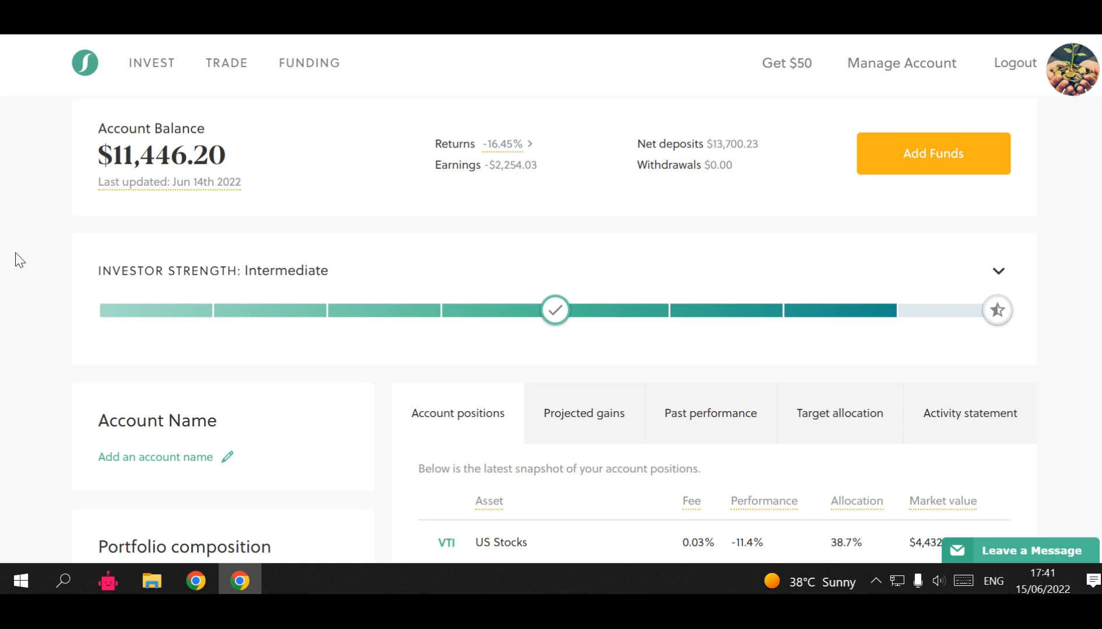
Step: Scroll to the portfolio composition (89% stocks, 6% bonds, 5% bitcoin) and the account positions table
scroll("down", 3)
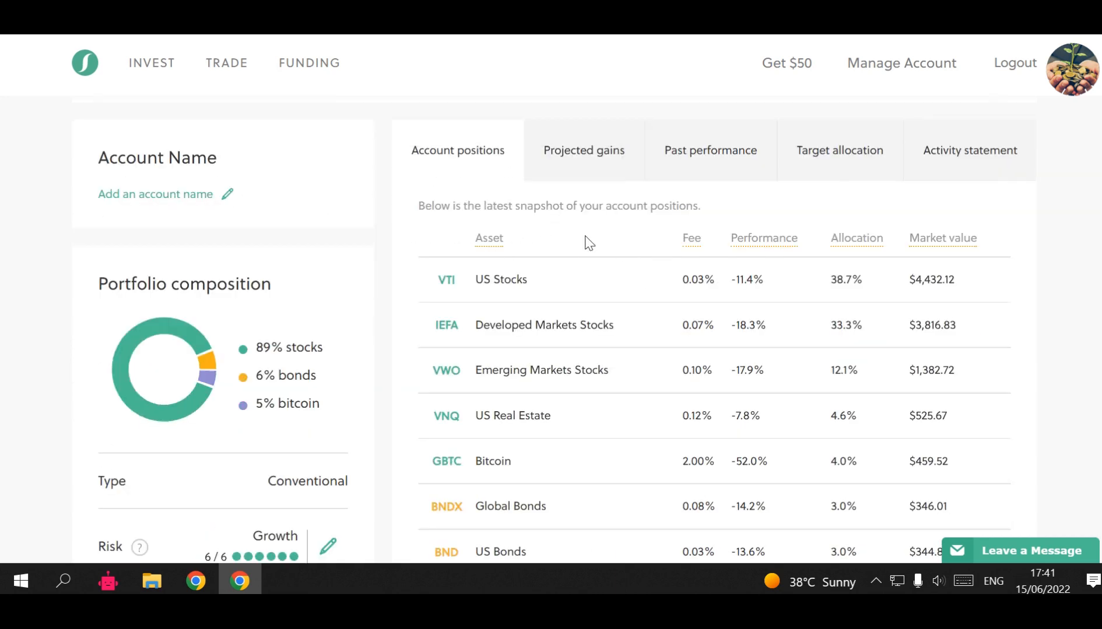
scroll("down", 3)
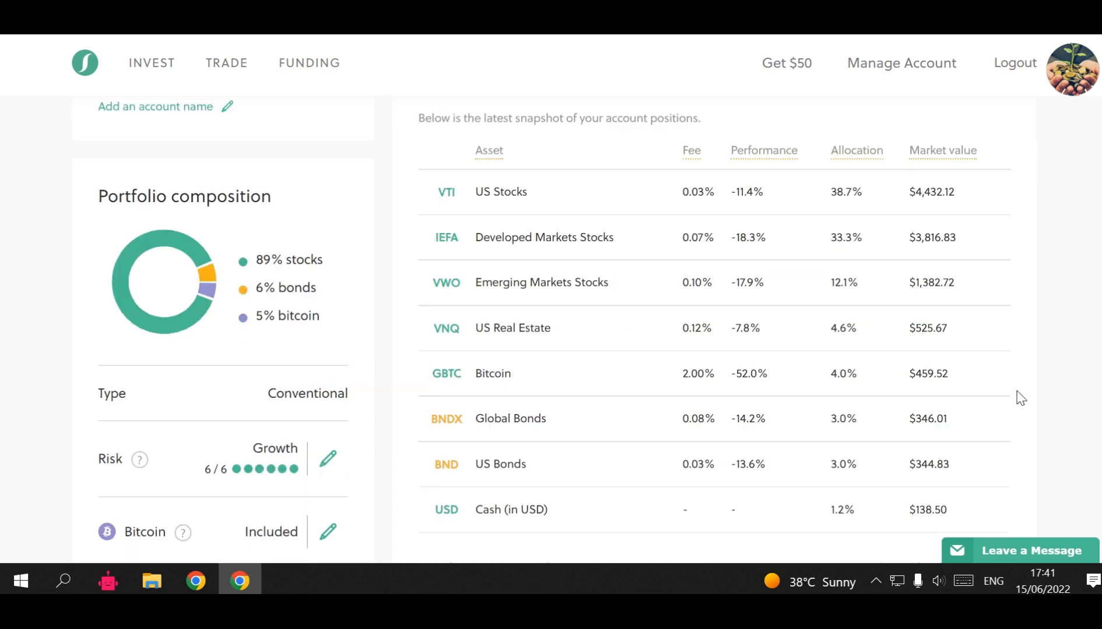
mouse_move(801, 409)
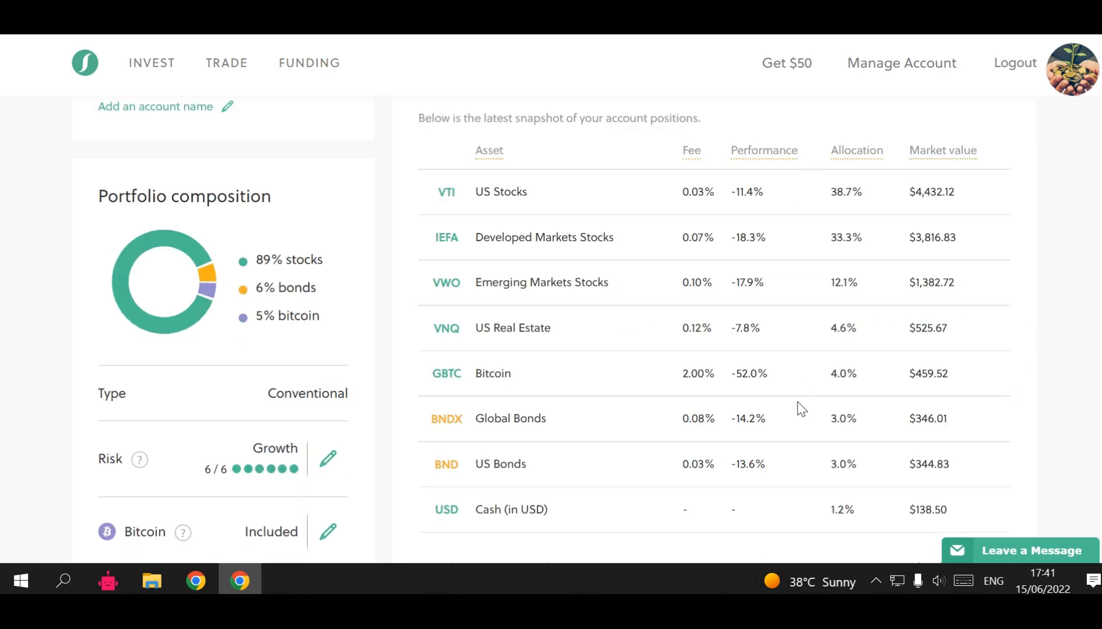
mouse_move(492, 391)
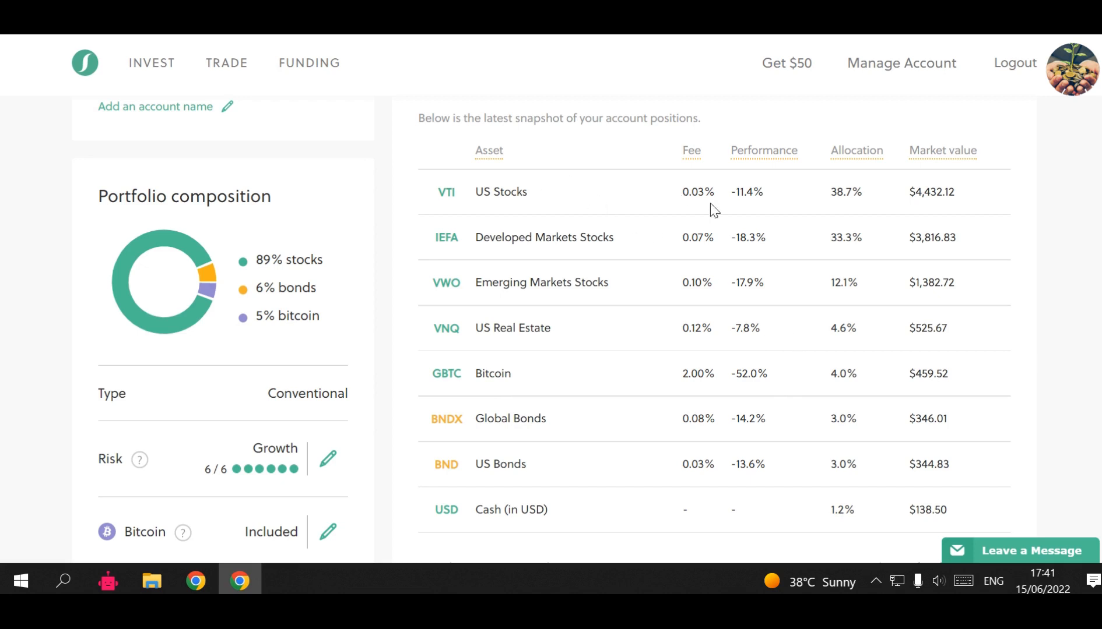
mouse_move(800, 326)
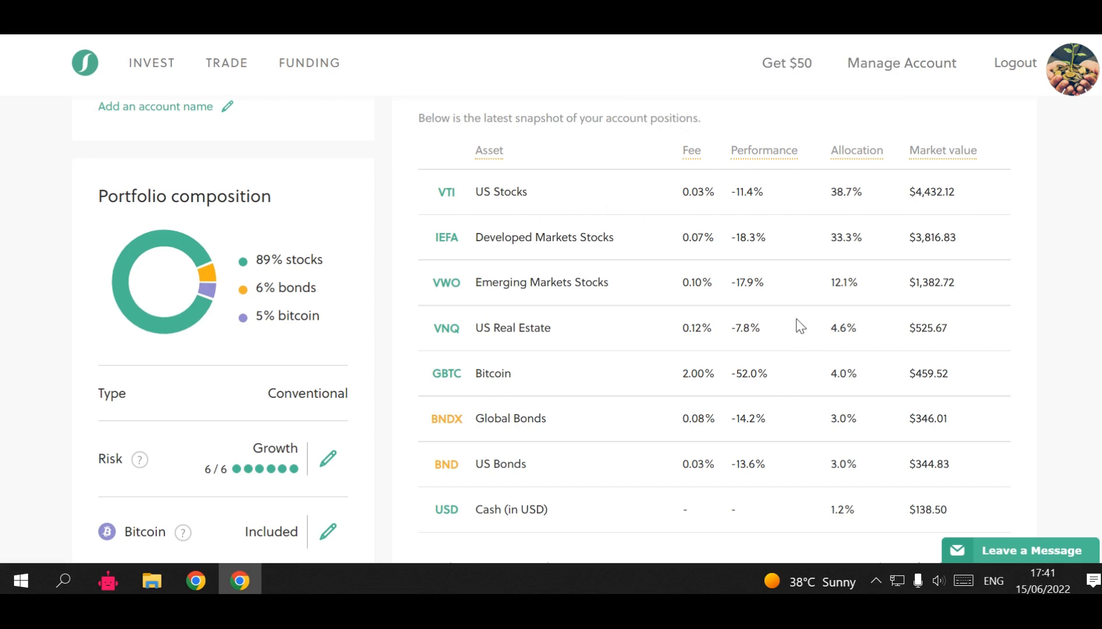
mouse_move(802, 399)
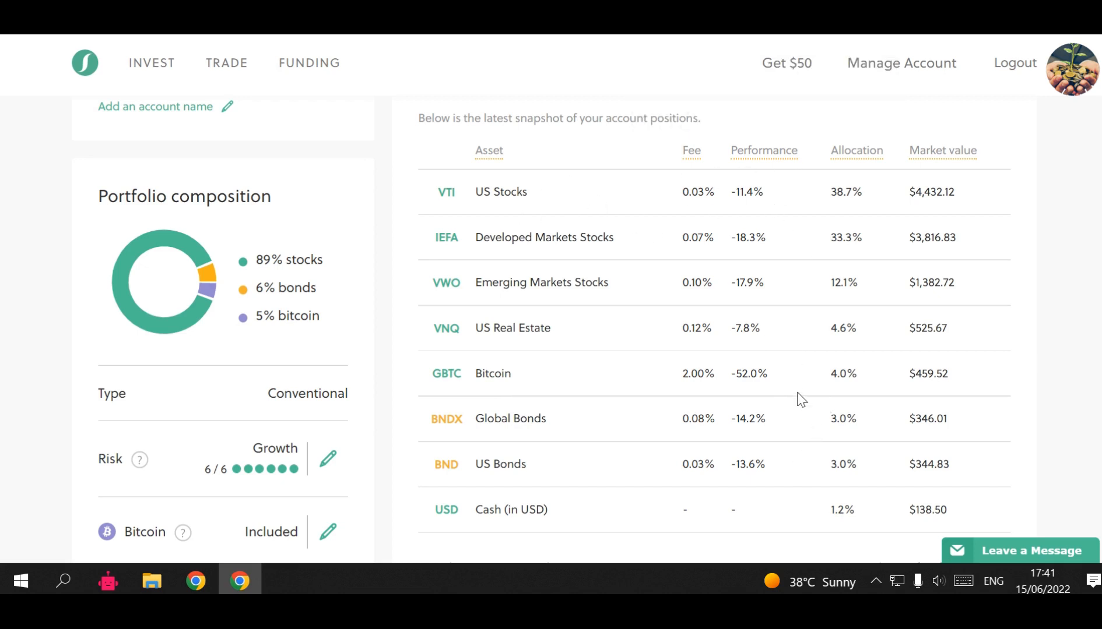
mouse_move(606, 384)
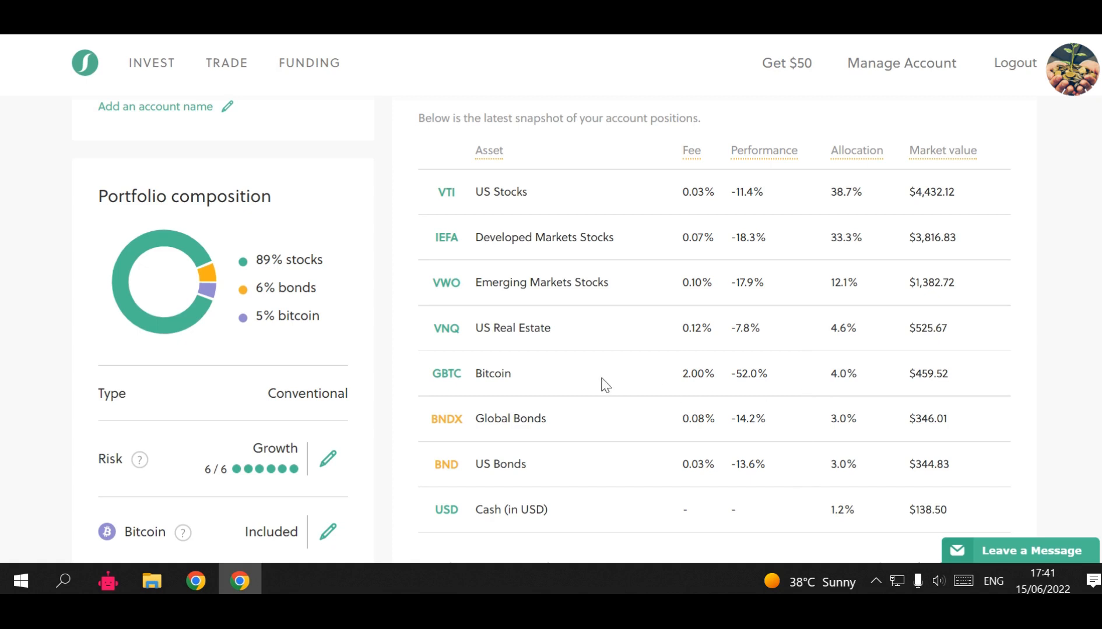
mouse_move(780, 396)
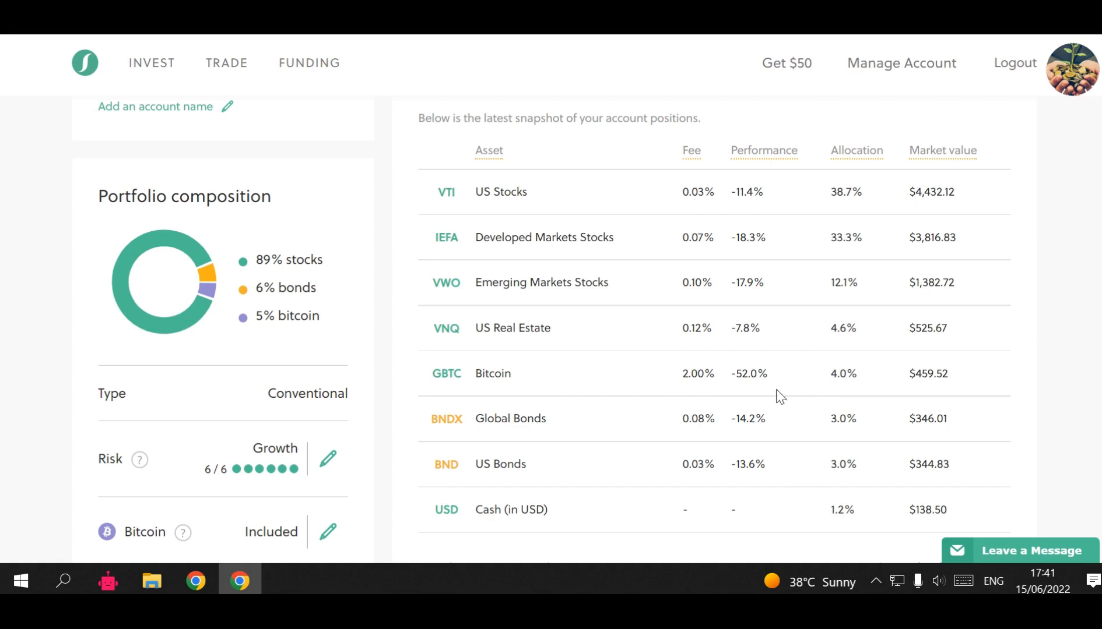
mouse_move(812, 394)
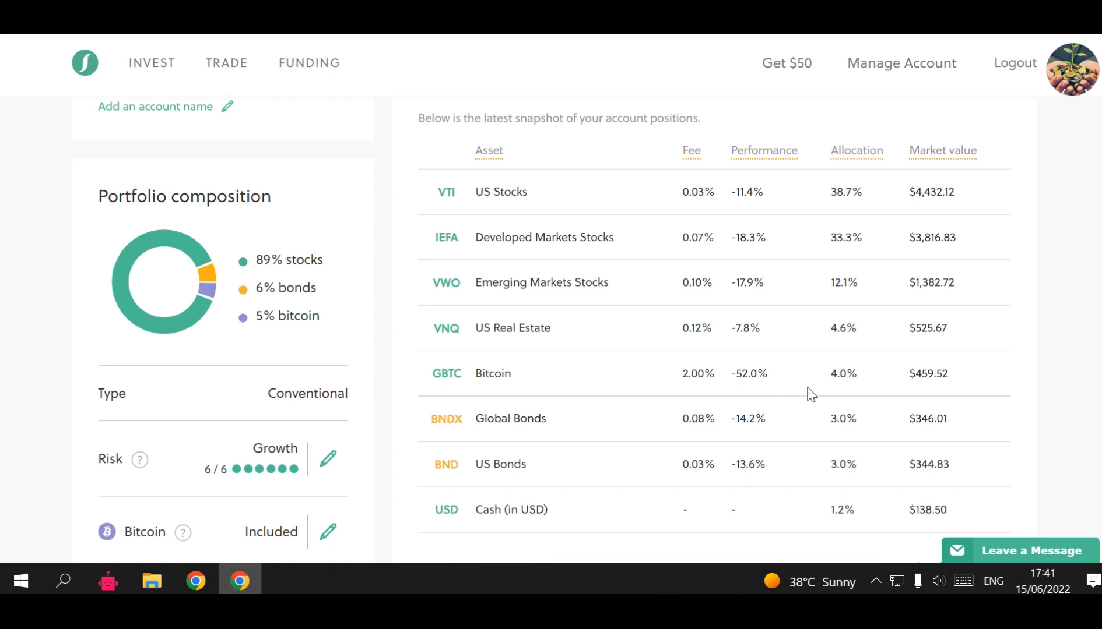
mouse_move(807, 392)
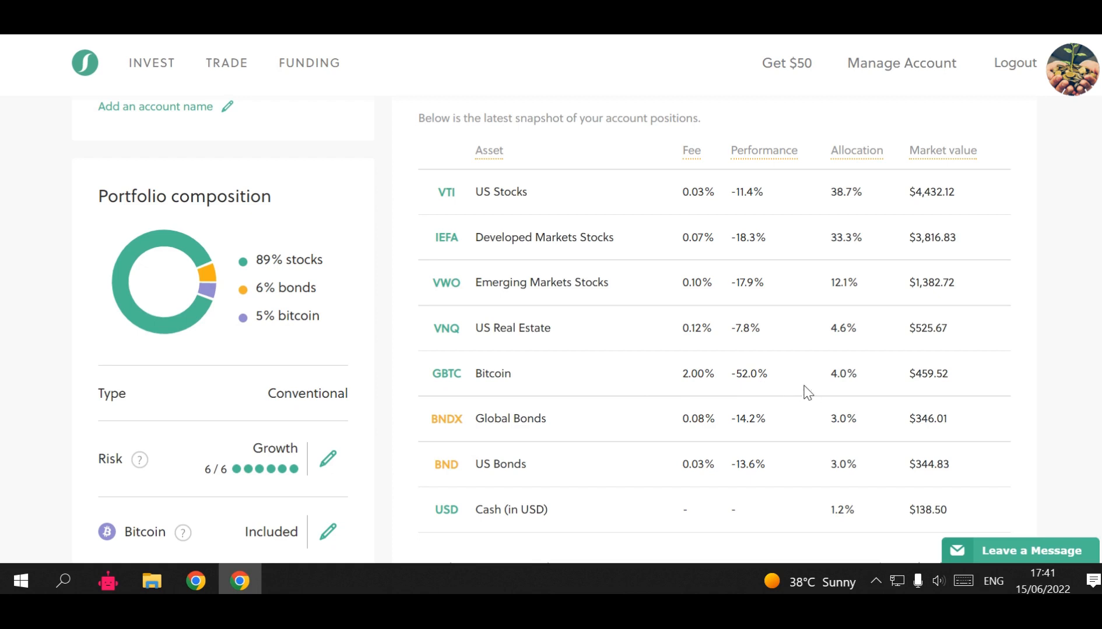
mouse_move(803, 379)
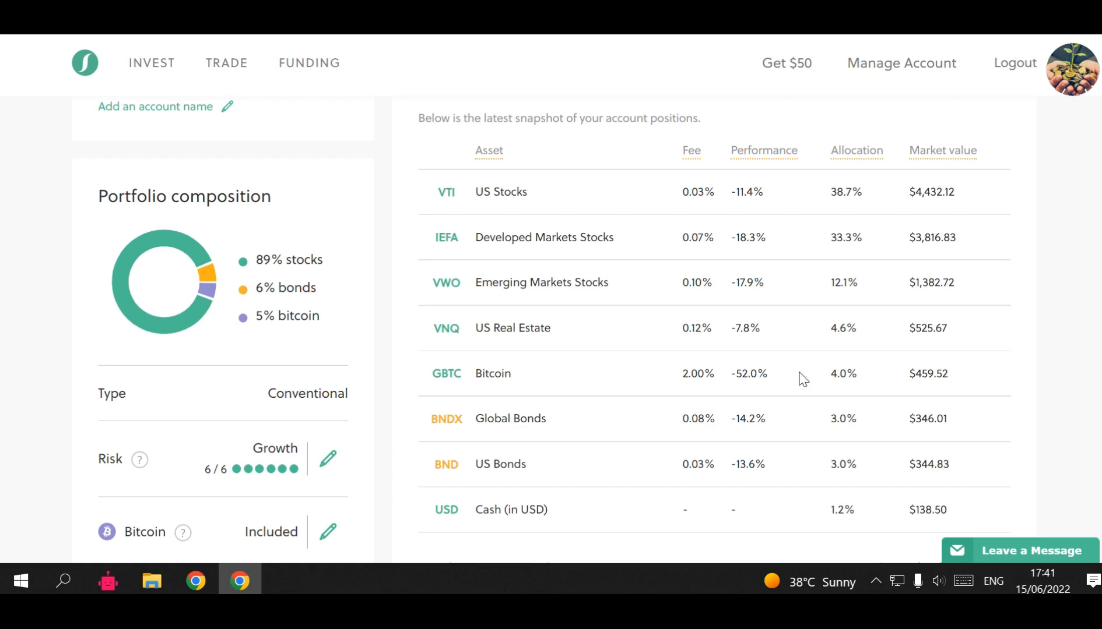
mouse_move(803, 383)
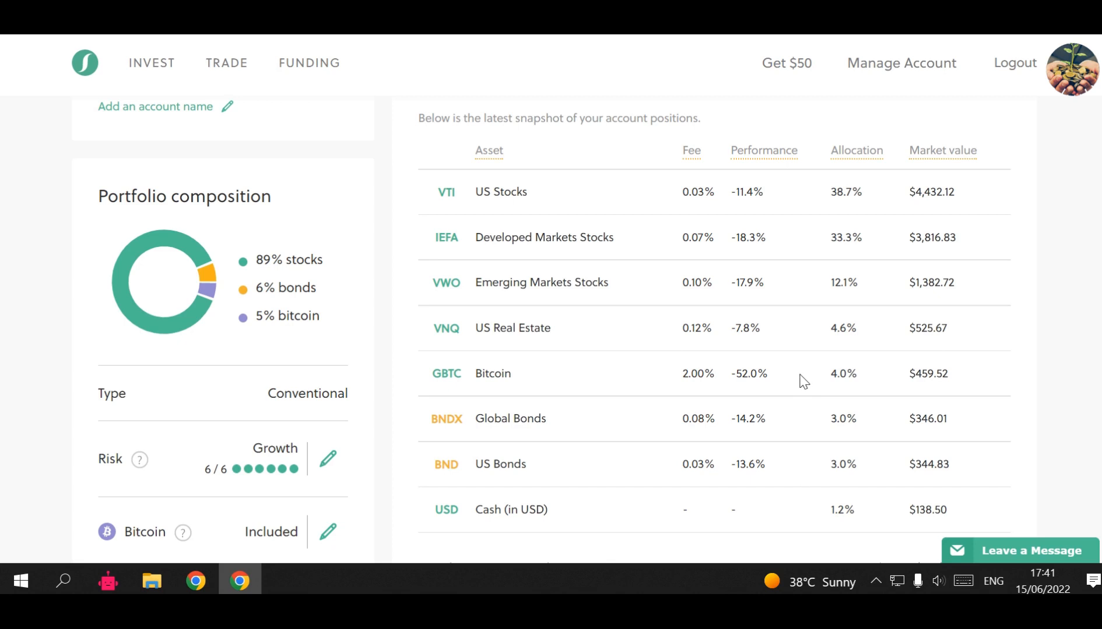
mouse_move(785, 385)
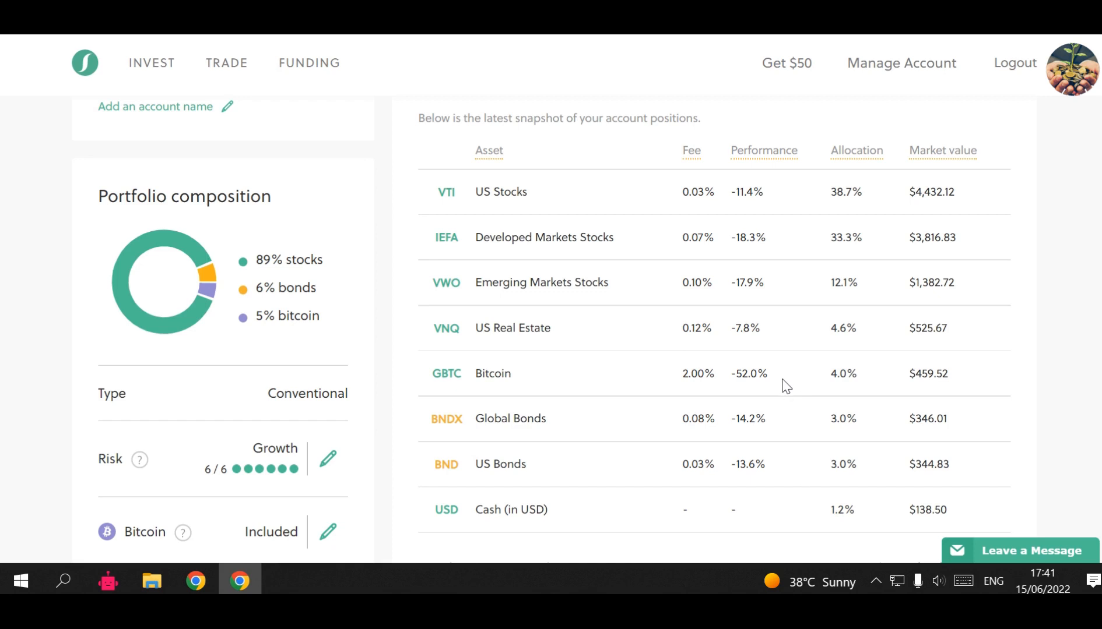
mouse_move(742, 405)
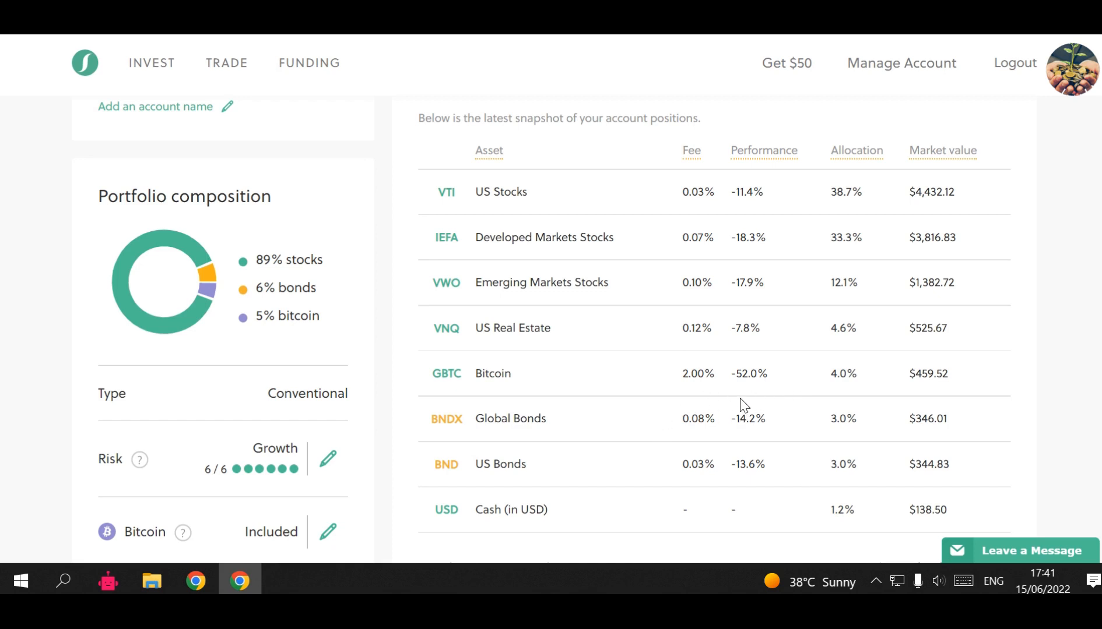
mouse_move(804, 381)
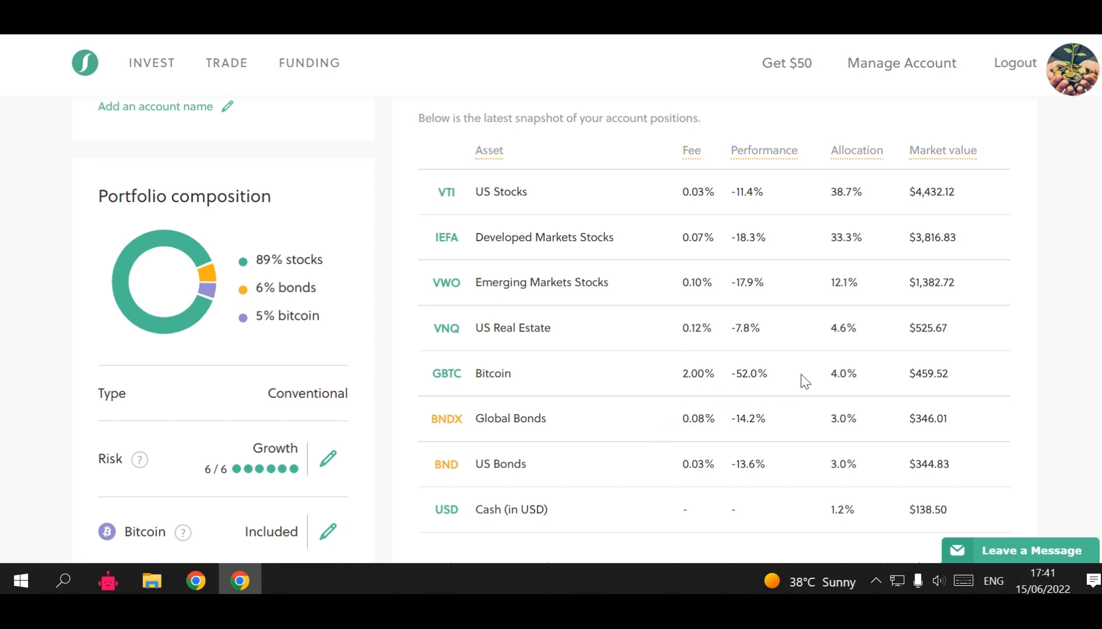
mouse_move(829, 378)
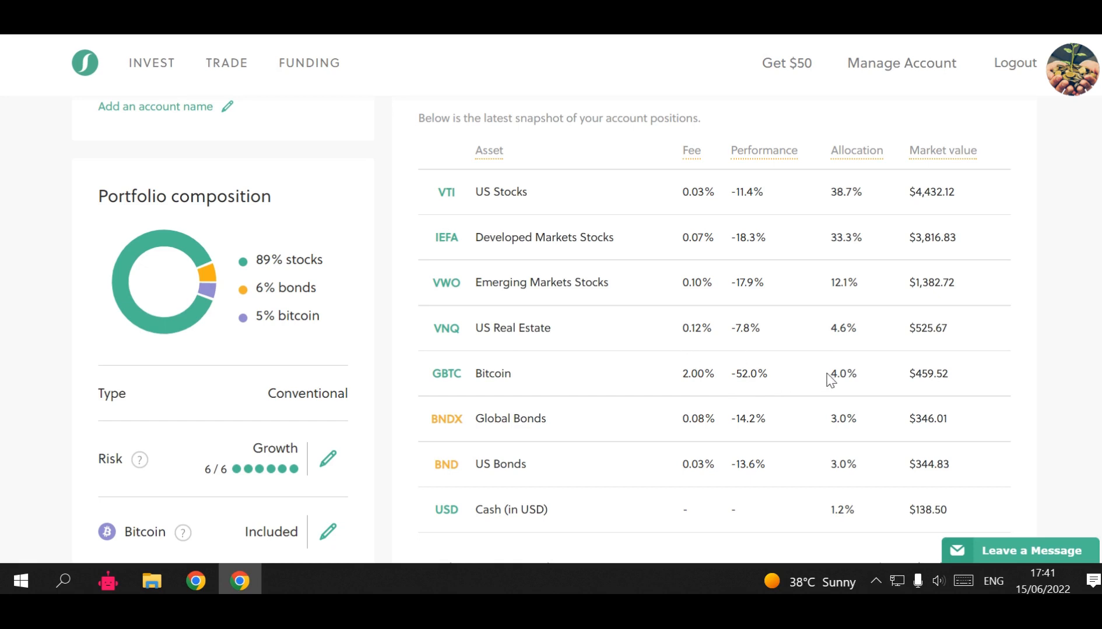
mouse_move(804, 381)
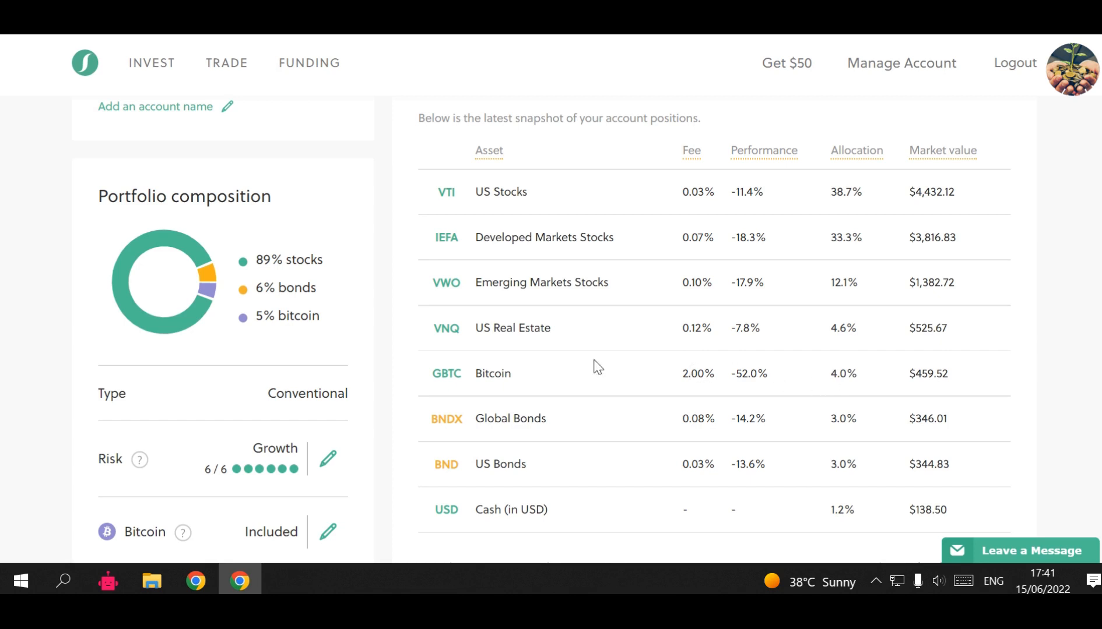
mouse_move(70, 406)
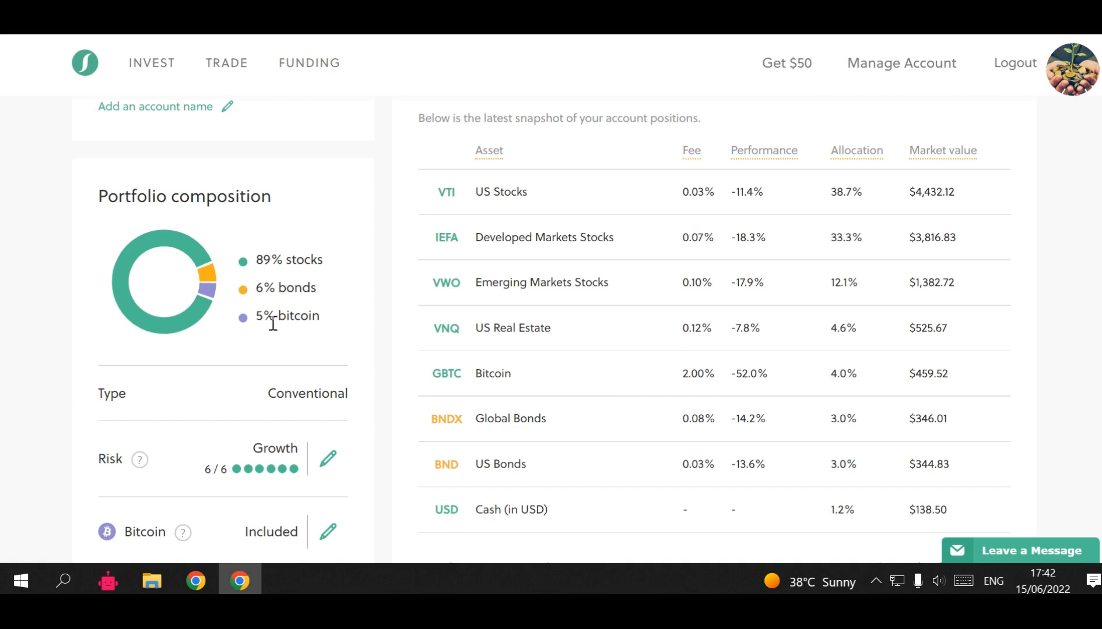
mouse_move(6, 421)
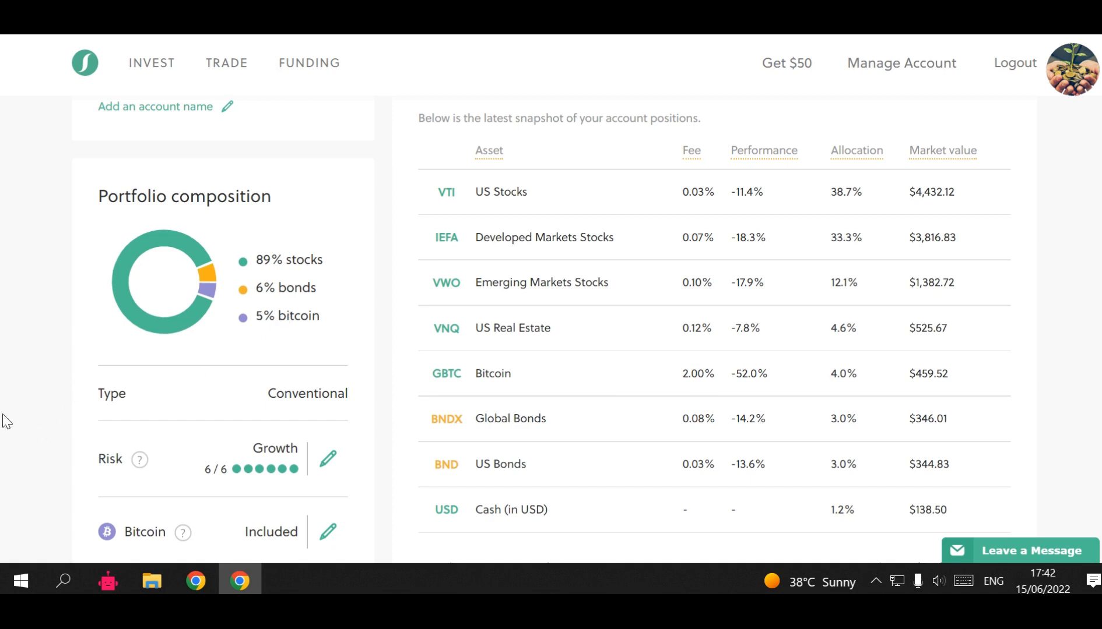
mouse_move(199, 433)
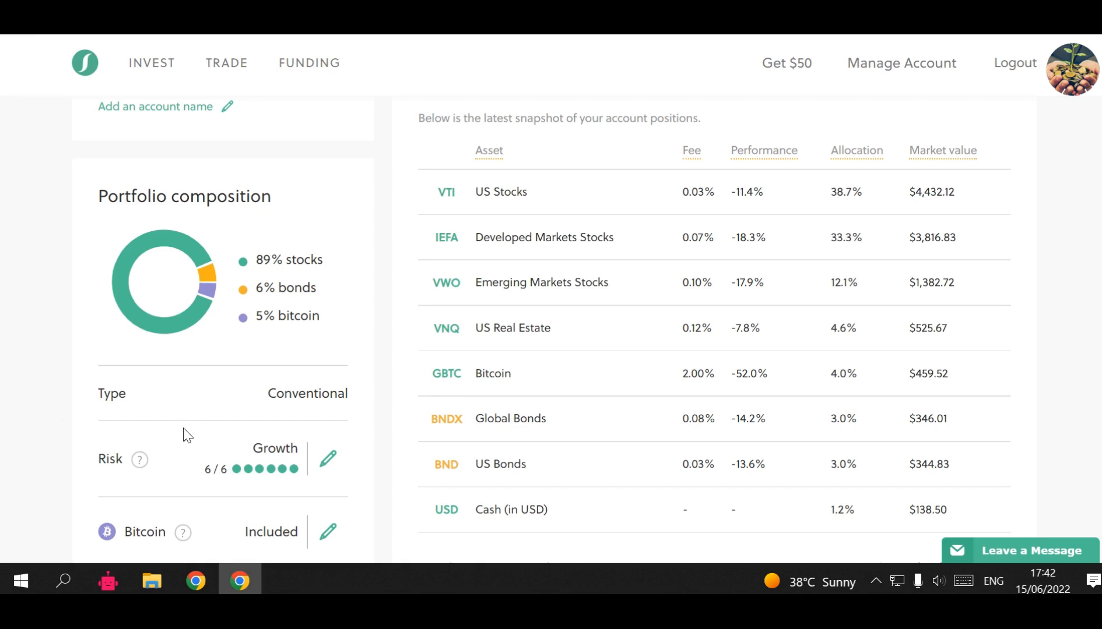
mouse_move(190, 409)
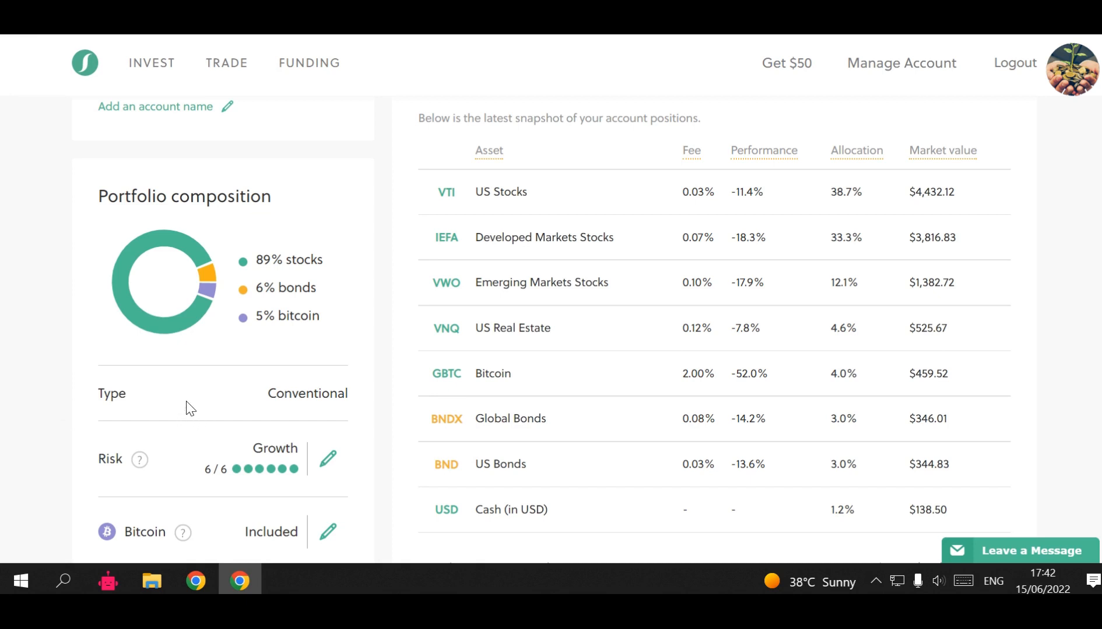
mouse_move(212, 447)
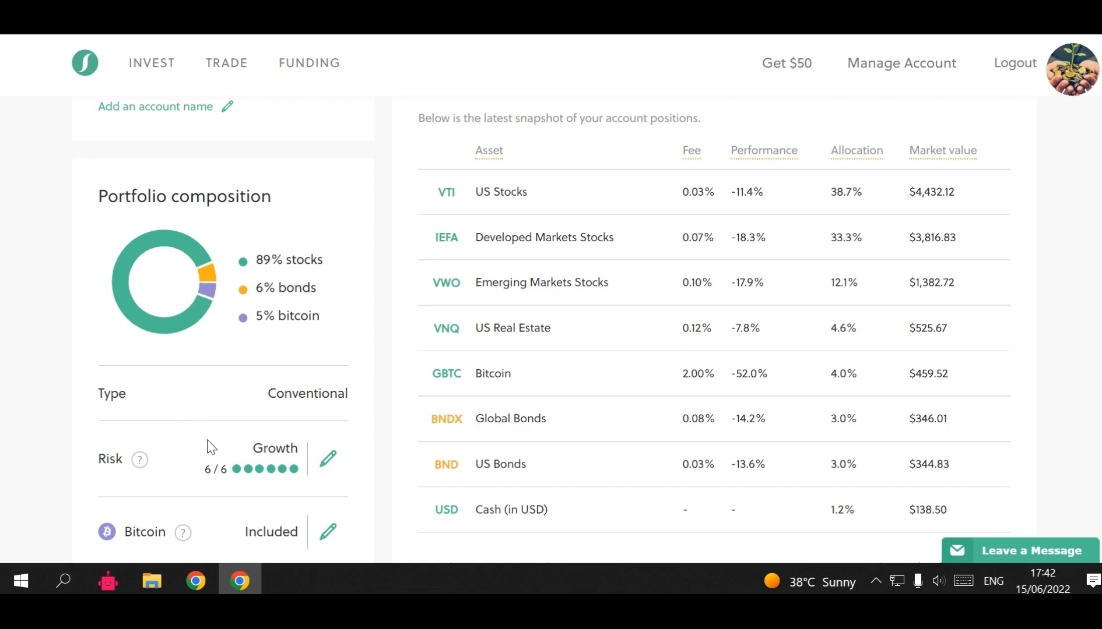
mouse_move(216, 388)
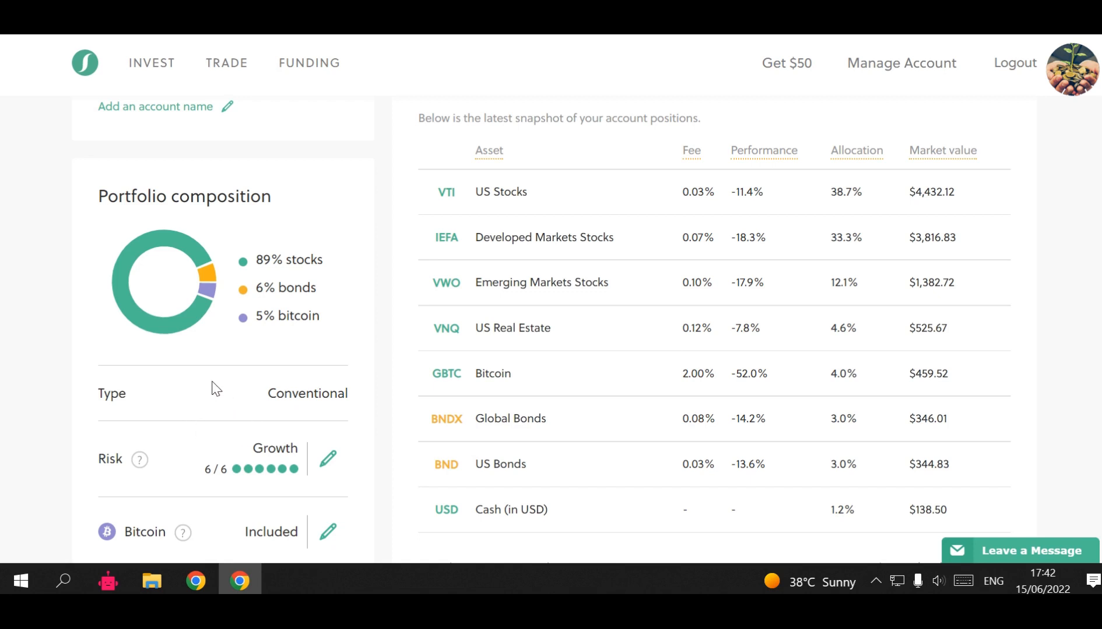
mouse_move(241, 360)
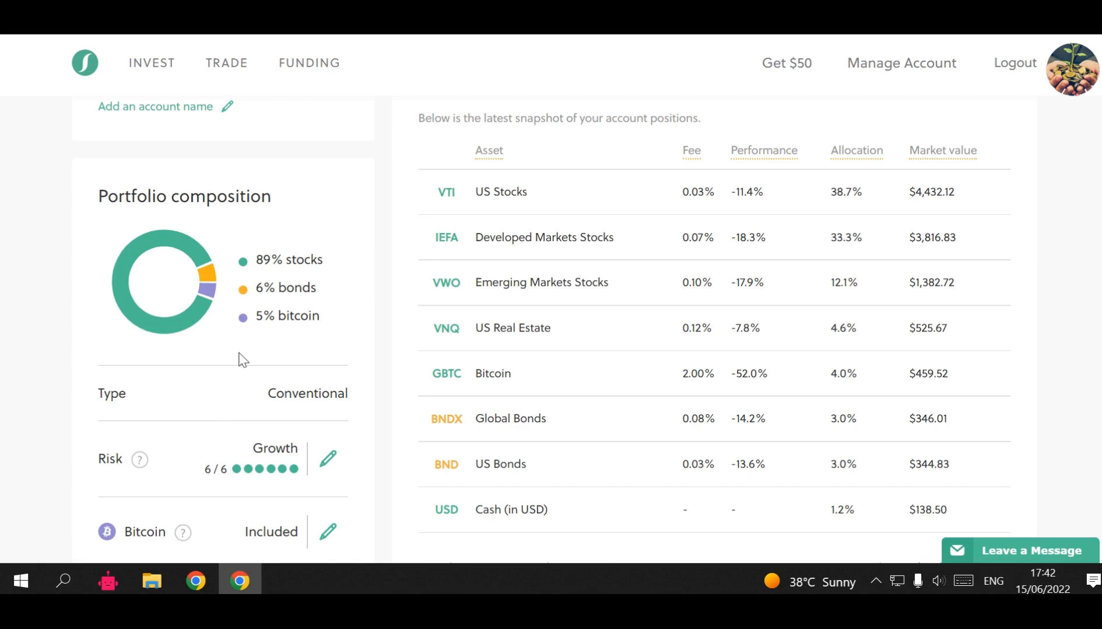
mouse_move(364, 386)
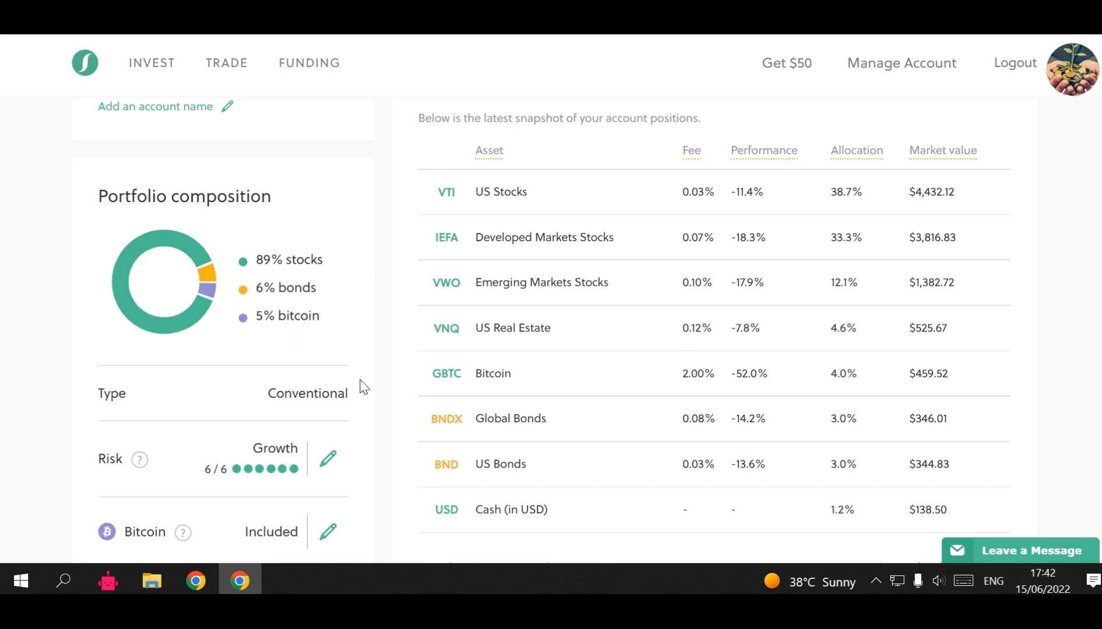
mouse_move(300, 348)
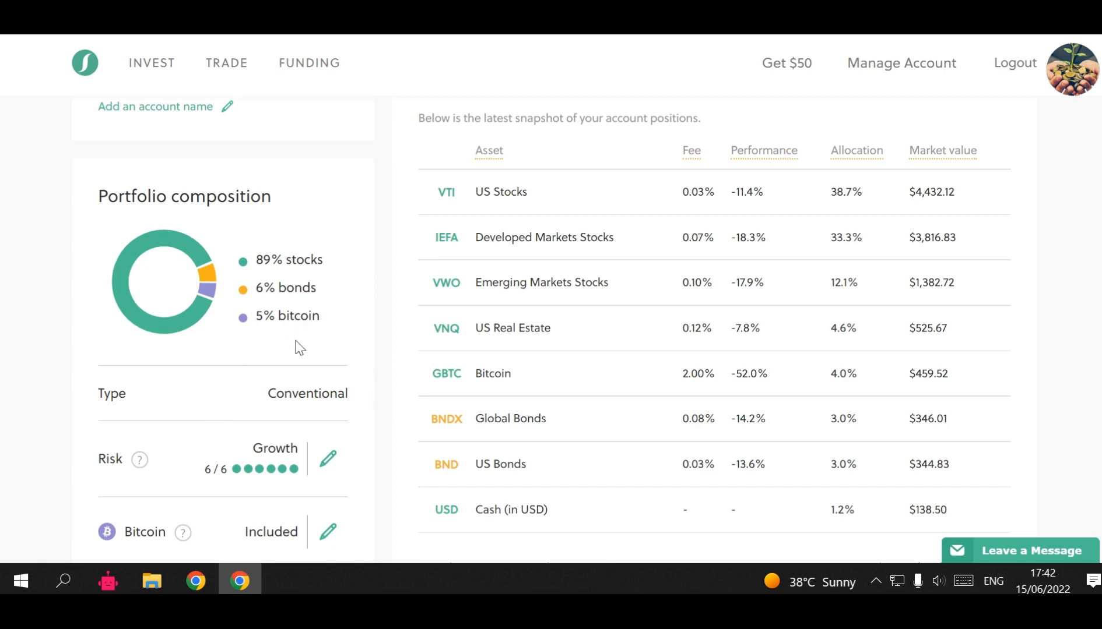
mouse_move(290, 343)
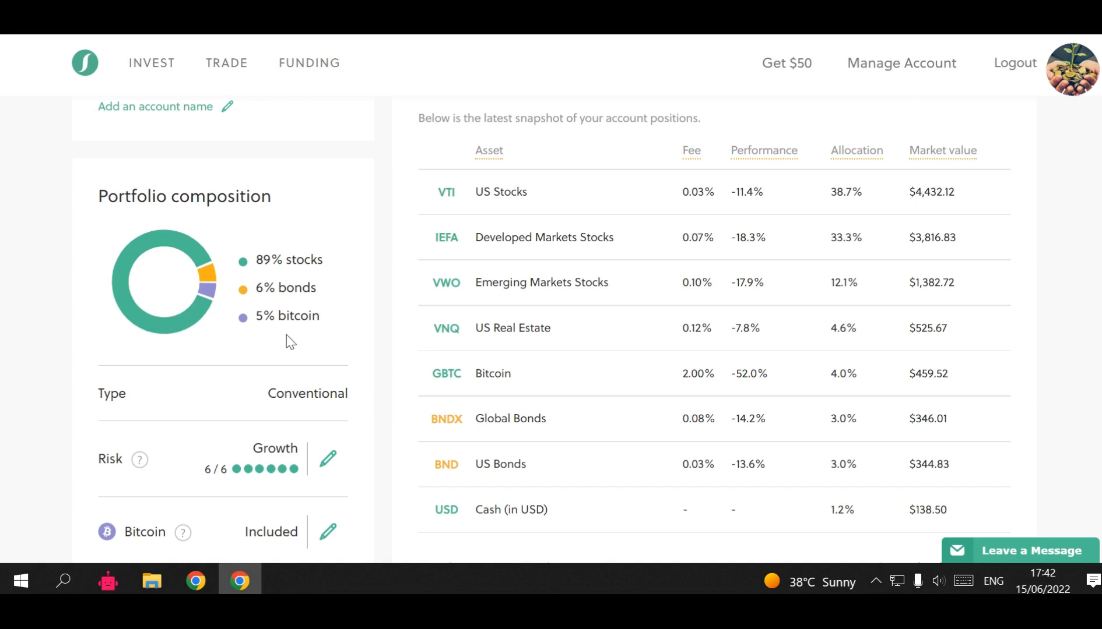
mouse_move(241, 331)
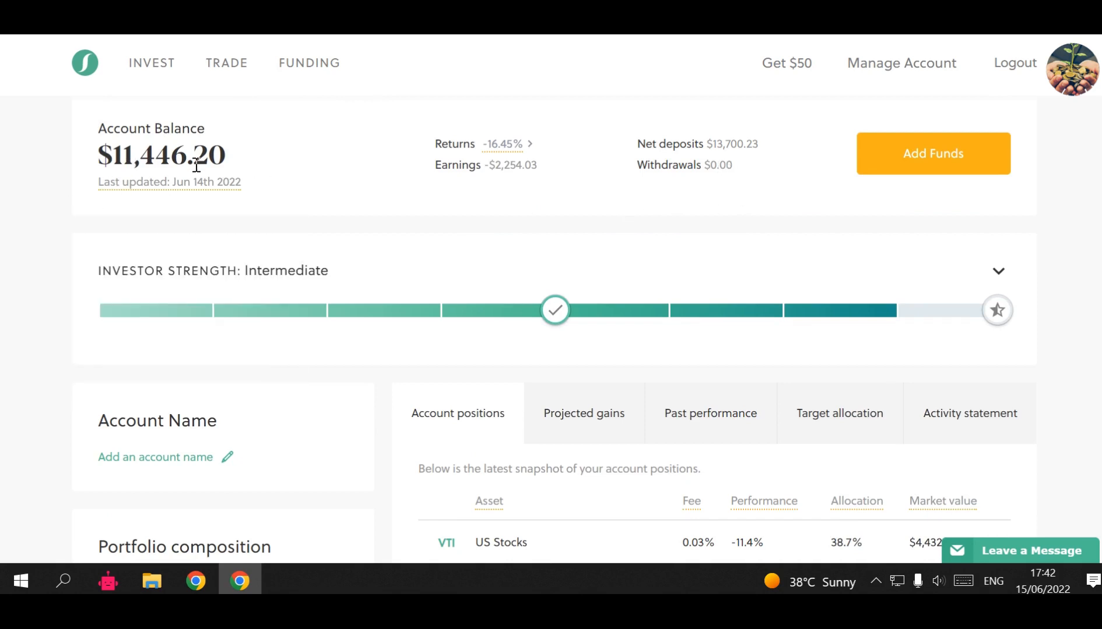
mouse_move(7, 267)
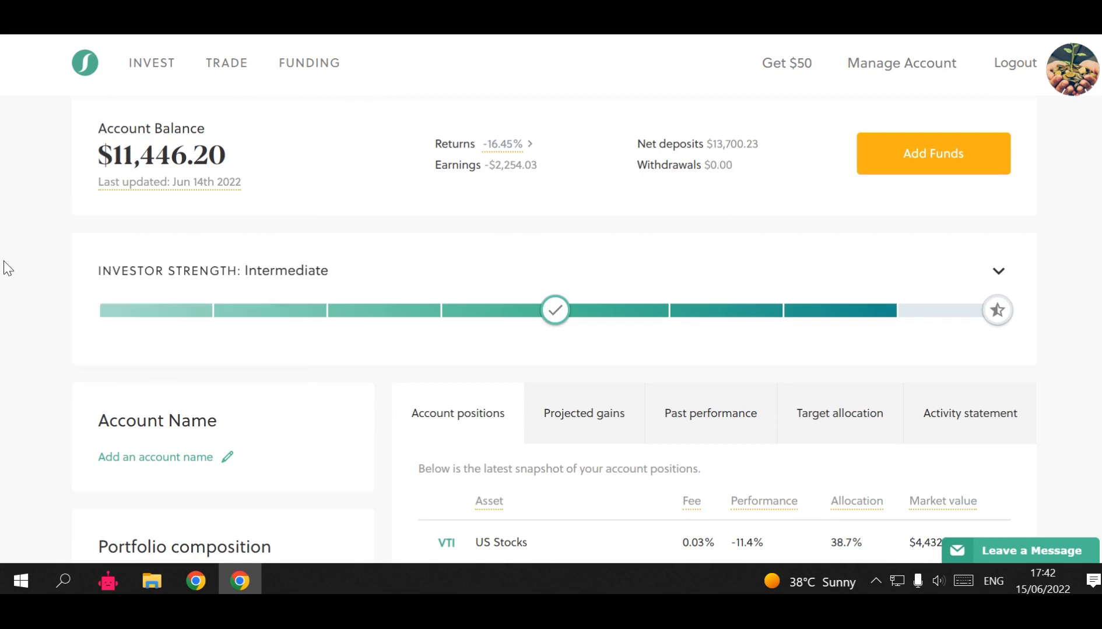
scroll("down", 3)
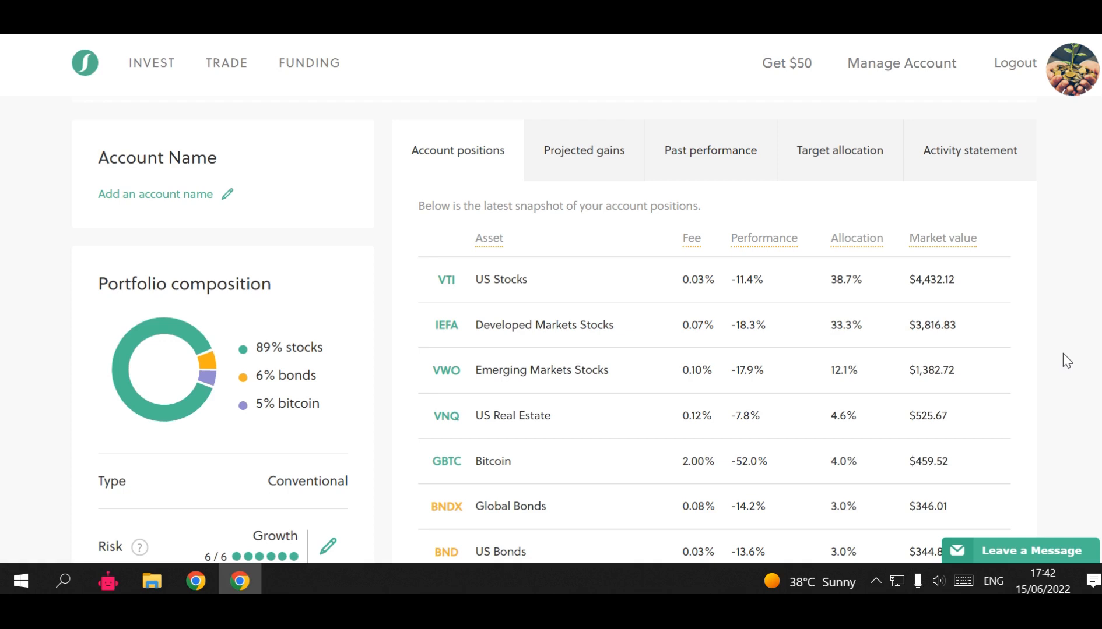
Step: Show past performance charting the week's fall from $12,812.64 to $11,446.18
left_click(710, 149)
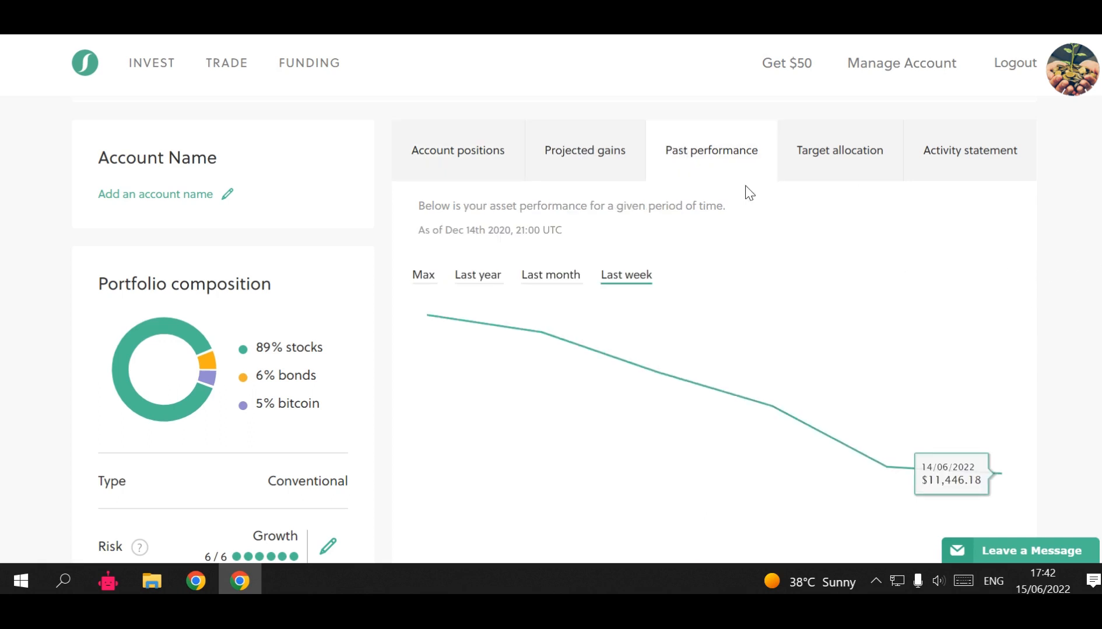
mouse_move(845, 270)
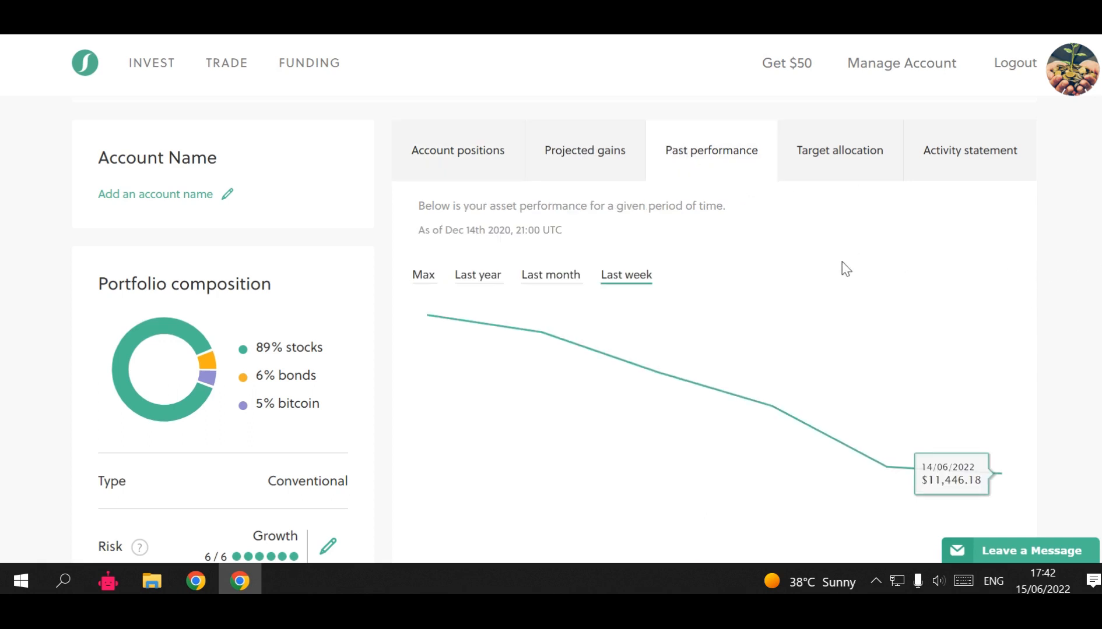
mouse_move(811, 248)
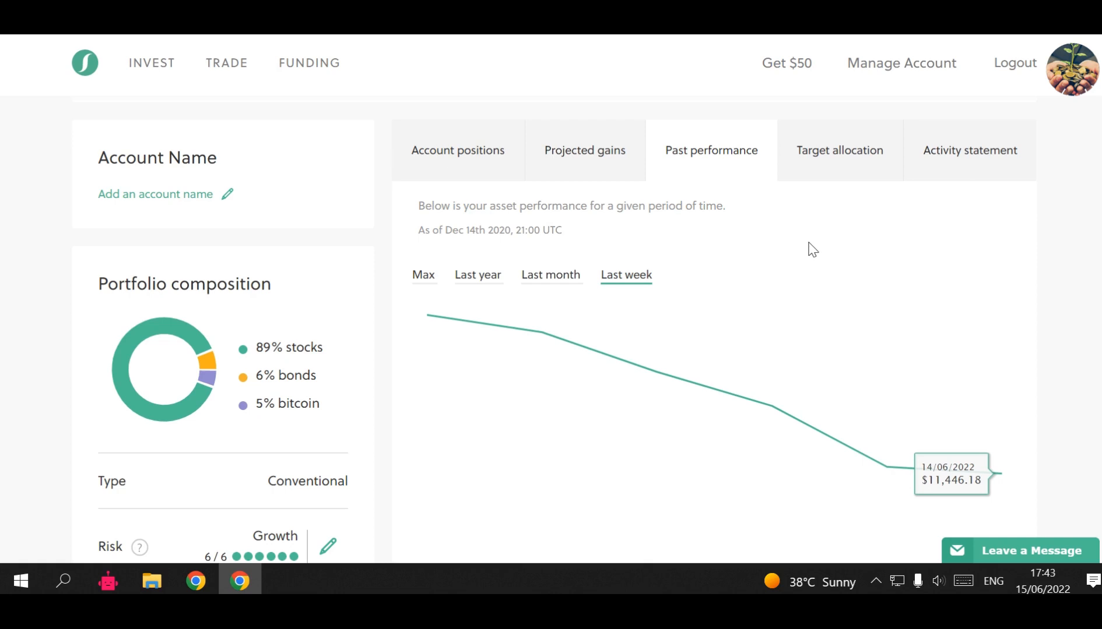
mouse_move(427, 314)
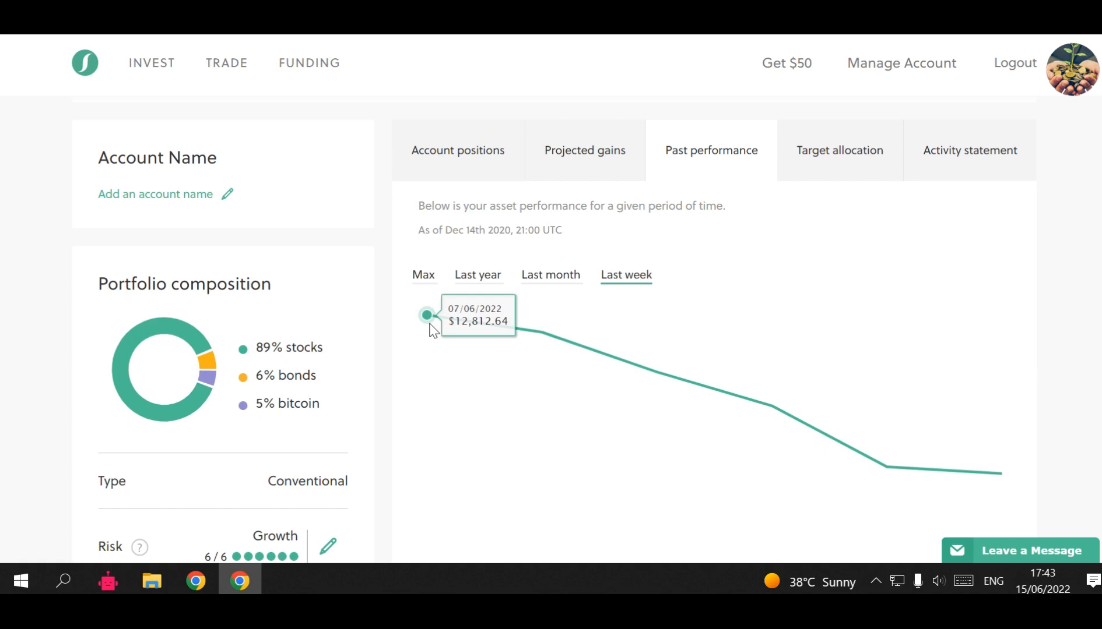
mouse_move(439, 329)
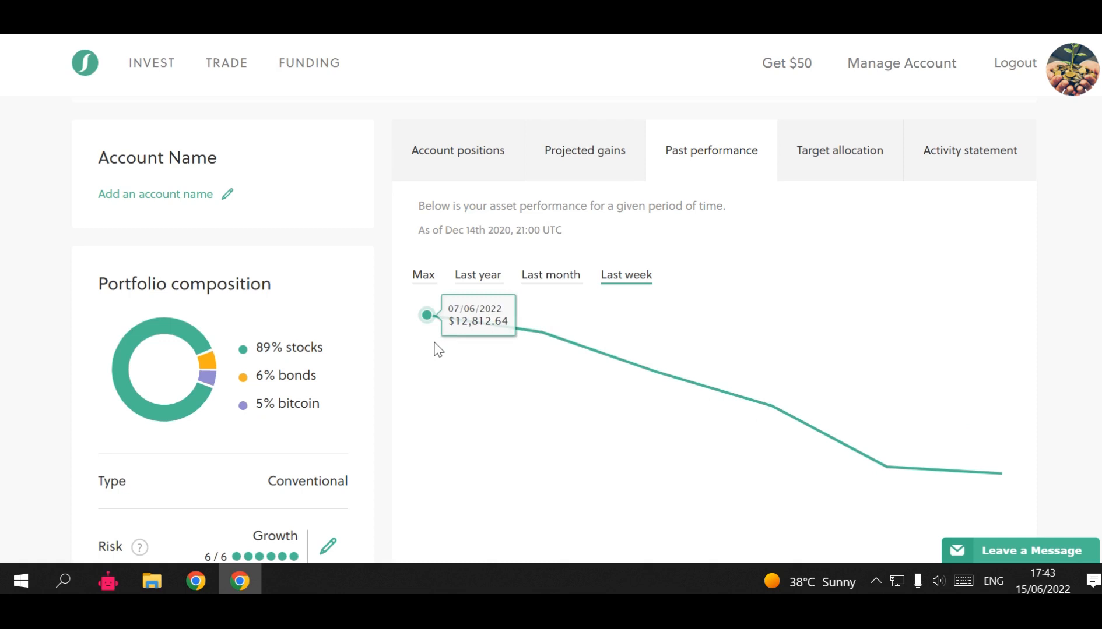
mouse_move(434, 330)
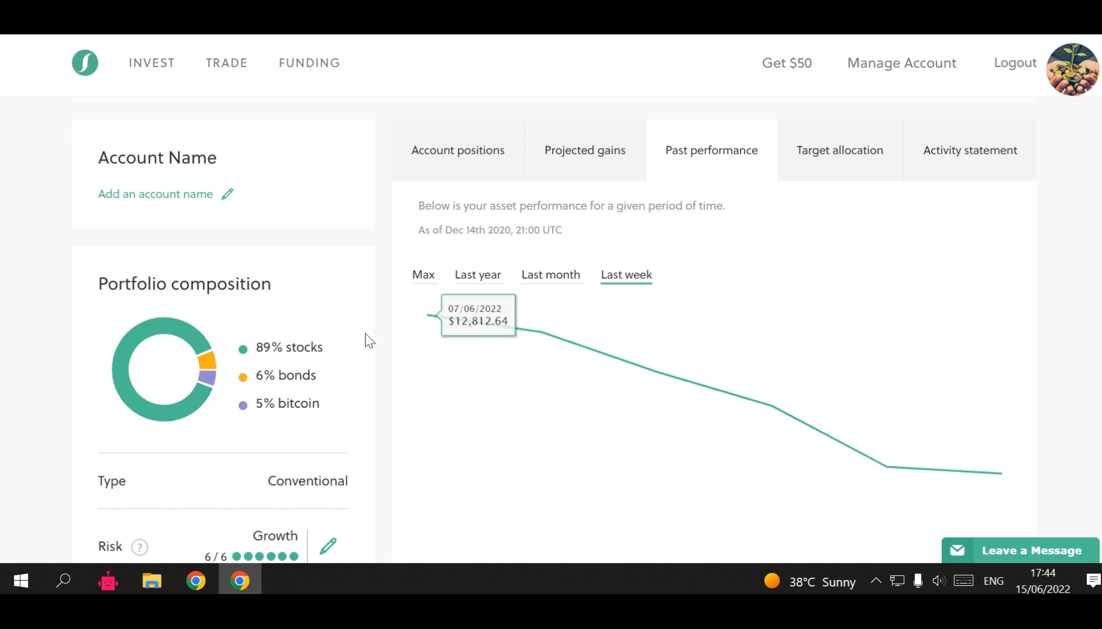
mouse_move(378, 344)
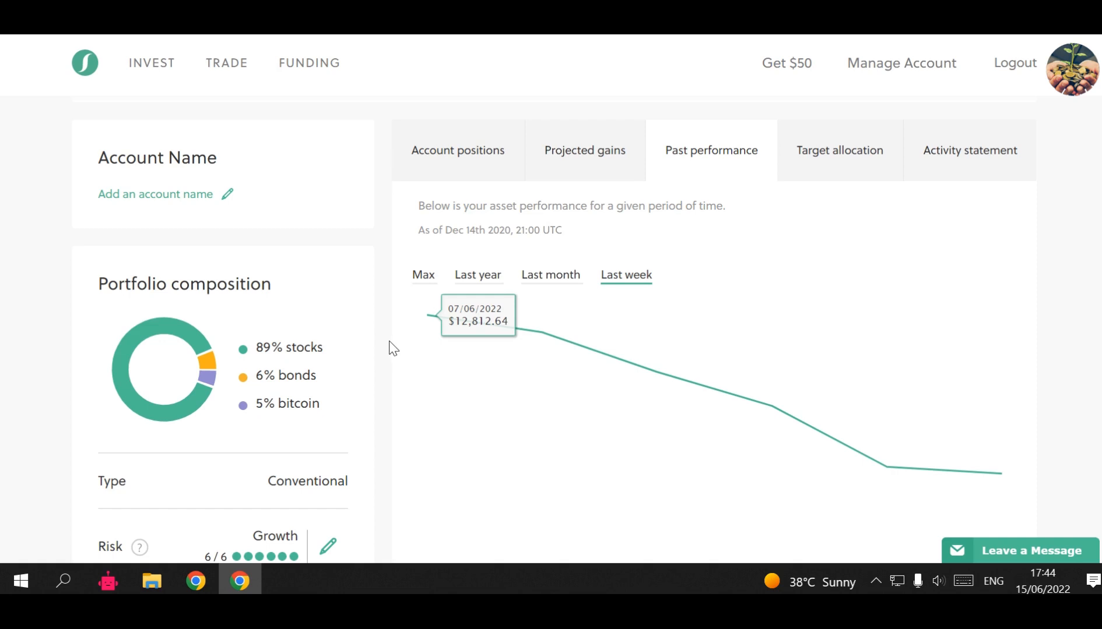
mouse_move(381, 361)
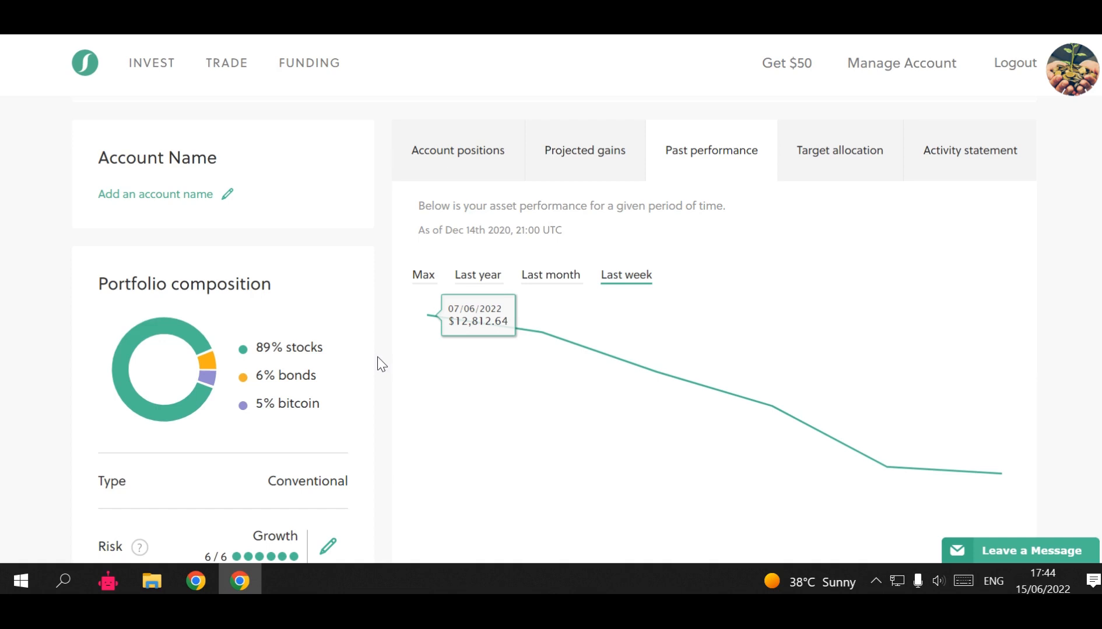
mouse_move(387, 370)
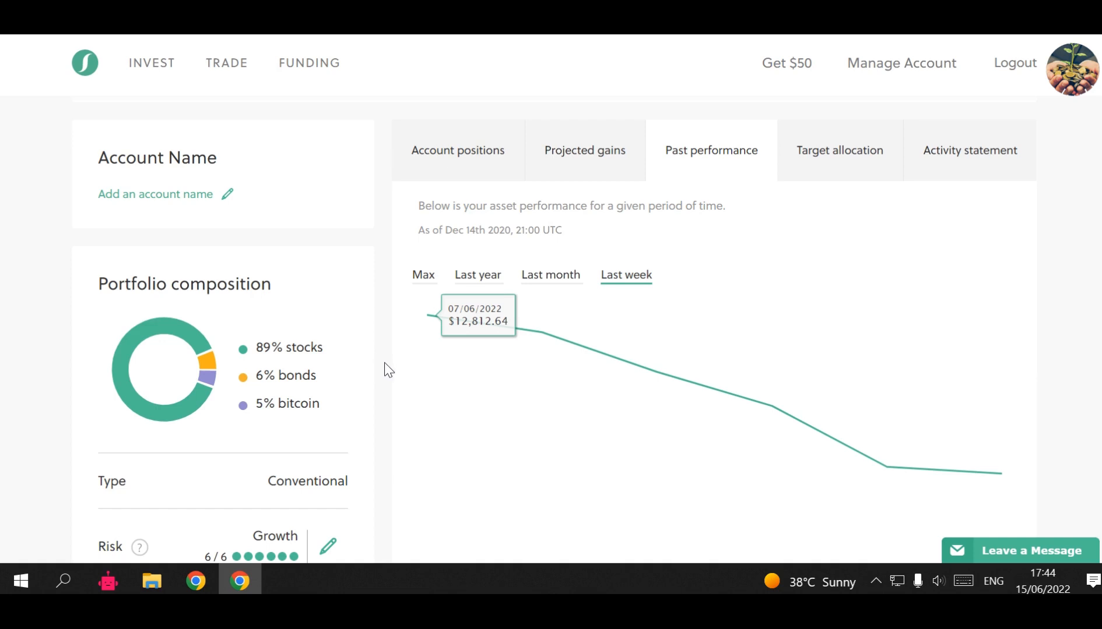
mouse_move(378, 371)
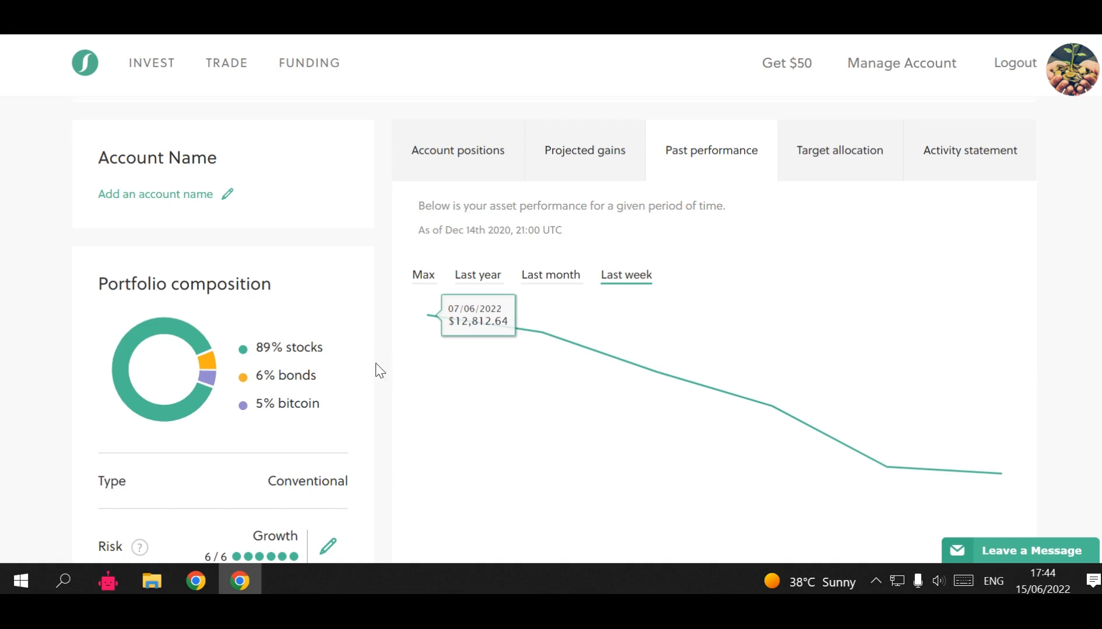
mouse_move(407, 379)
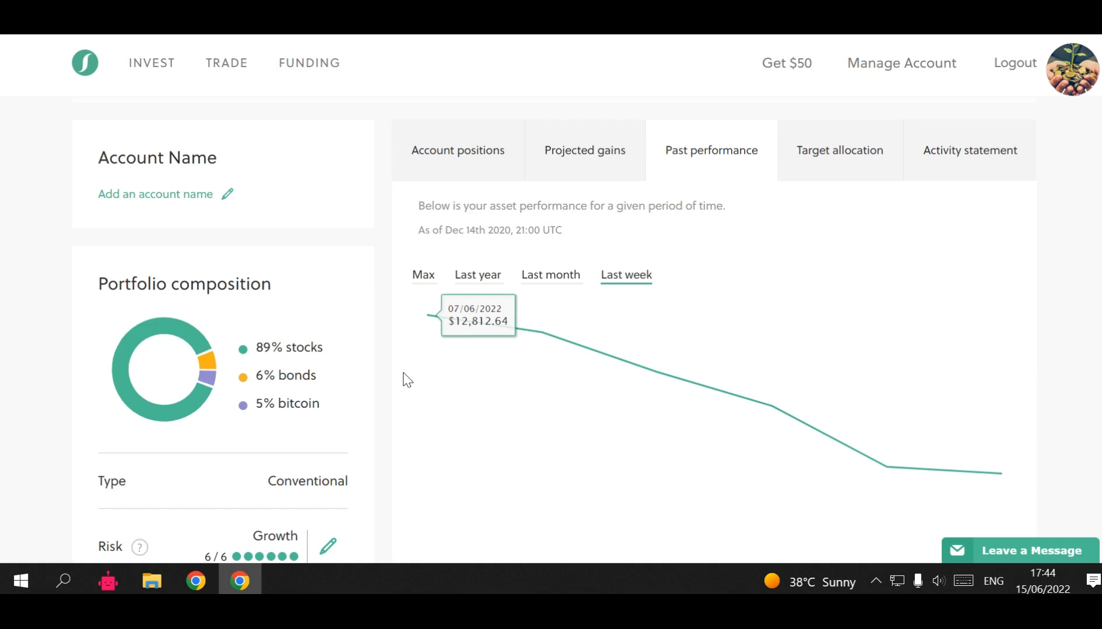
mouse_move(418, 382)
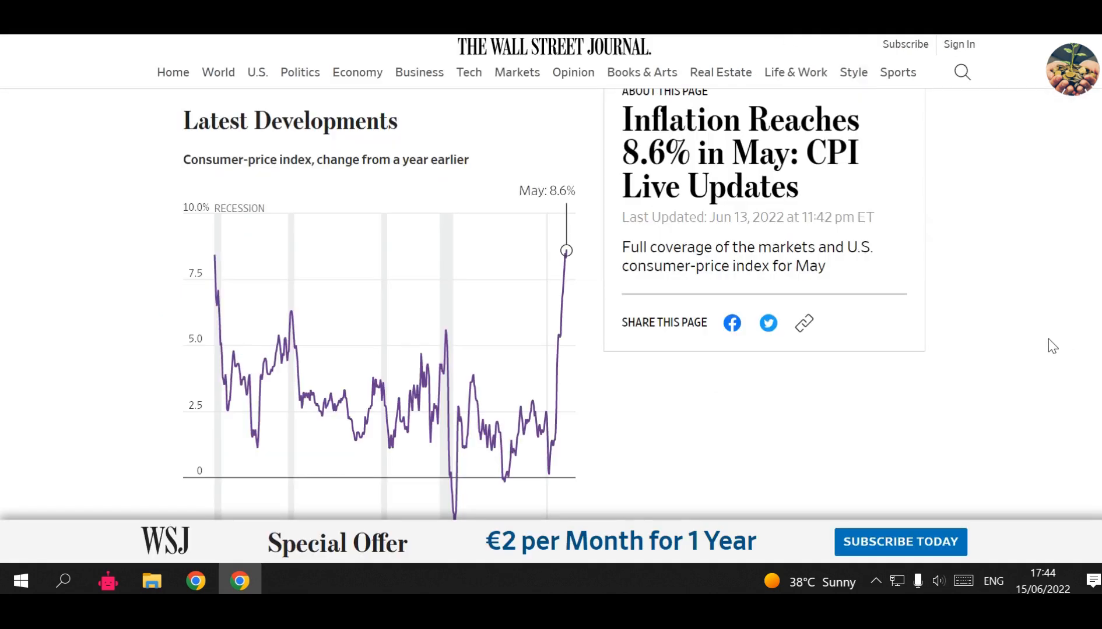
mouse_move(1066, 356)
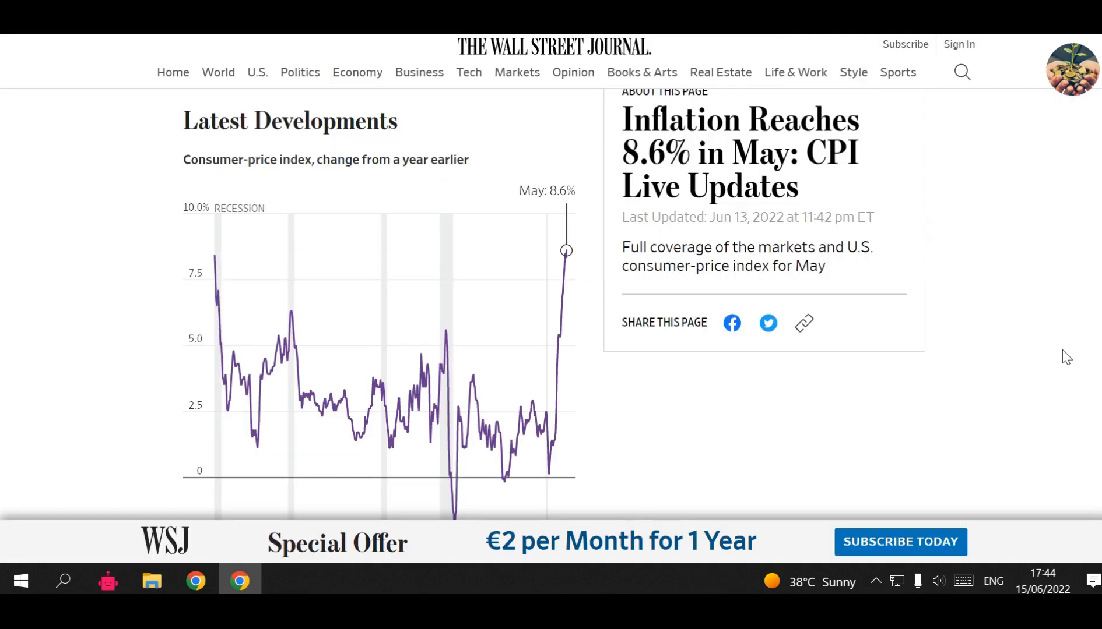
mouse_move(1029, 327)
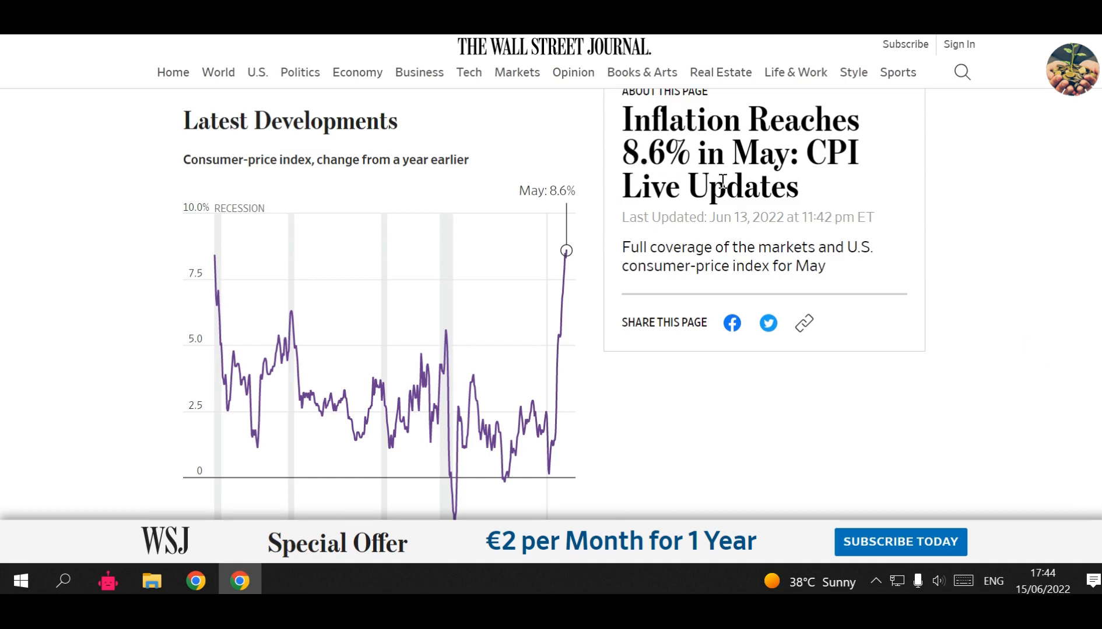
mouse_move(935, 201)
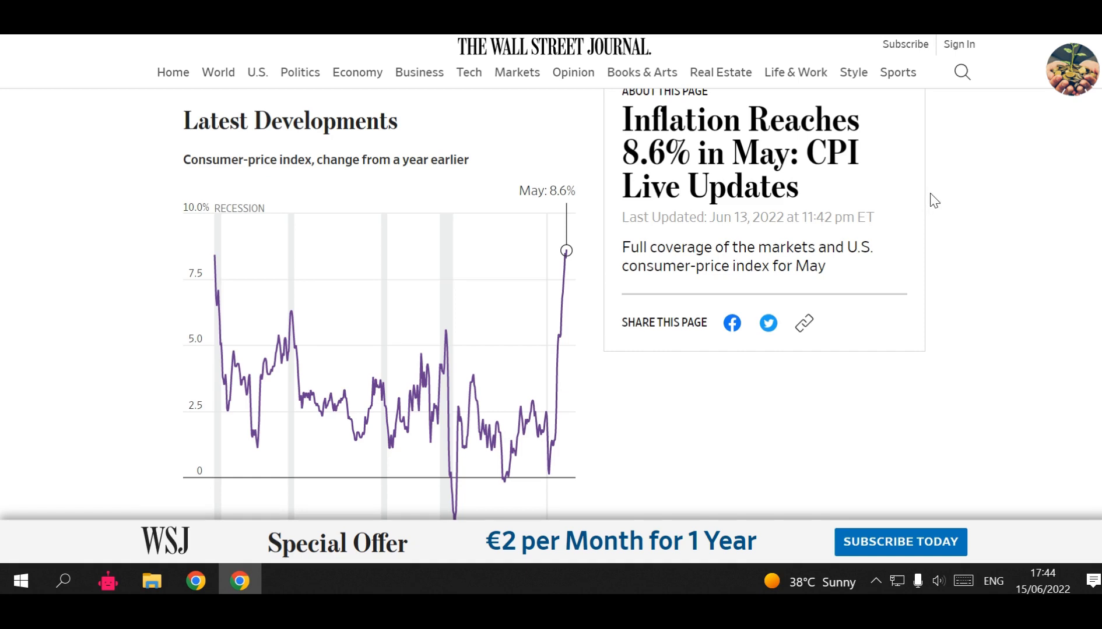
mouse_move(149, 153)
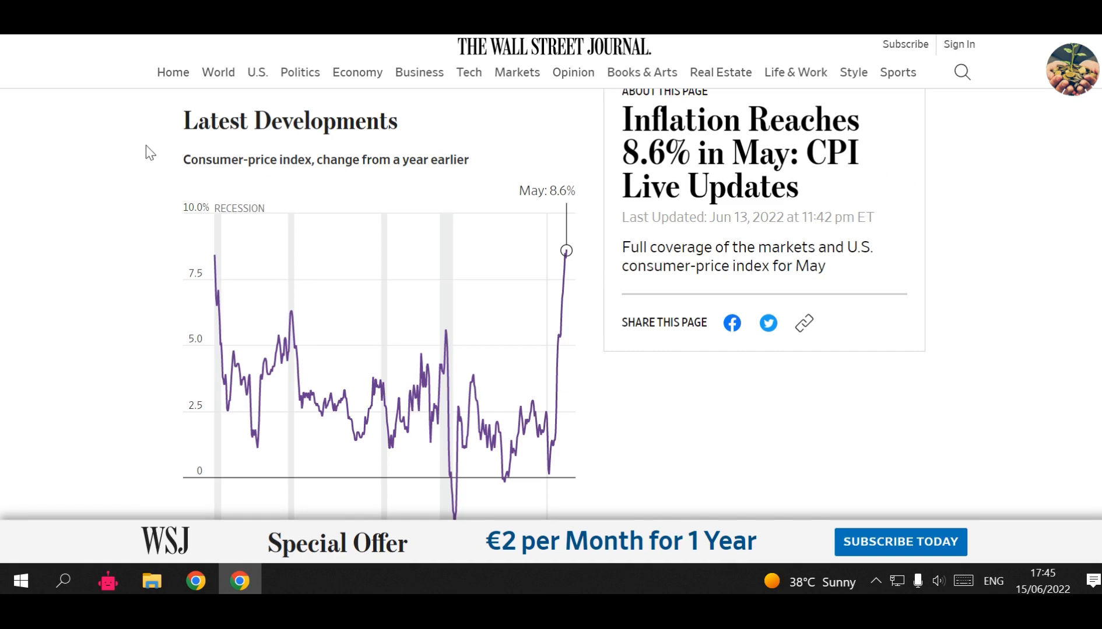
mouse_move(251, 163)
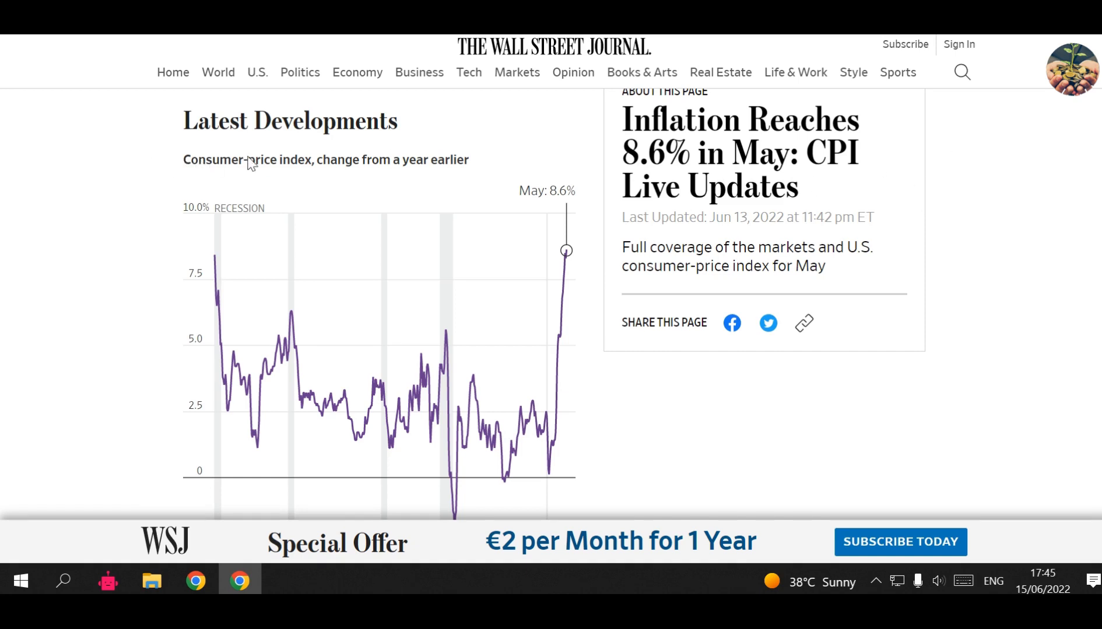
mouse_move(27, 177)
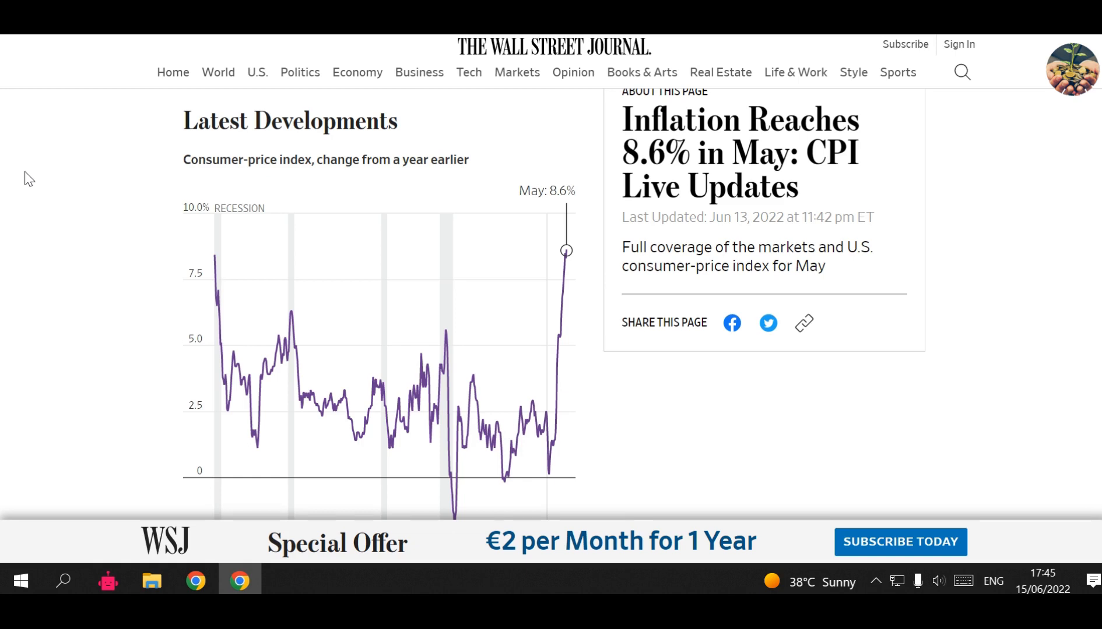
mouse_move(172, 295)
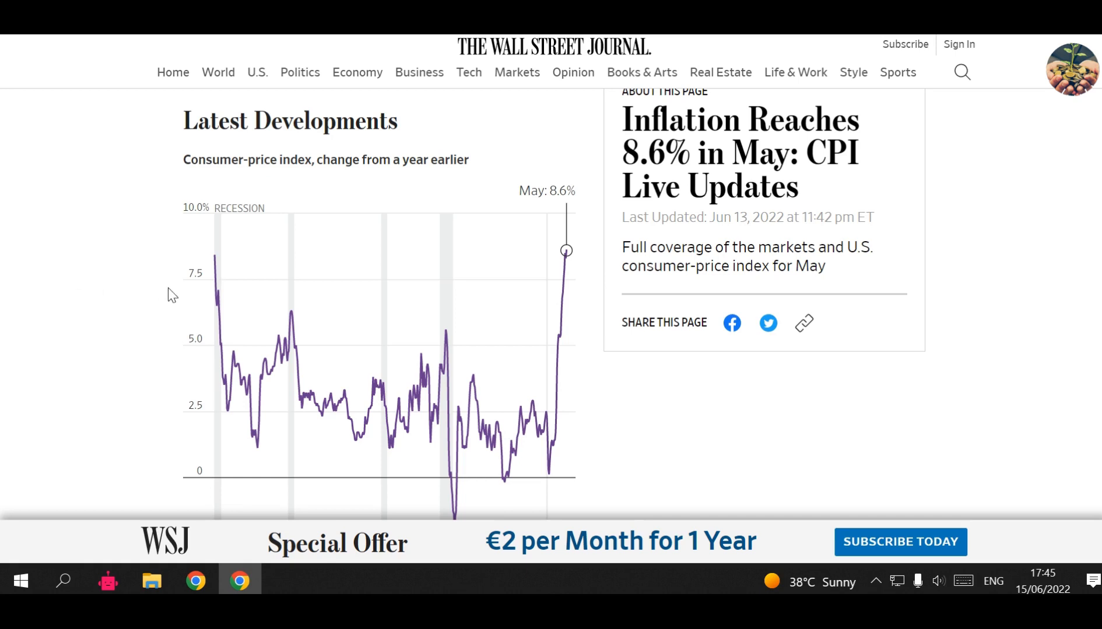
Step: Scroll the WSJ page to the full CPI inflation chart, May 2022 at 8.6% versus January 1982's 8.4%
scroll("down", 3)
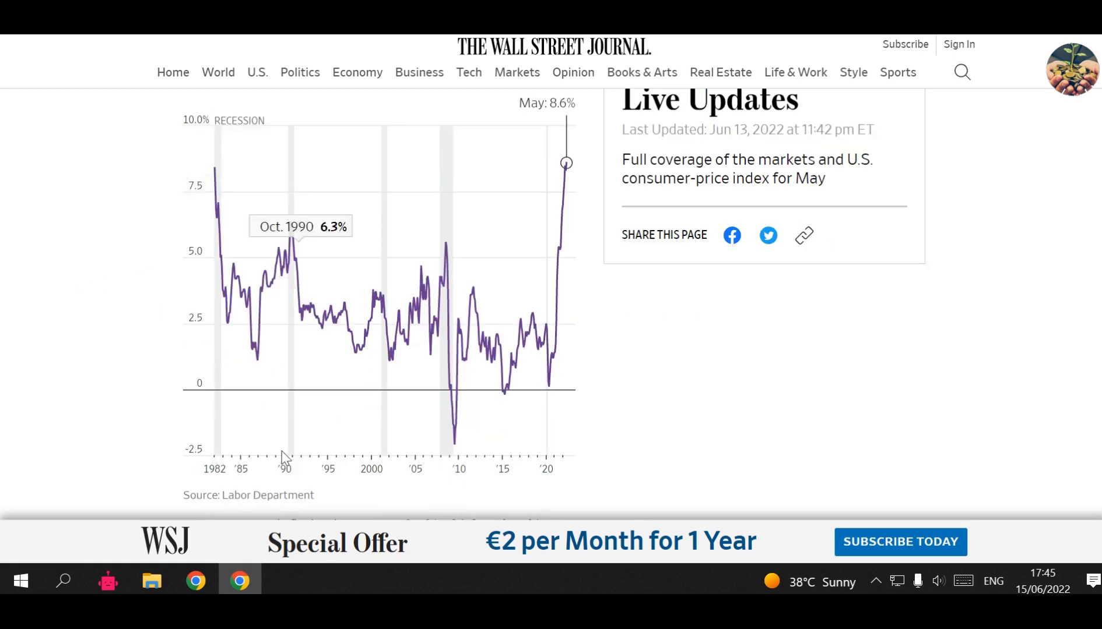
mouse_move(559, 471)
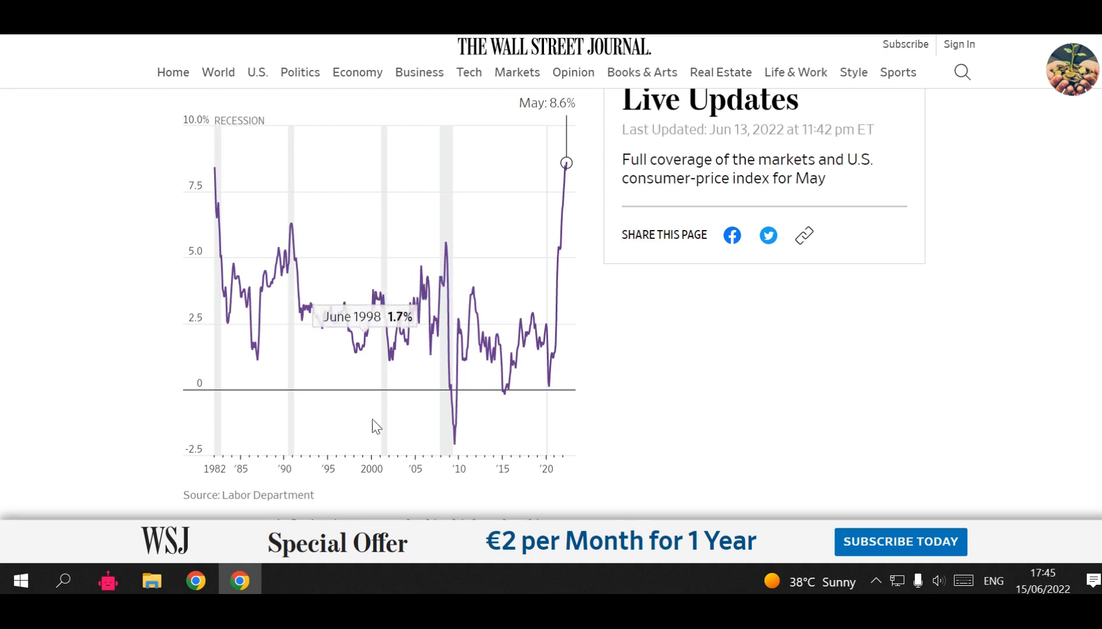
mouse_move(565, 173)
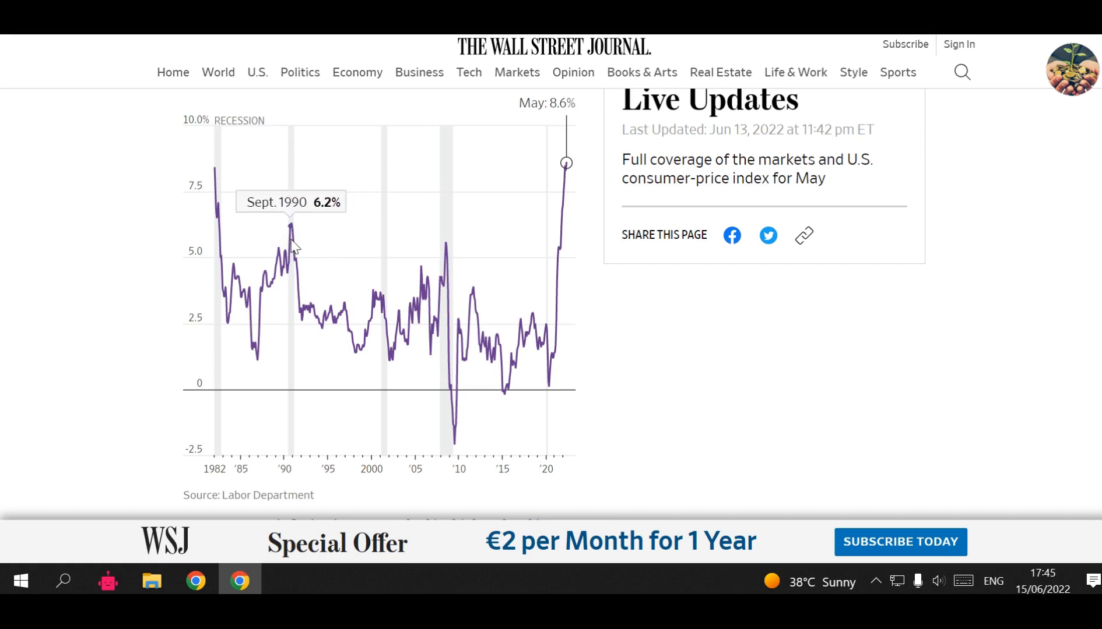
mouse_move(445, 253)
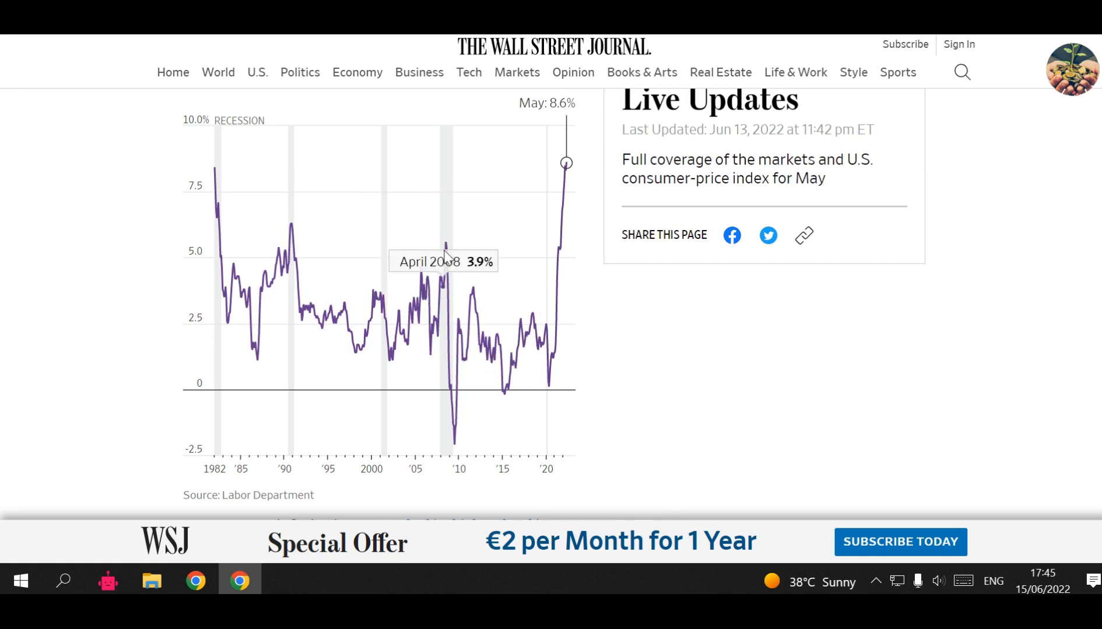
mouse_move(446, 253)
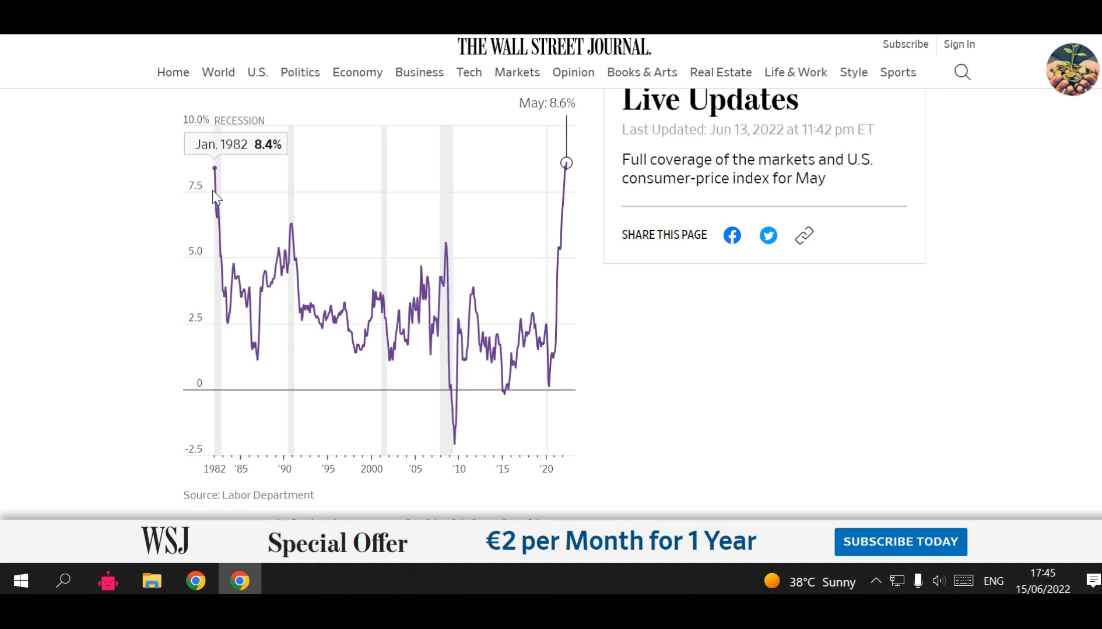
mouse_move(378, 286)
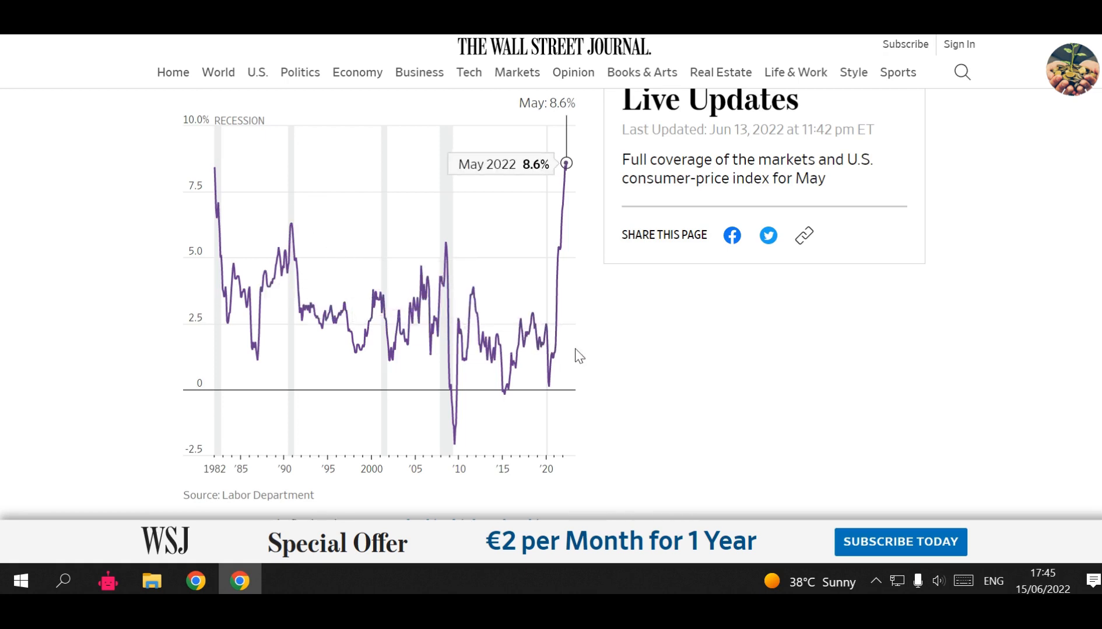
mouse_move(575, 184)
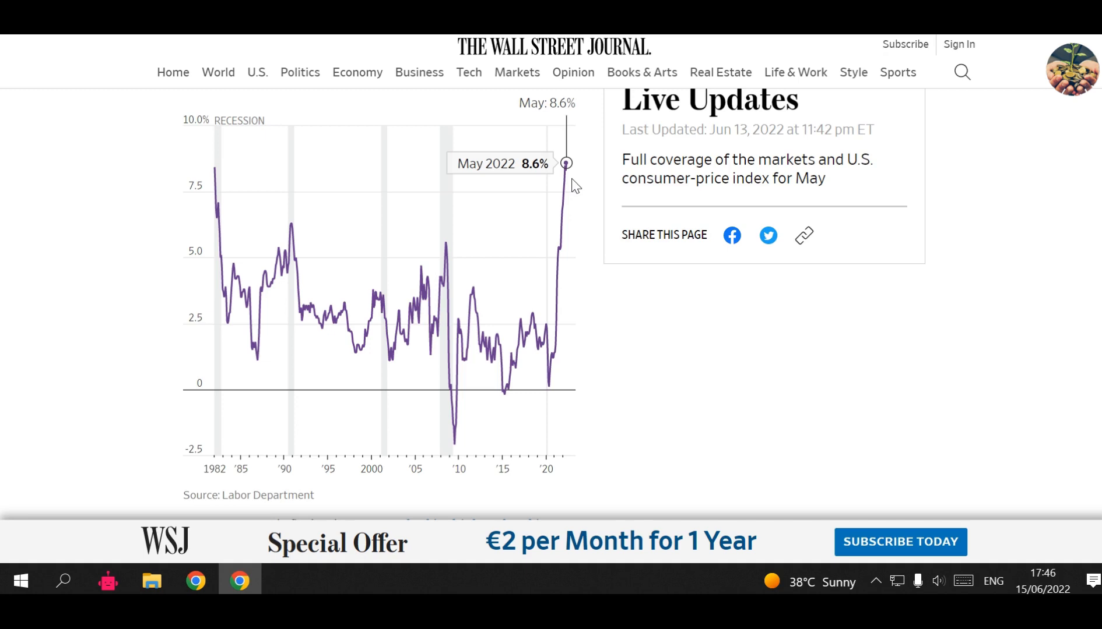
mouse_move(953, 329)
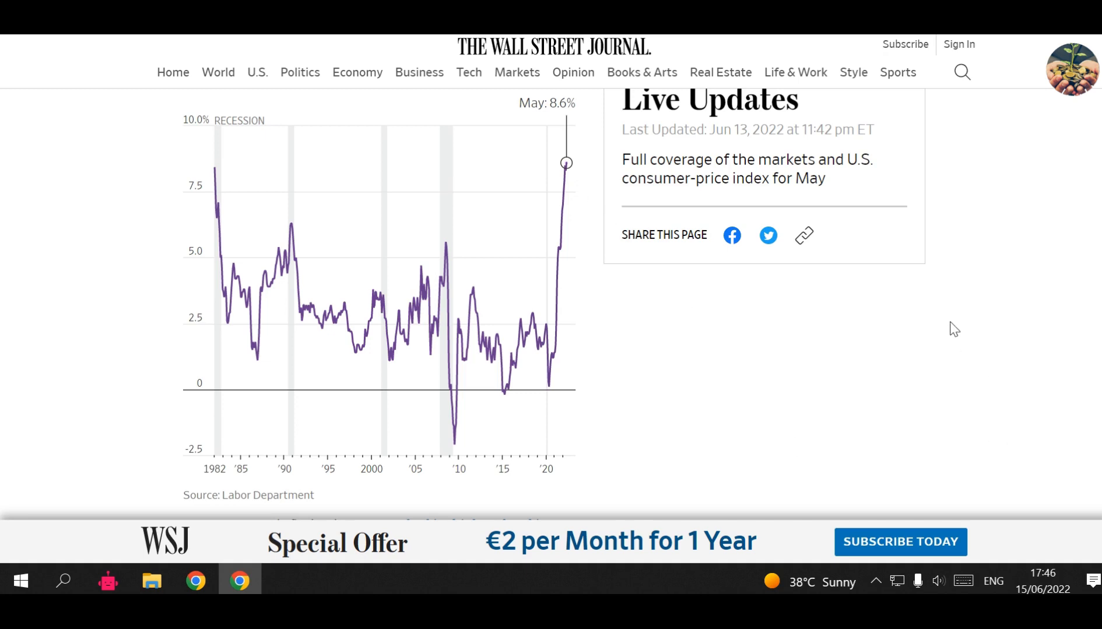
mouse_move(1009, 394)
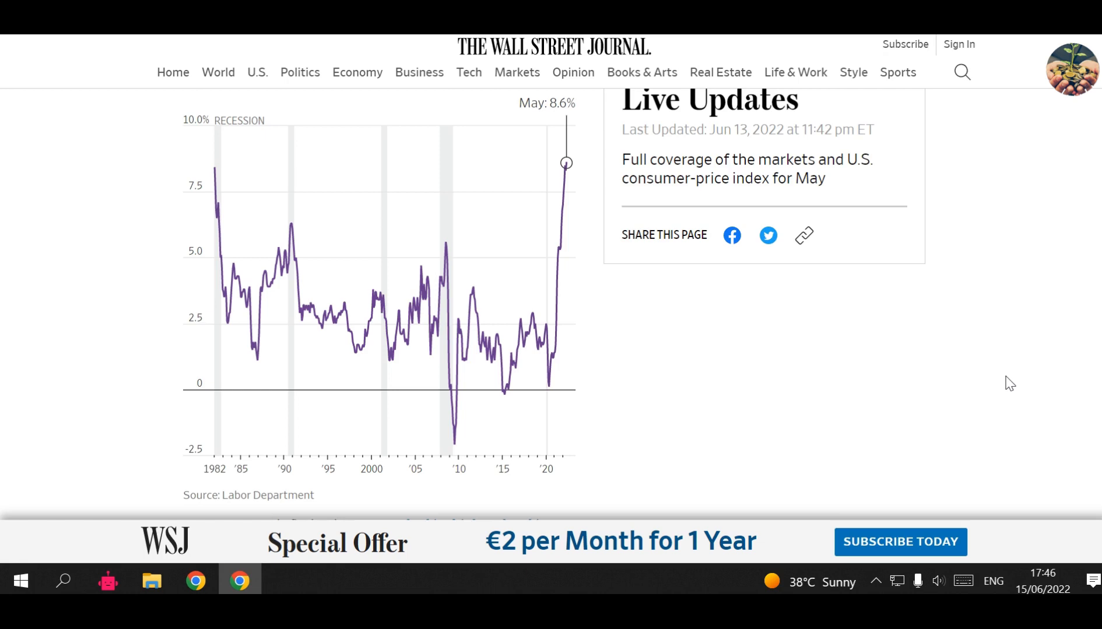
mouse_move(999, 385)
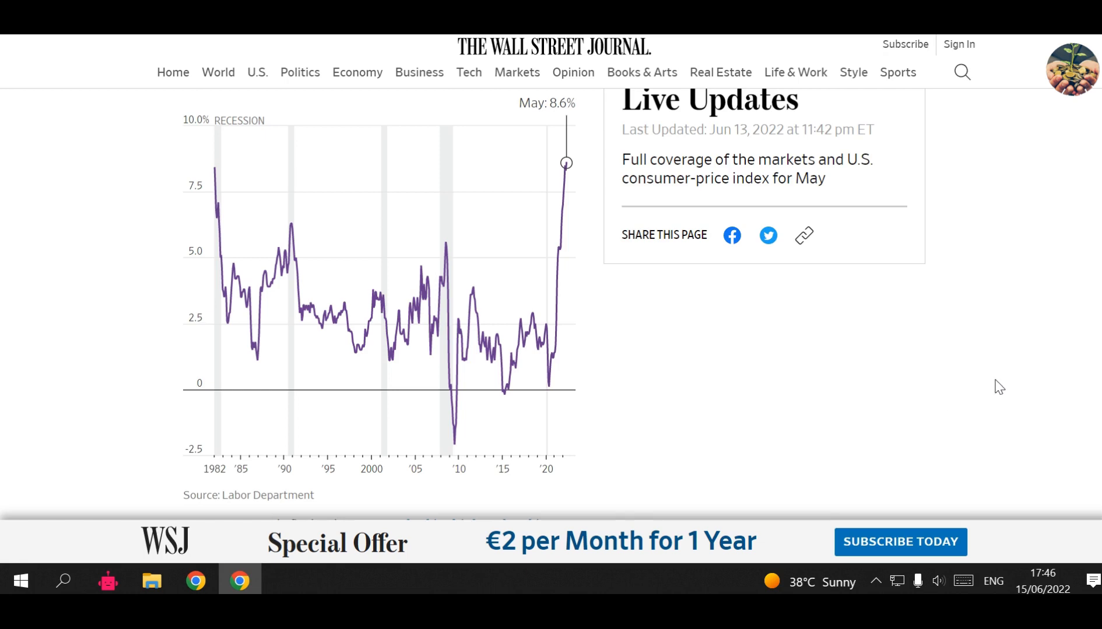
mouse_move(987, 320)
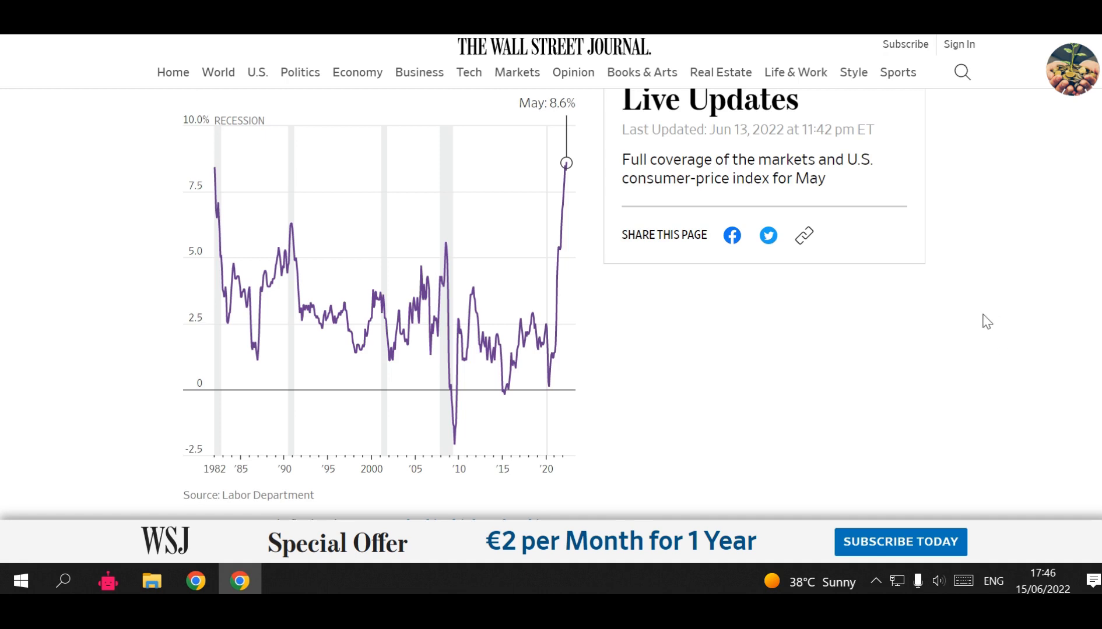
mouse_move(1002, 303)
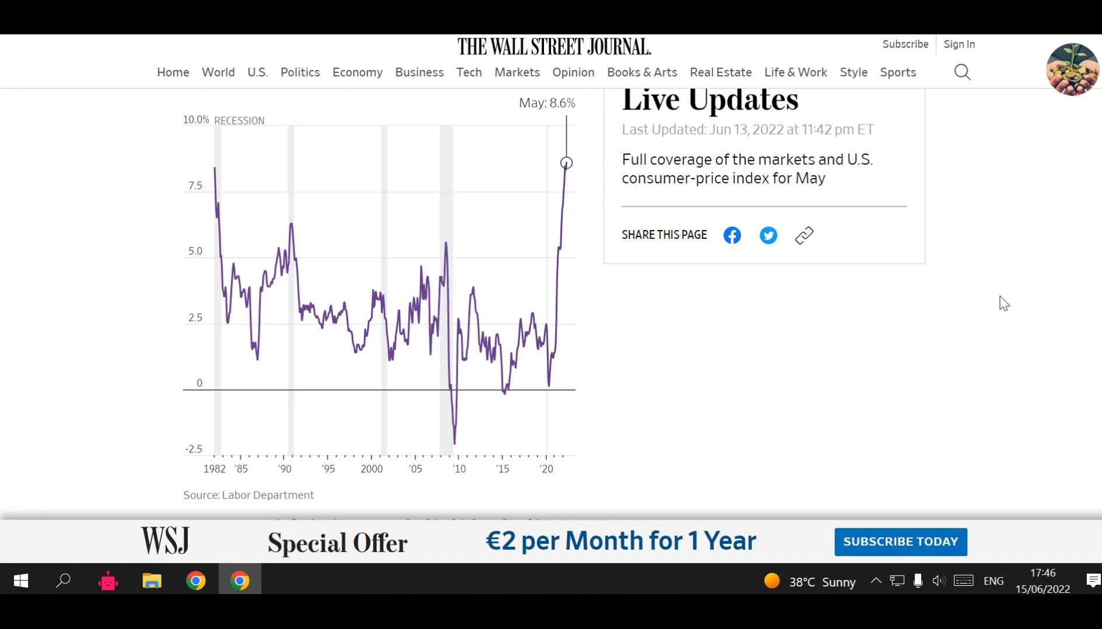
mouse_move(970, 302)
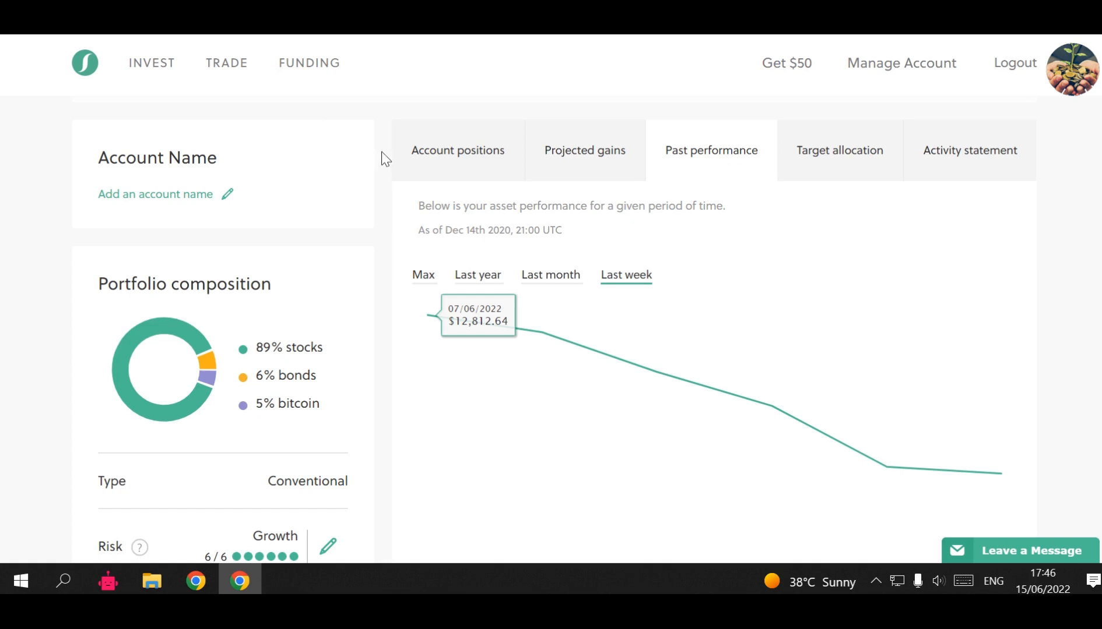
Step: Return to the Account positions view listing each holding's fee, performance, allocation and value
left_click(457, 149)
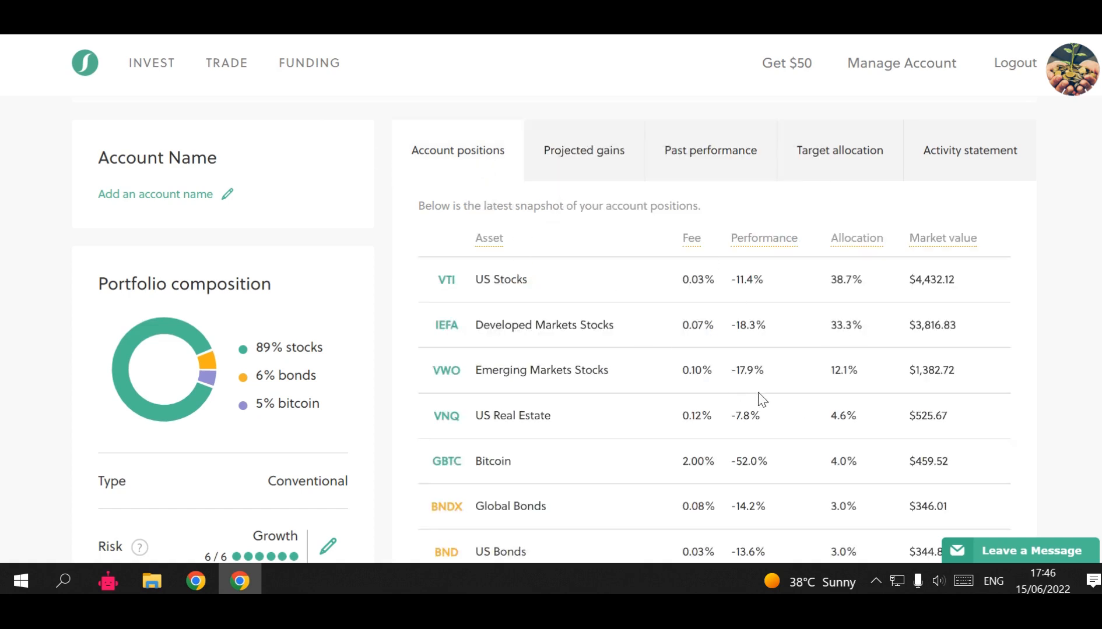
mouse_move(1047, 394)
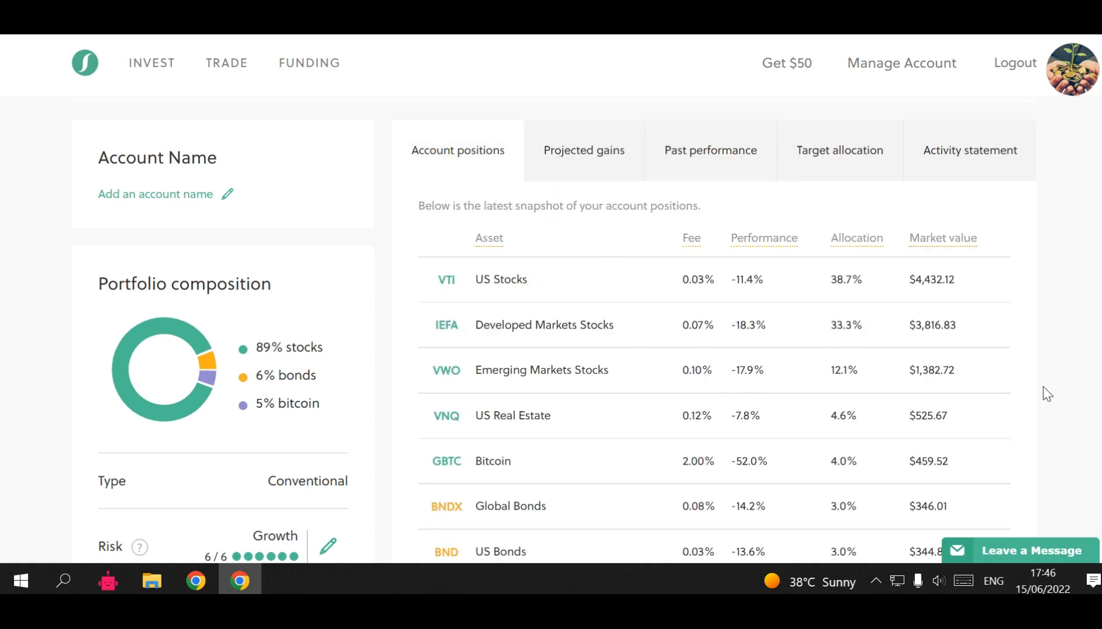
mouse_move(874, 194)
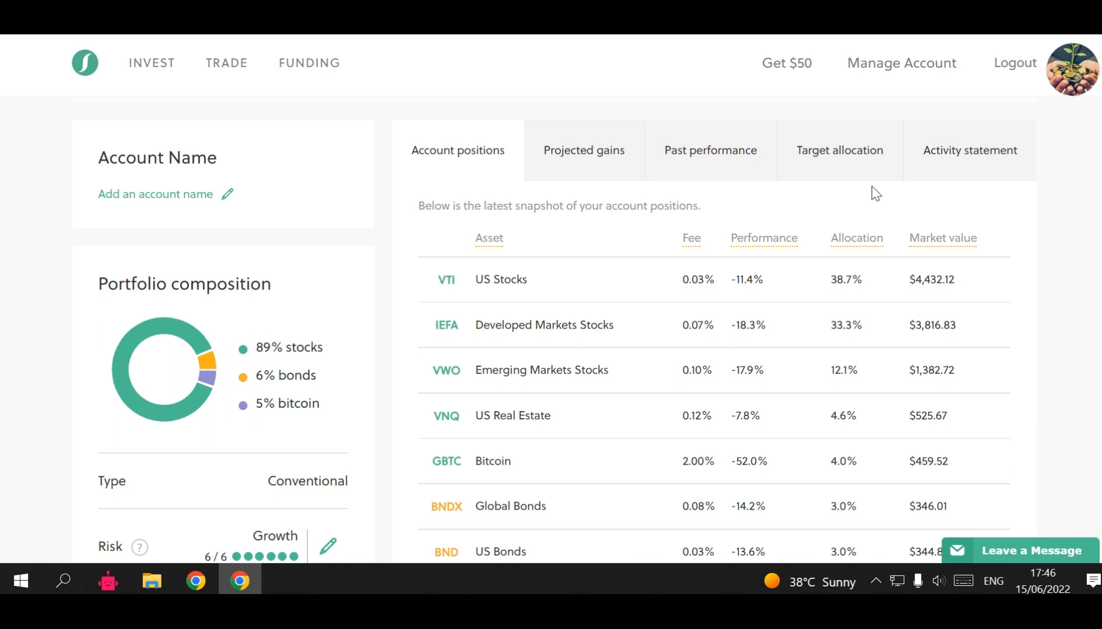
mouse_move(557, 87)
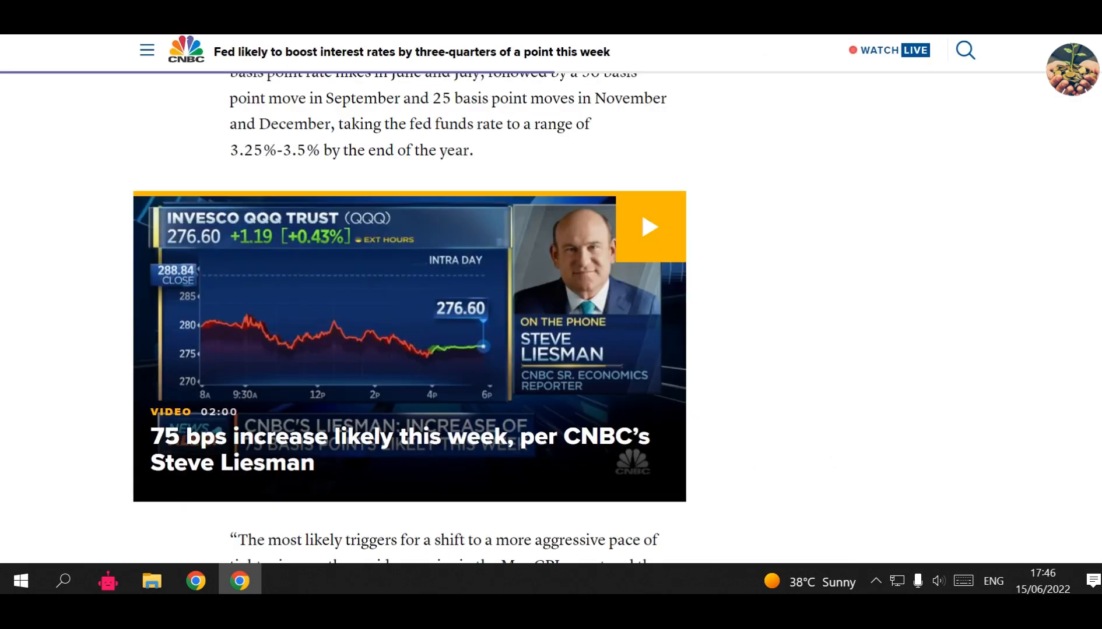
Step: Scroll through the CNBC article on the Fed likely raising rates by three-quarters of a point
scroll("down", 3)
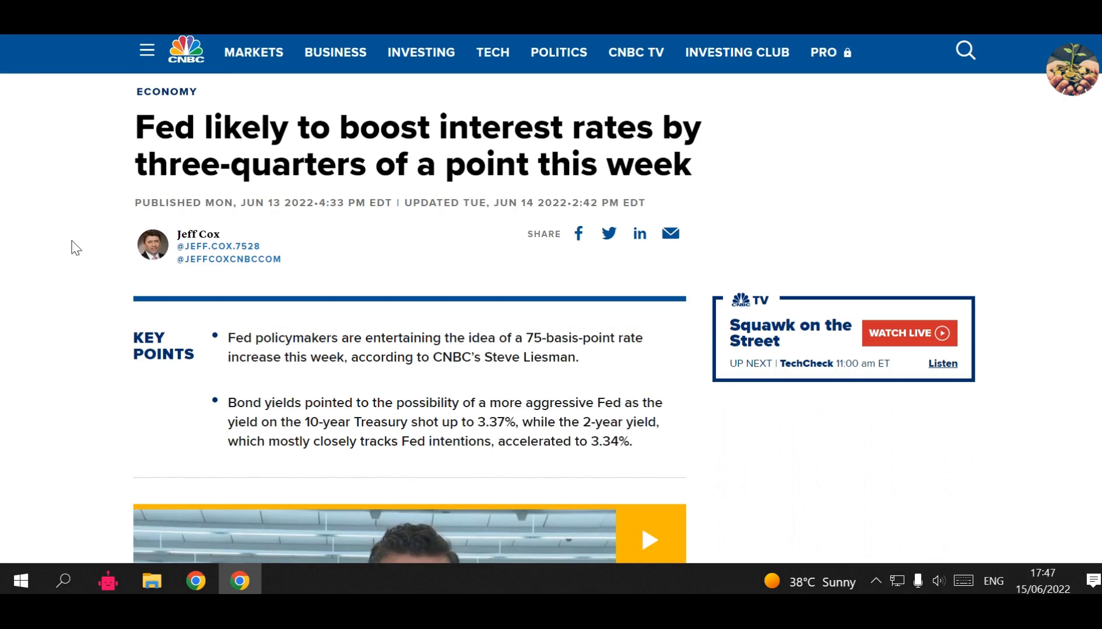
mouse_move(244, 160)
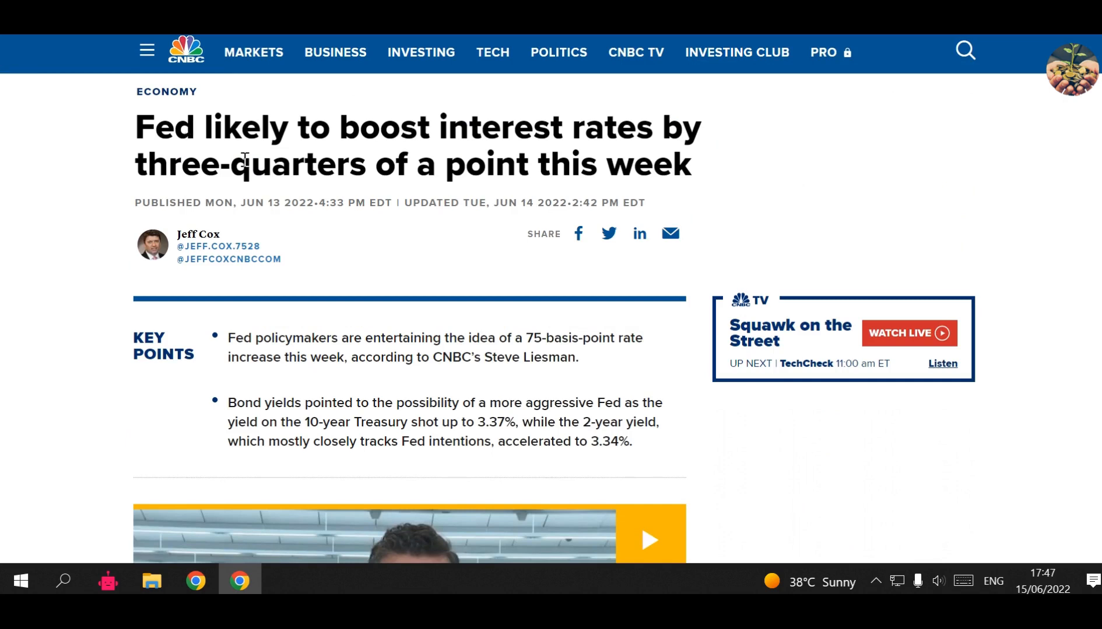
mouse_move(430, 160)
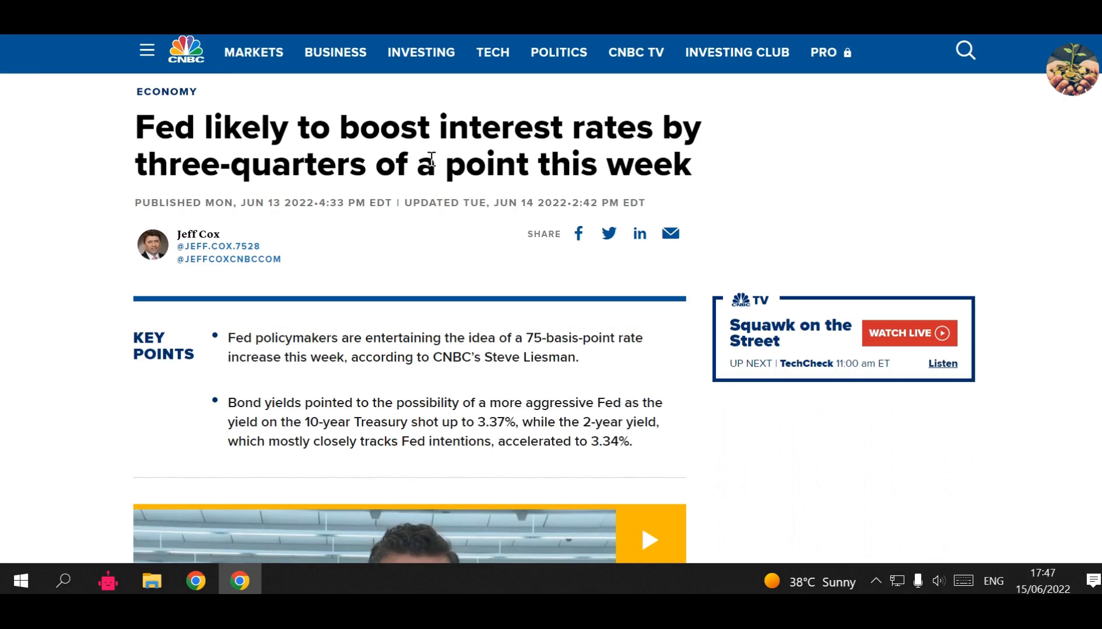
mouse_move(328, 166)
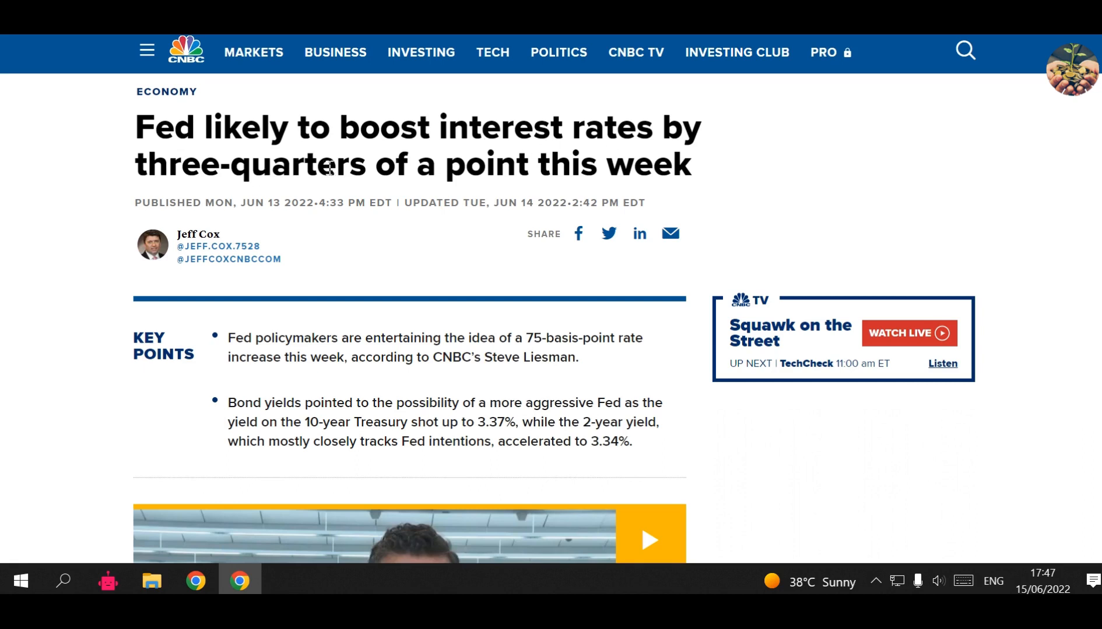
mouse_move(723, 189)
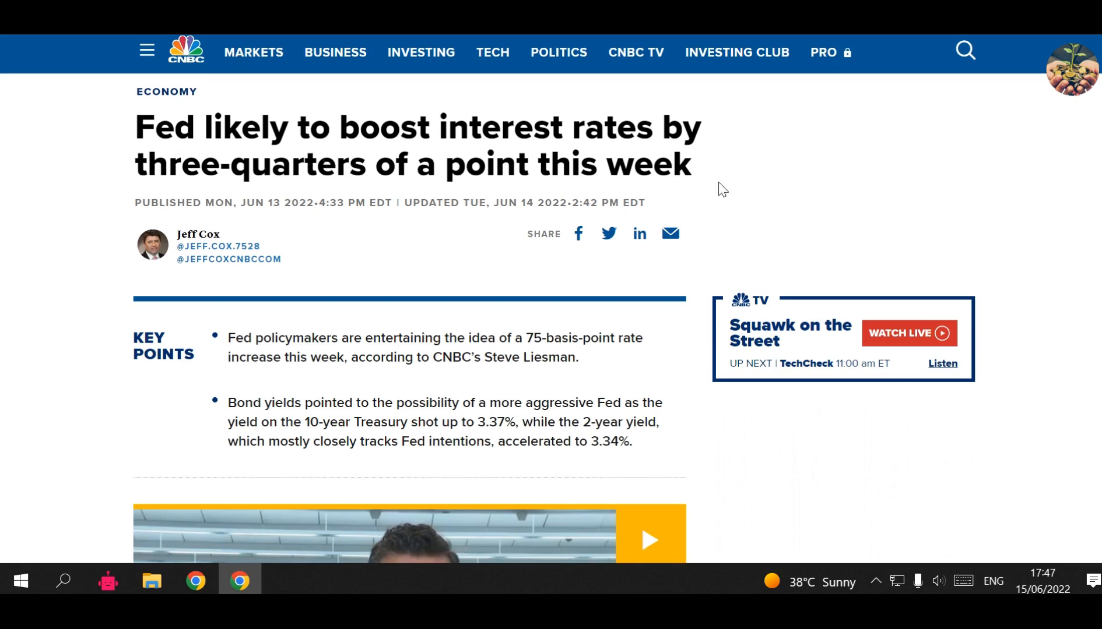
mouse_move(46, 272)
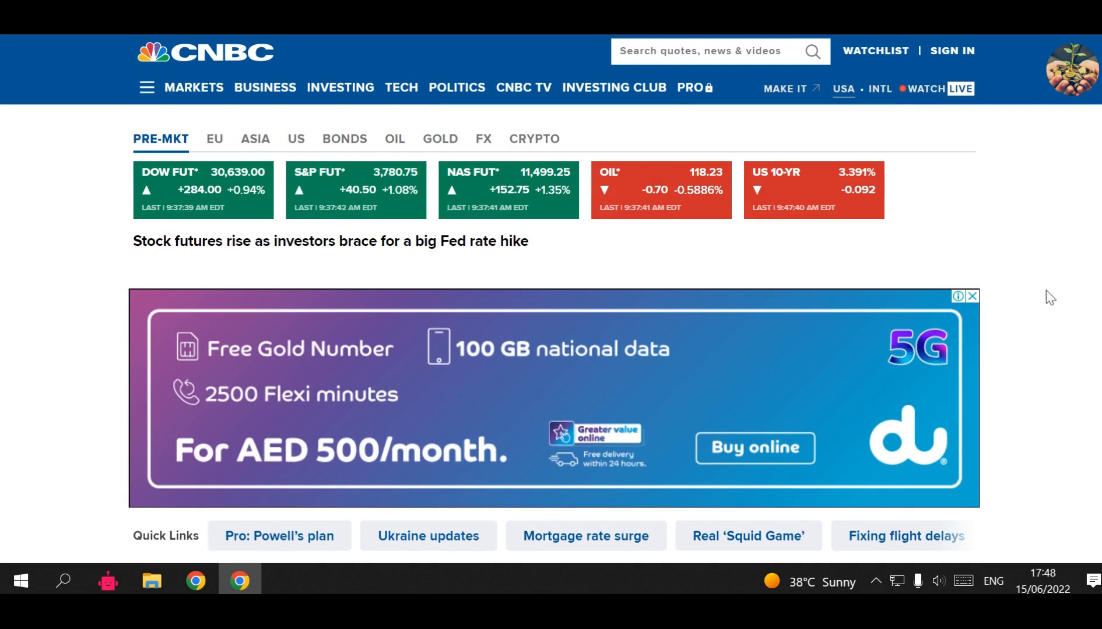
Step: Dismiss the CNBC home-page ad and scroll through Fed headlines, popular quotes and market movers
left_click(972, 296)
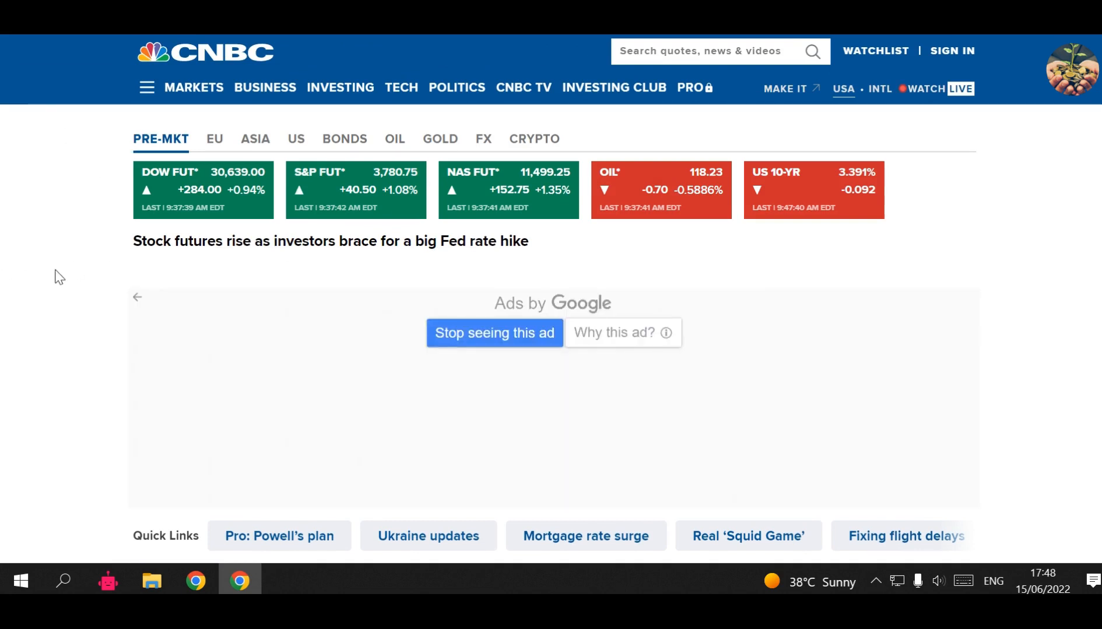
scroll("down", 3)
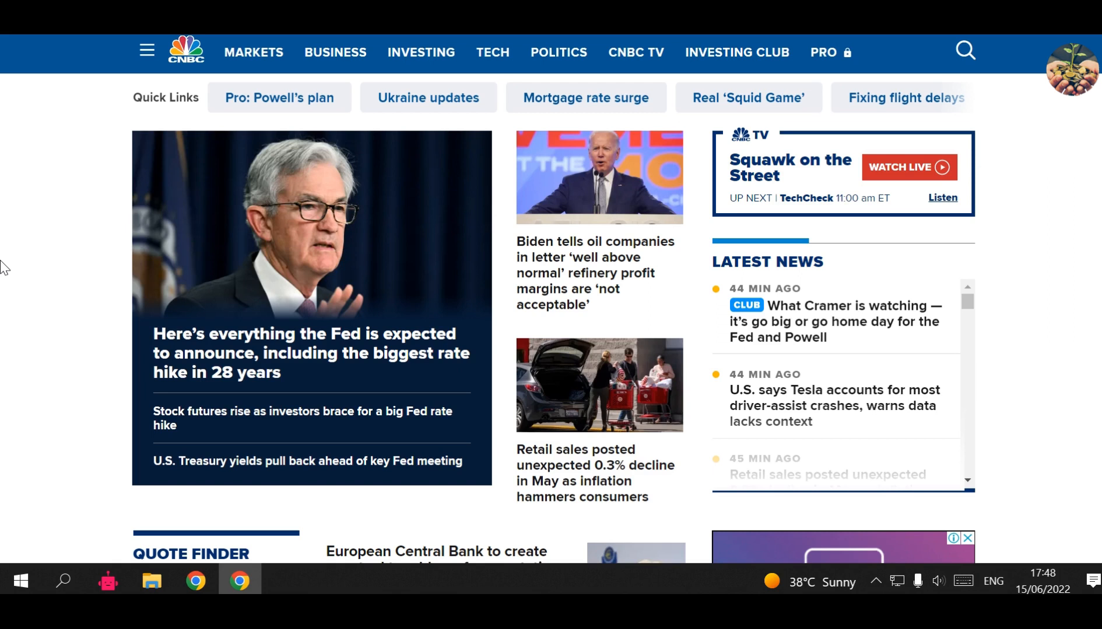
scroll("down", 3)
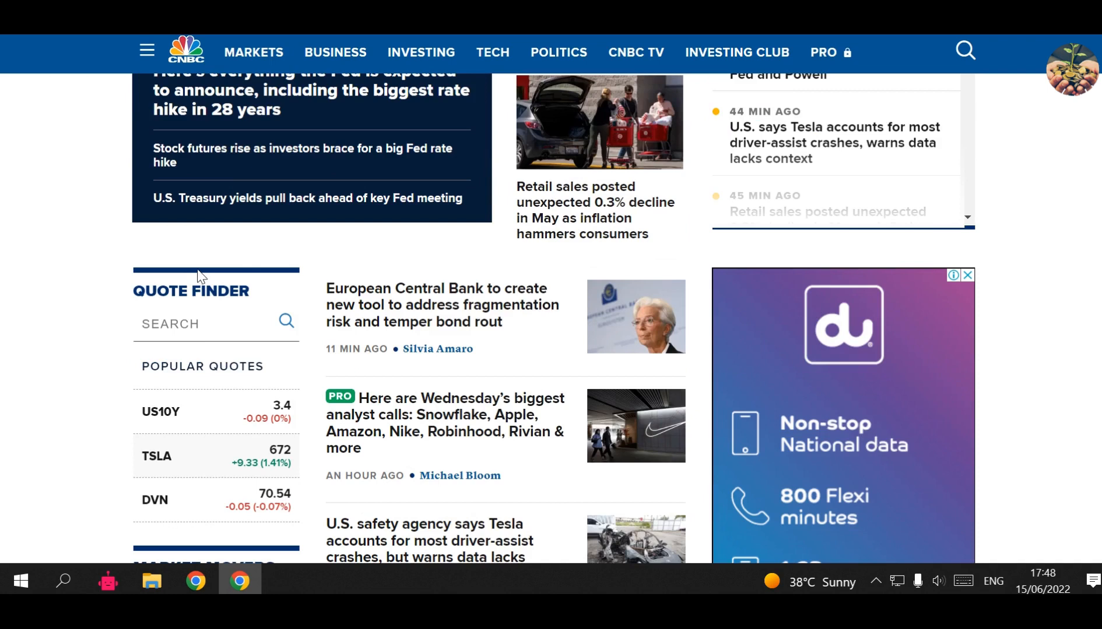
scroll("down", 3)
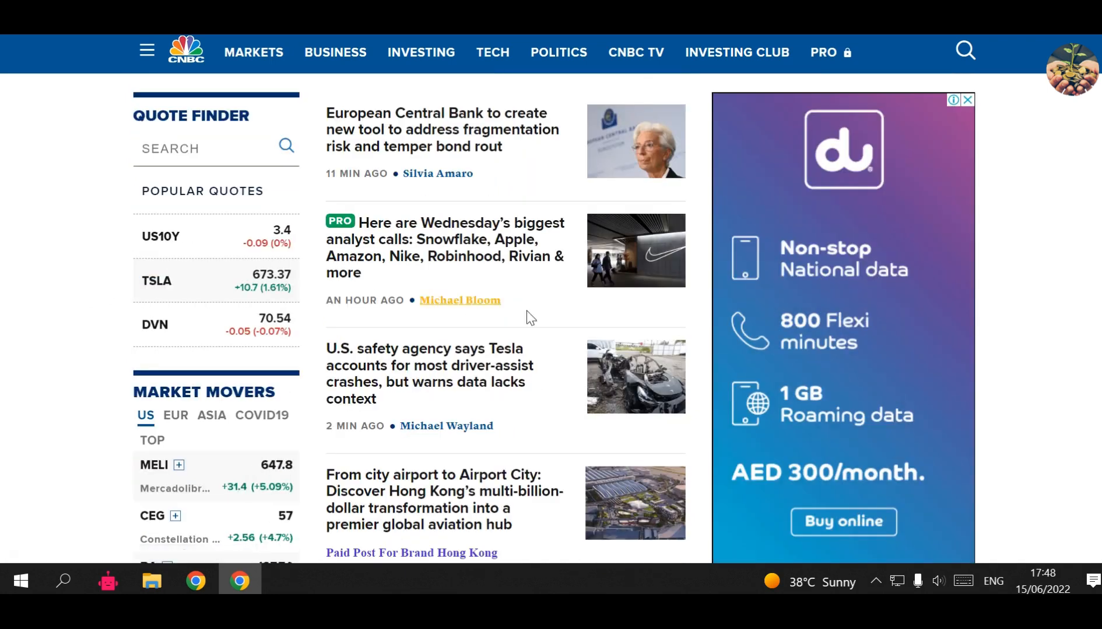
mouse_move(454, 379)
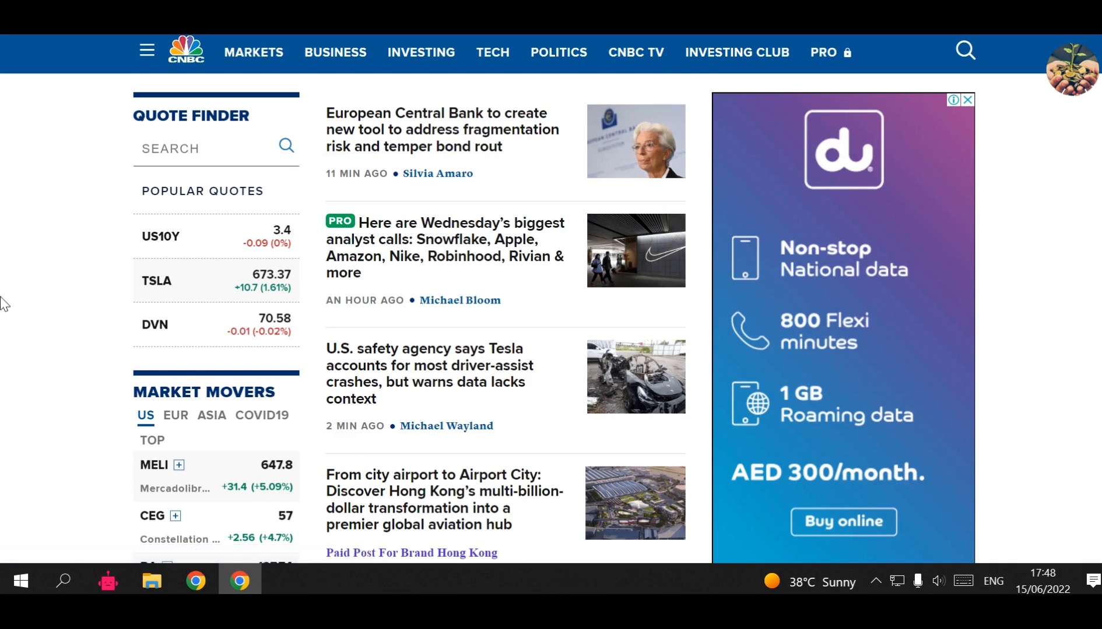
scroll("down", 3)
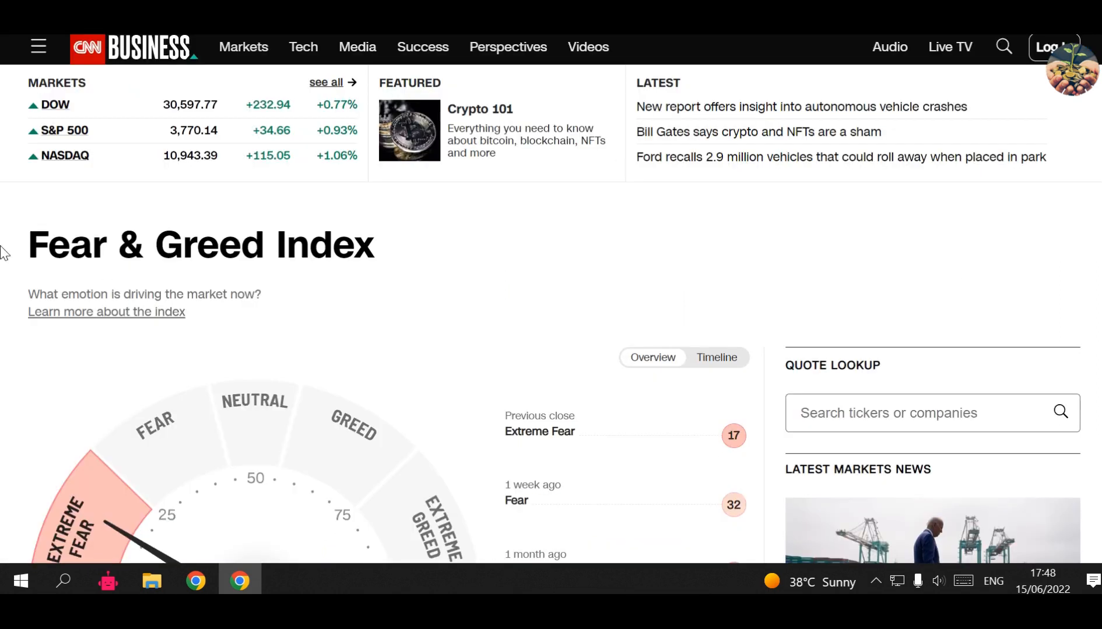
mouse_move(42, 258)
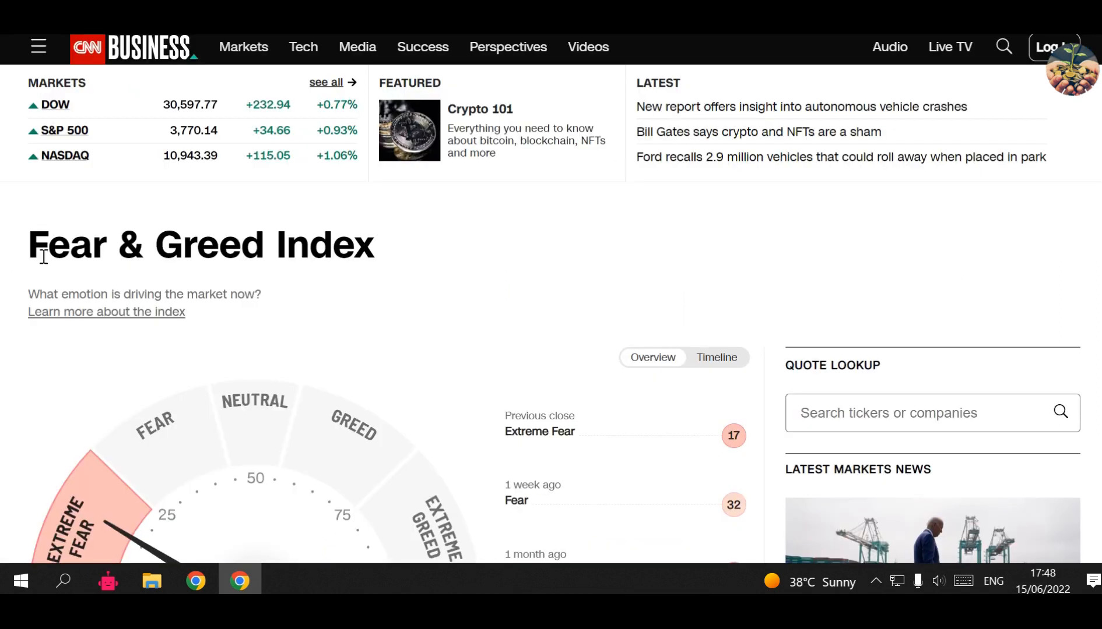
mouse_move(41, 271)
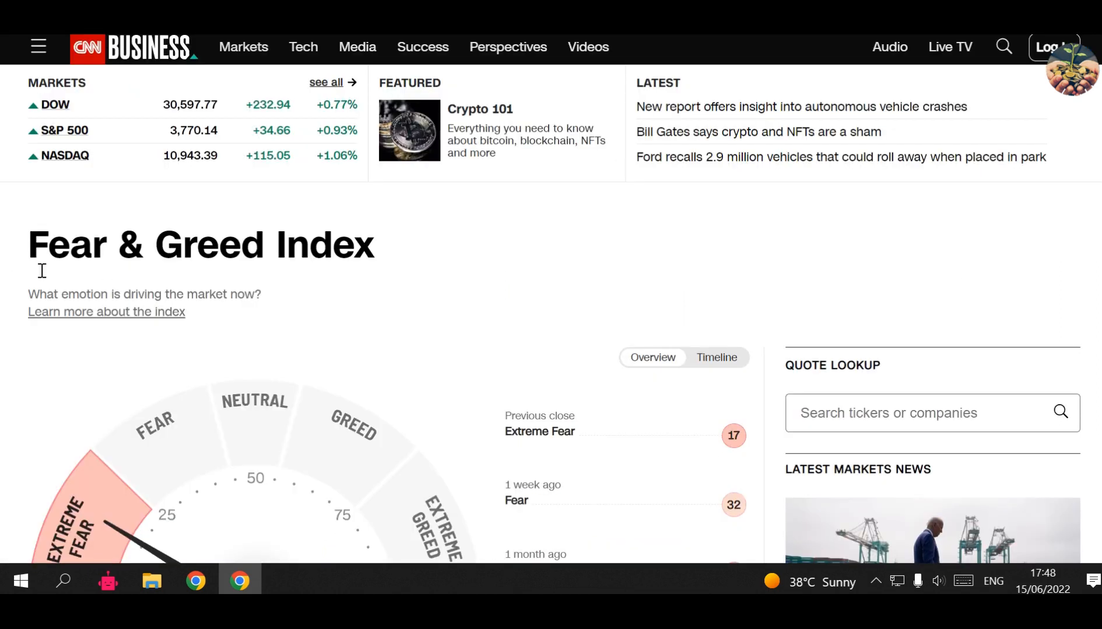
mouse_move(28, 270)
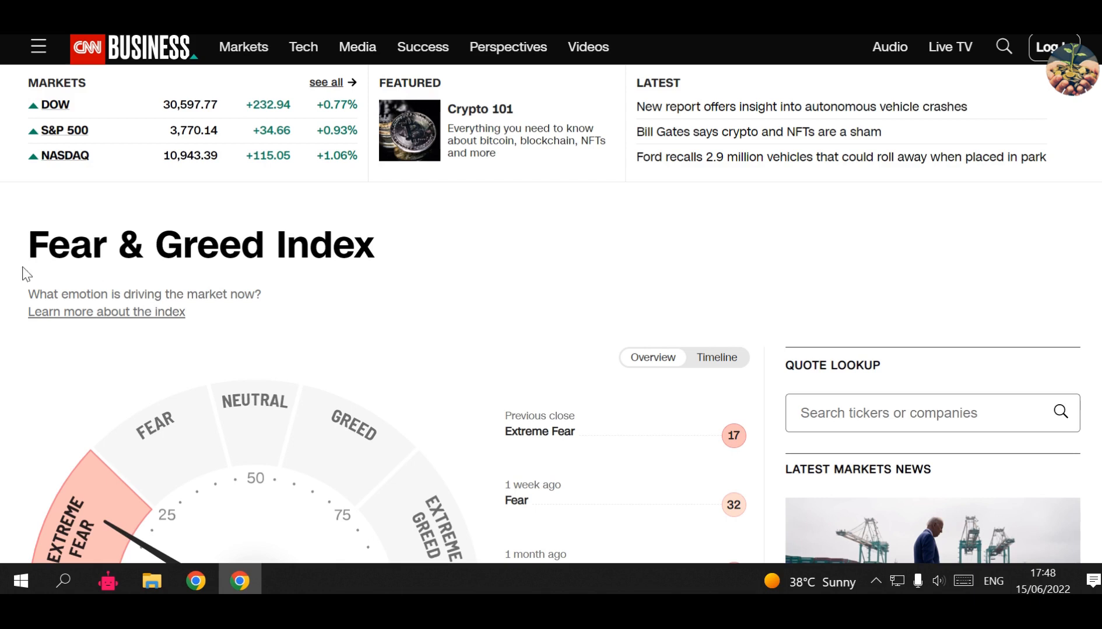
Step: Scroll to the CNN Business Fear & Greed gauge reading 19, Extreme Fear
scroll("down", 3)
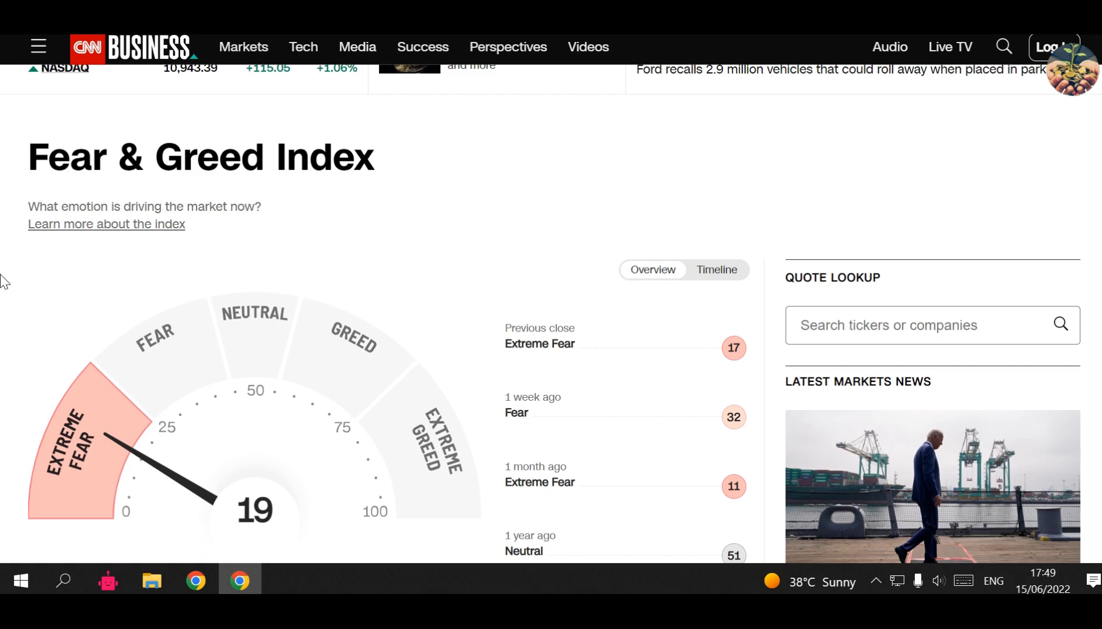
mouse_move(5, 293)
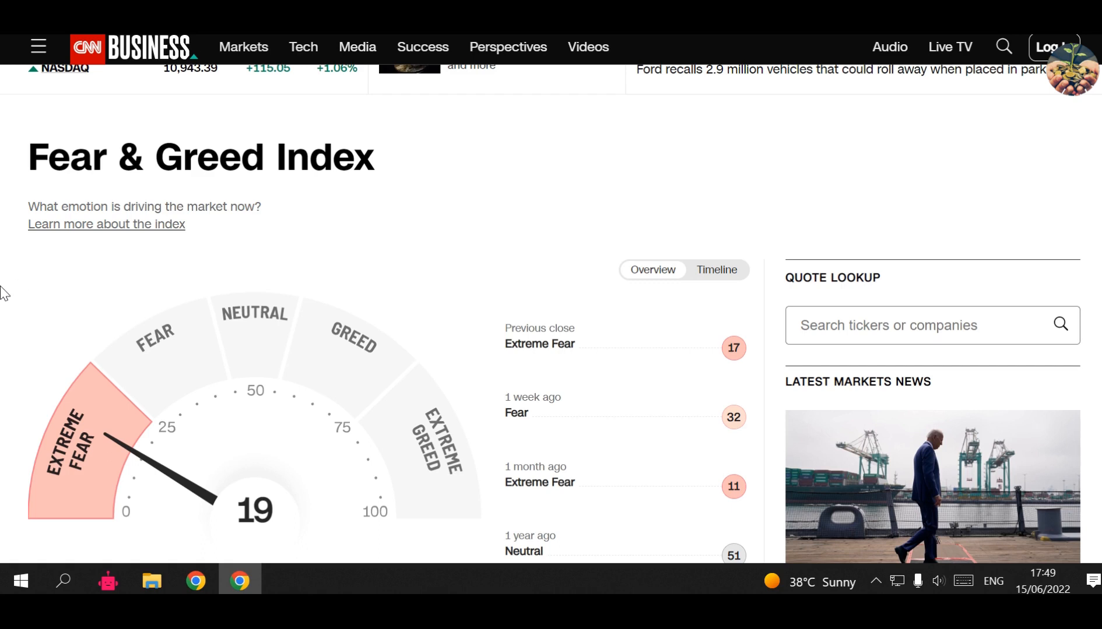
mouse_move(35, 287)
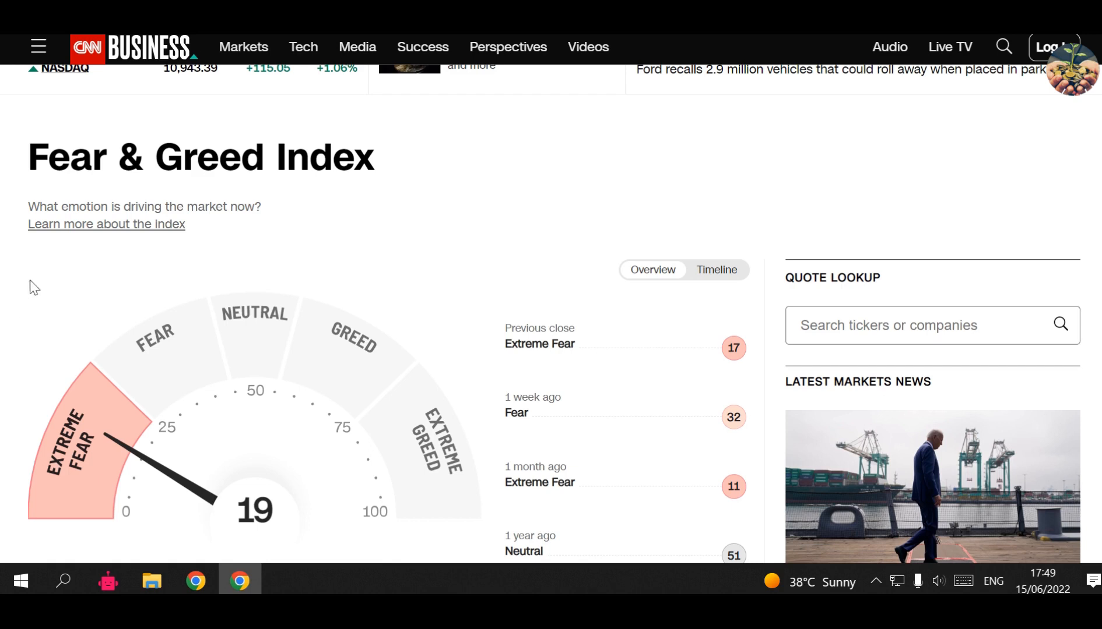
mouse_move(45, 368)
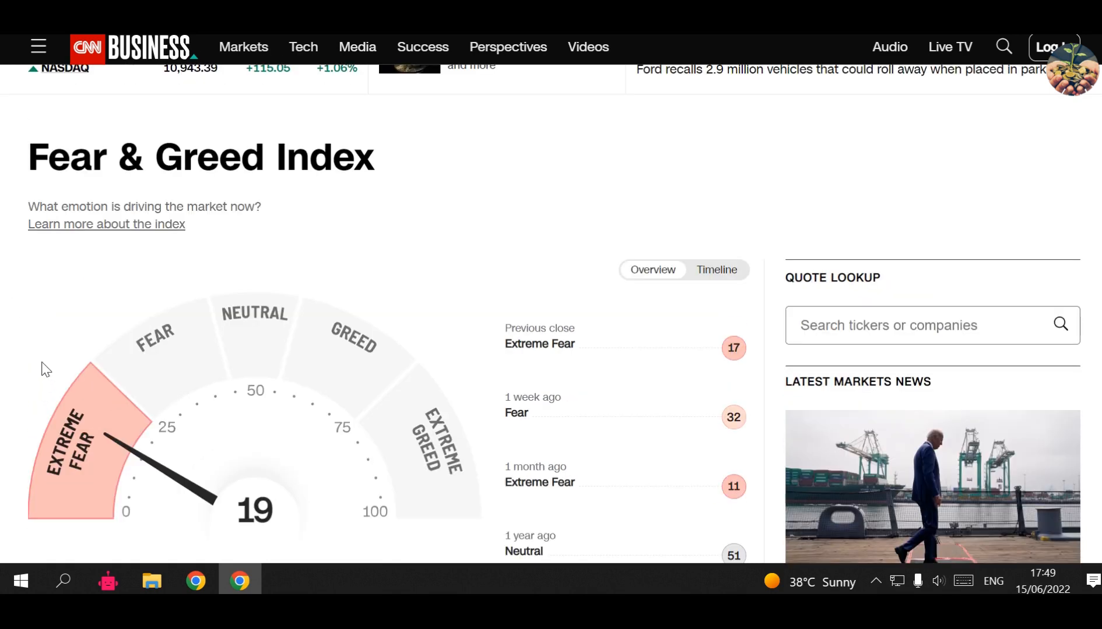
mouse_move(14, 375)
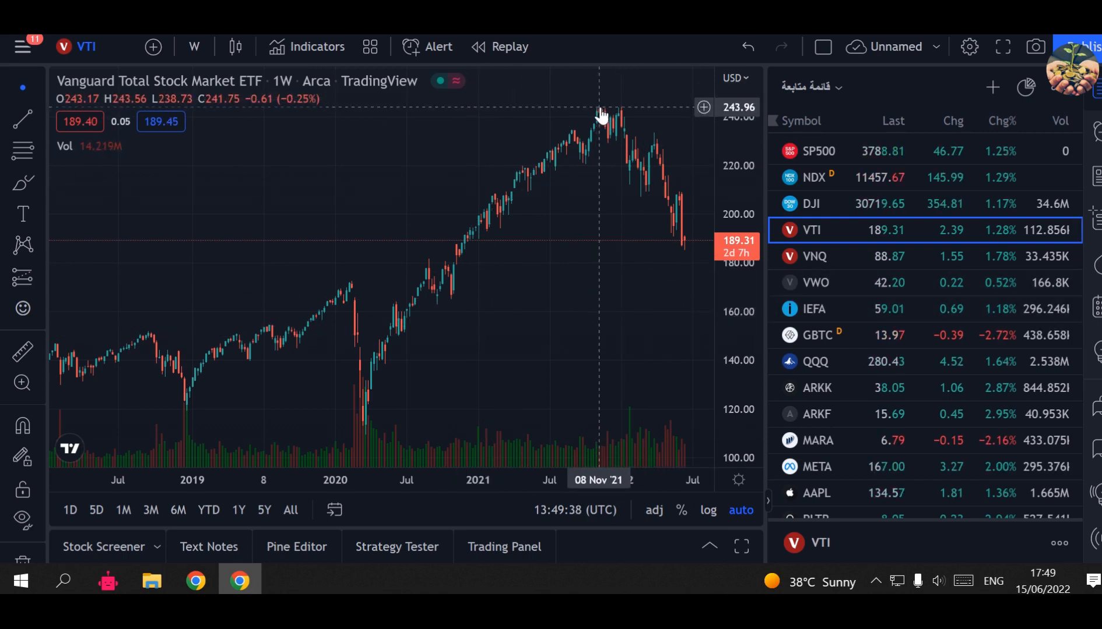
mouse_move(611, 129)
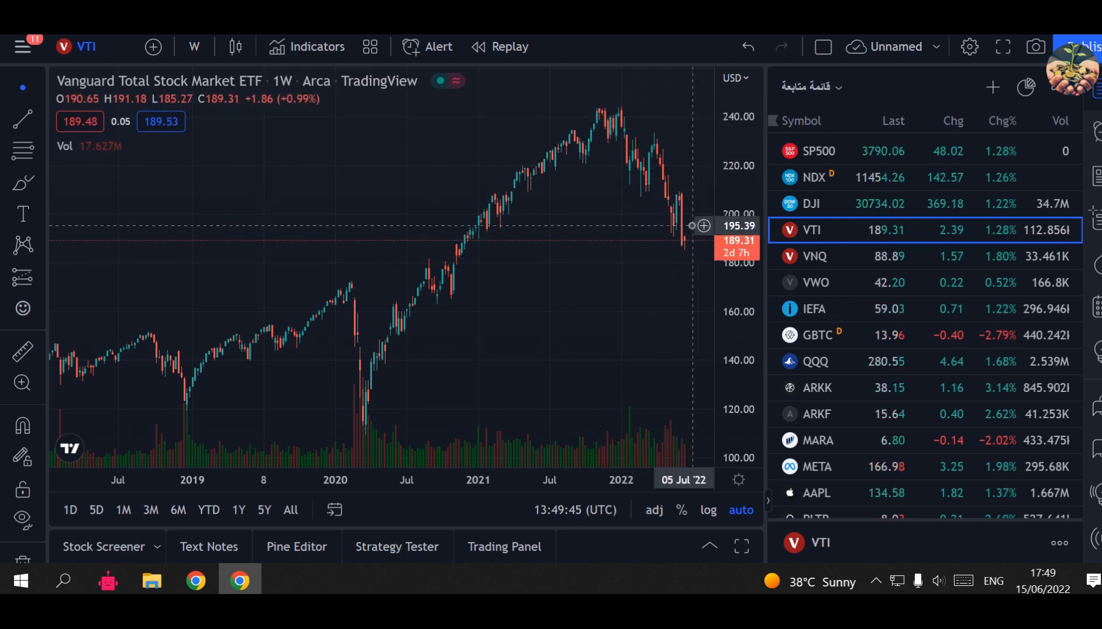
mouse_move(661, 245)
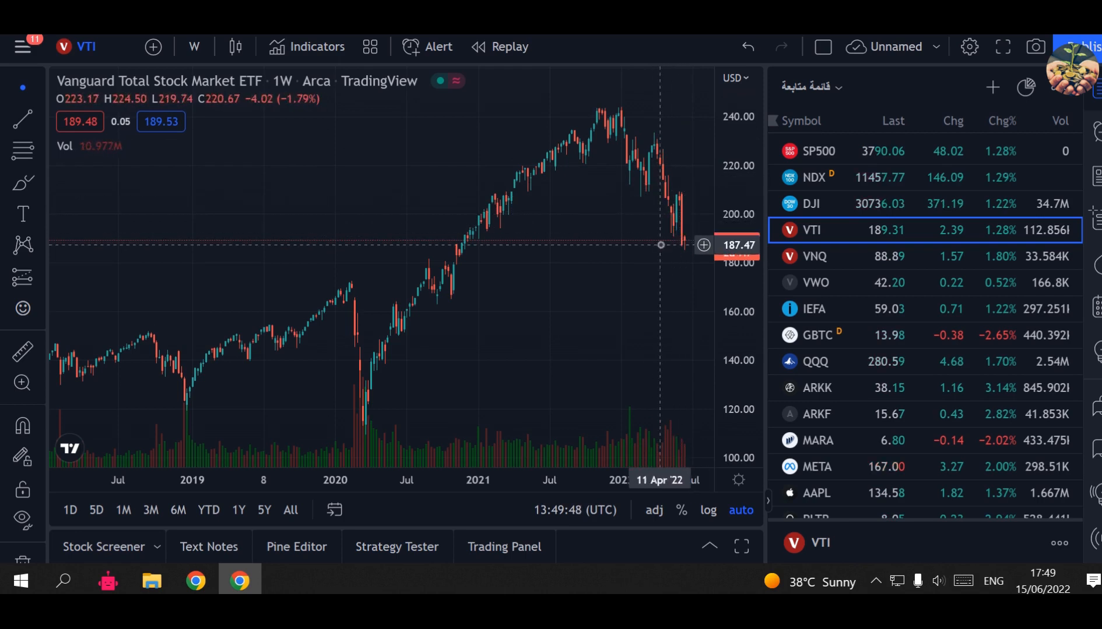
mouse_move(458, 245)
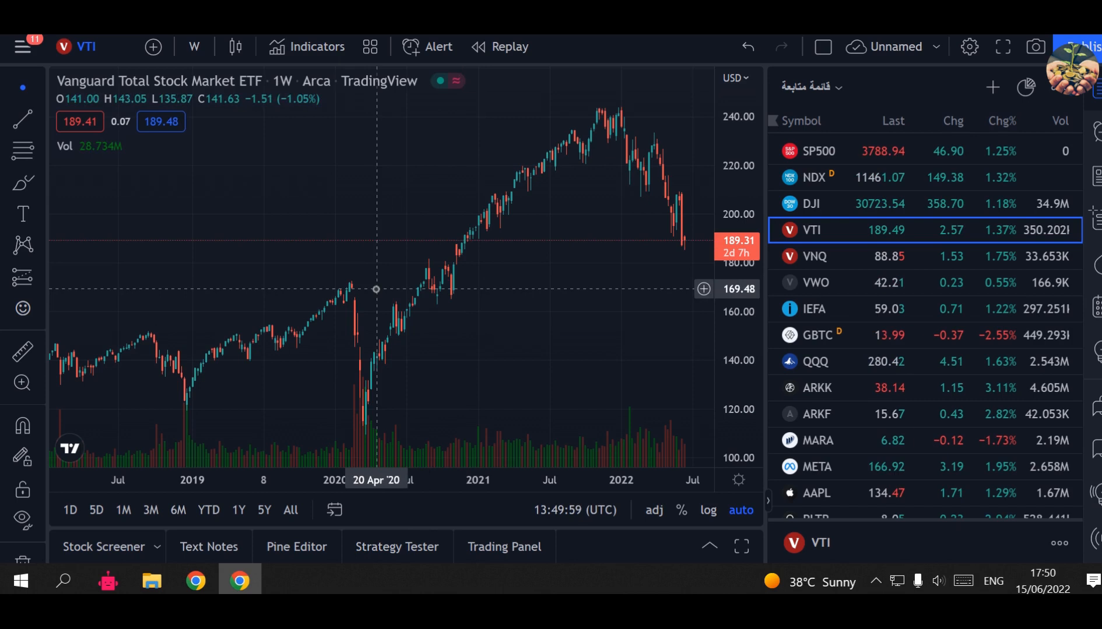
mouse_move(353, 291)
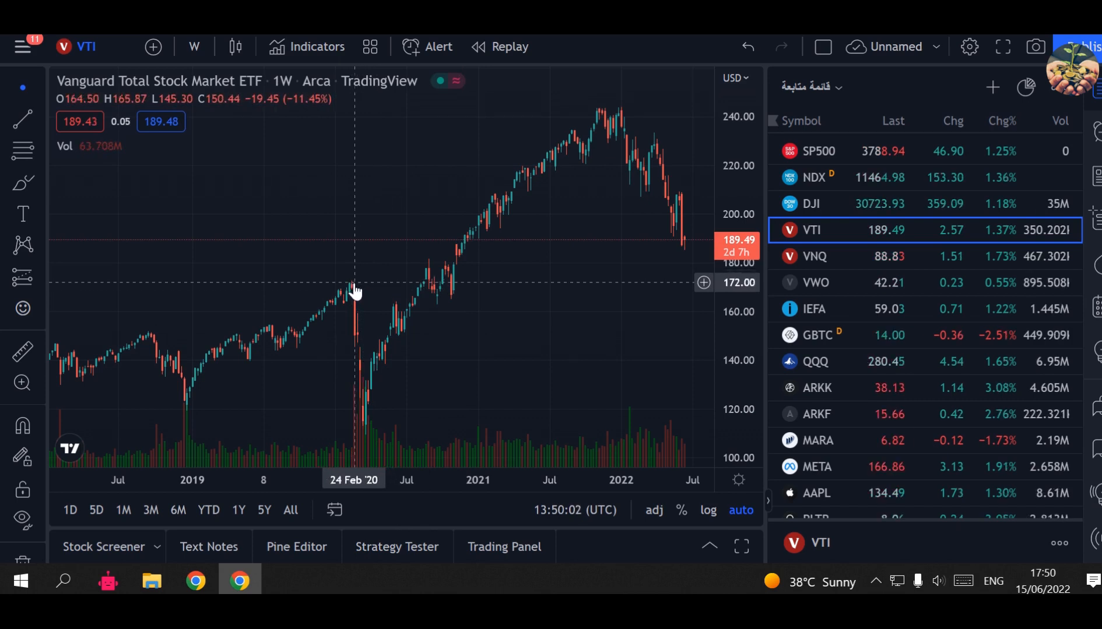
mouse_move(372, 287)
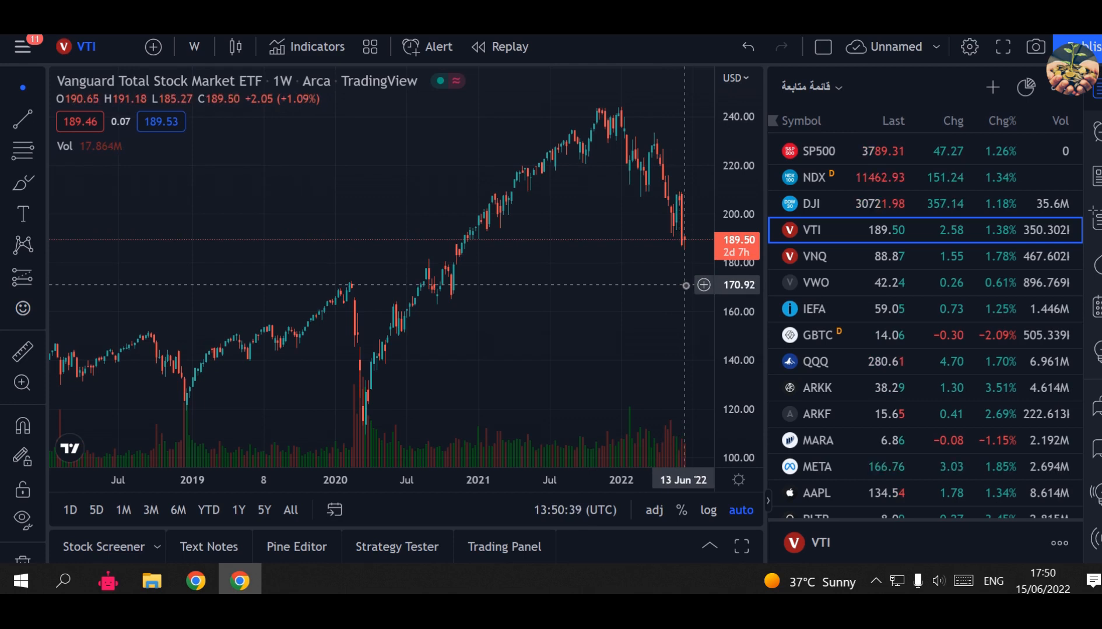
Step: Switch the TradingView chart to BTCUSD weekly, trading near 21,652 with year-end markers
scroll("down", 3)
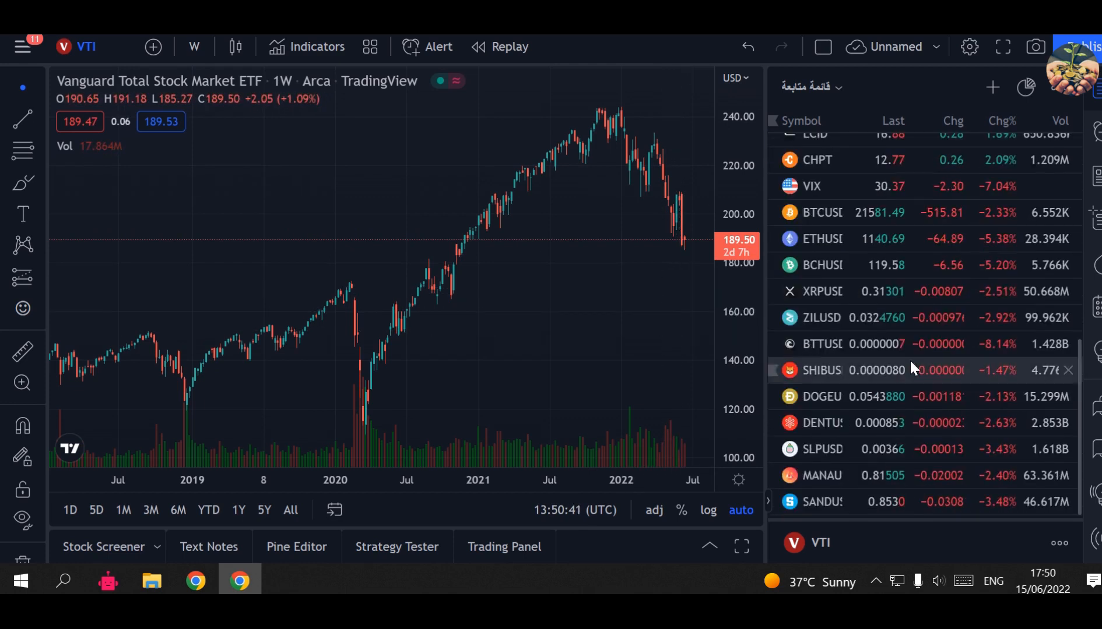
left_click(822, 213)
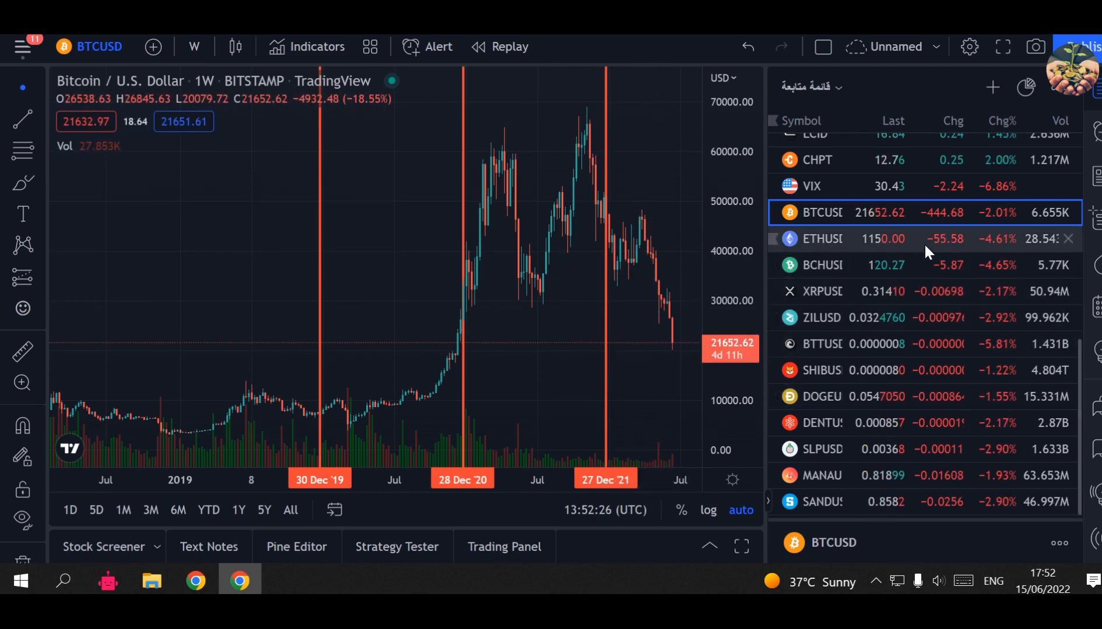
Step: Switch the chart to ETHUSD weekly, trading near 1,146 after a 20% weekly drop
left_click(821, 238)
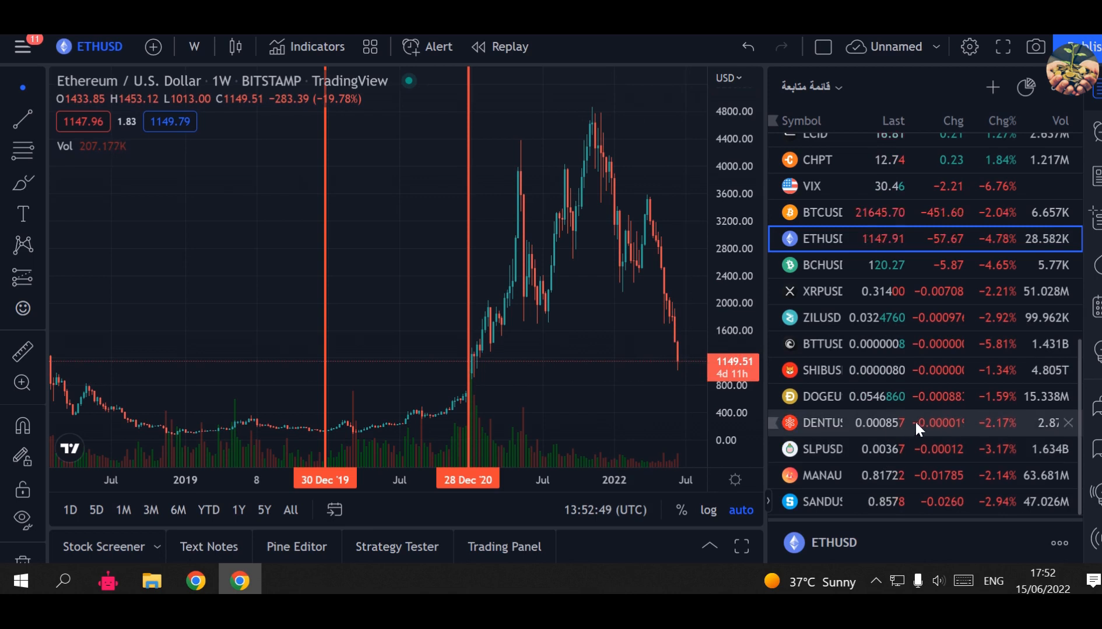
mouse_move(921, 379)
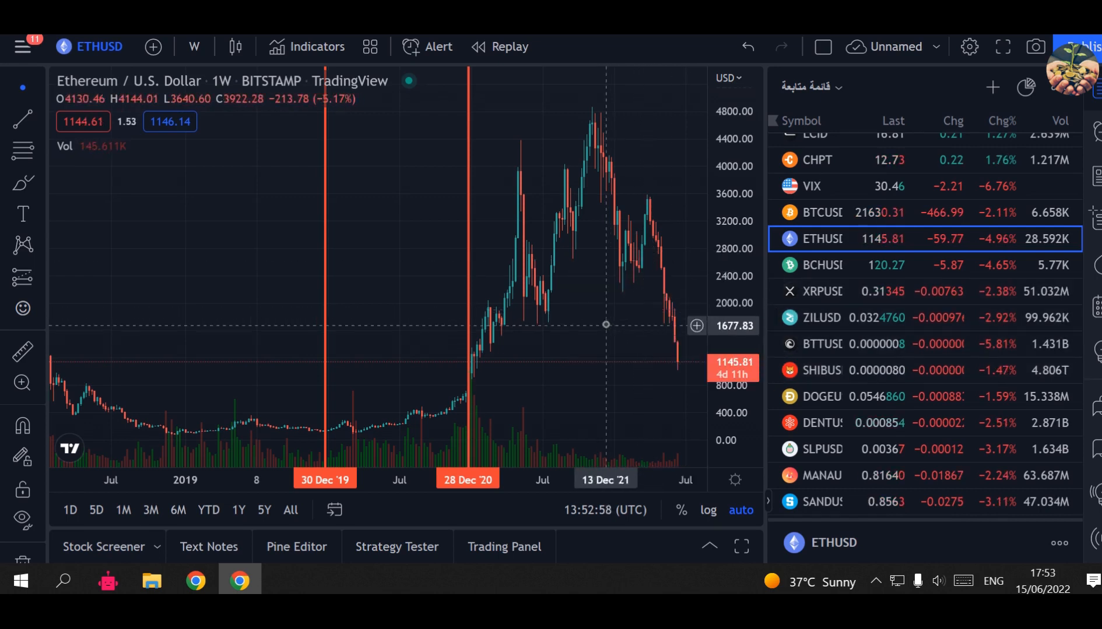
mouse_move(588, 313)
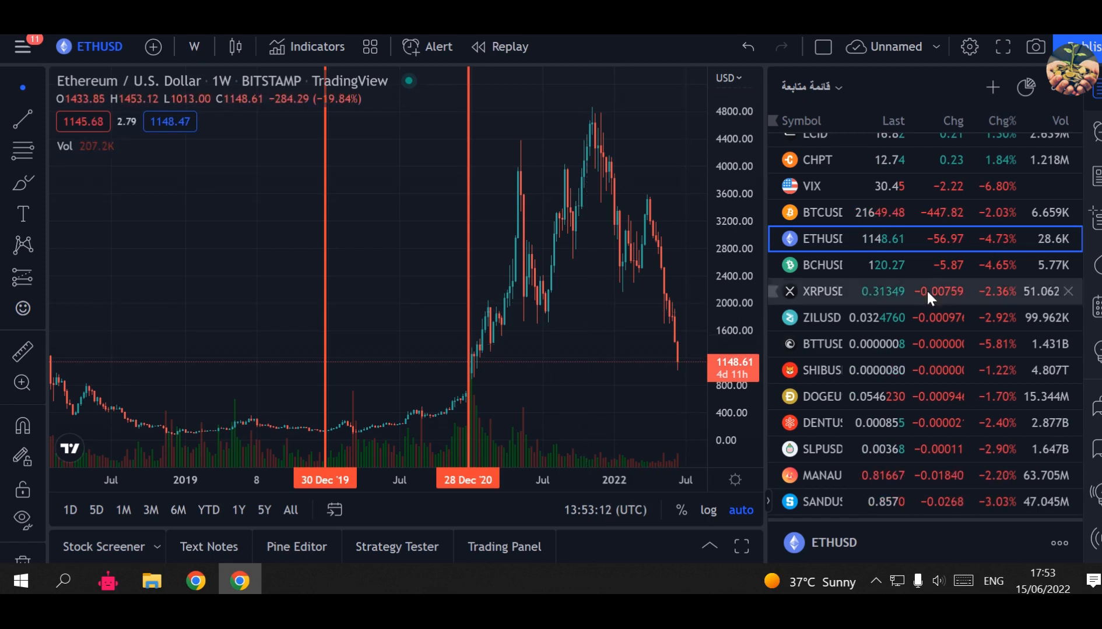
scroll("down", 3)
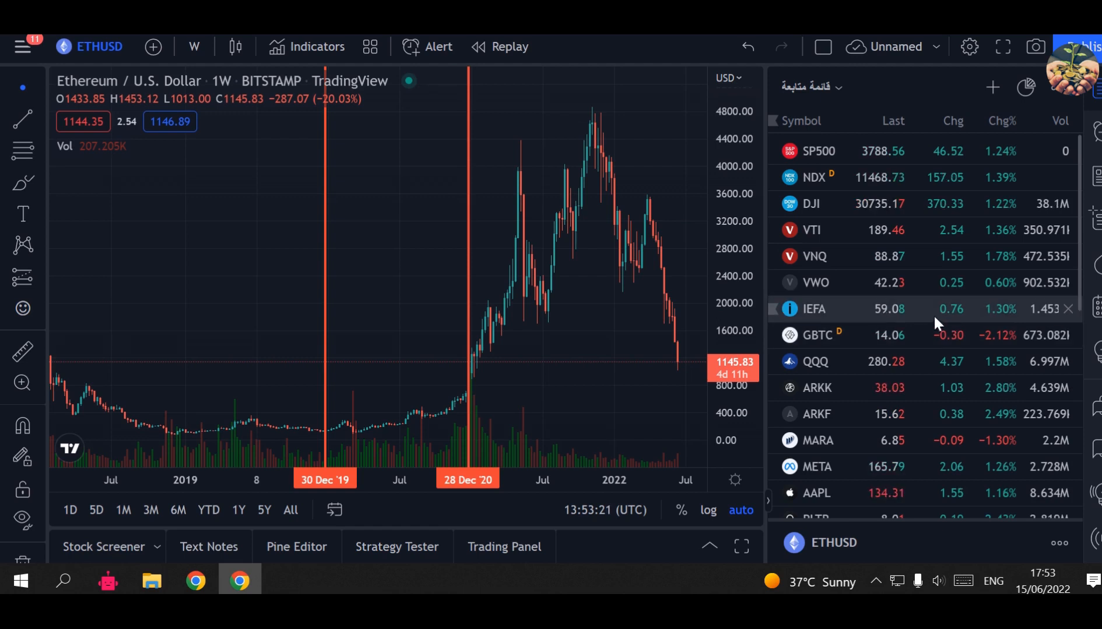
mouse_move(925, 316)
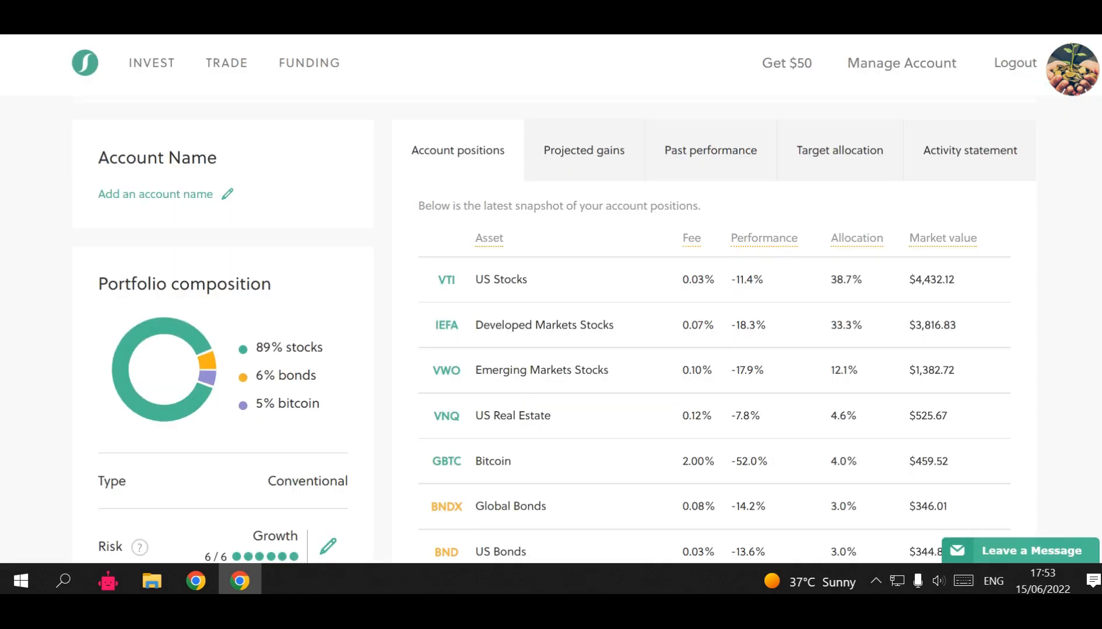
mouse_move(751, 77)
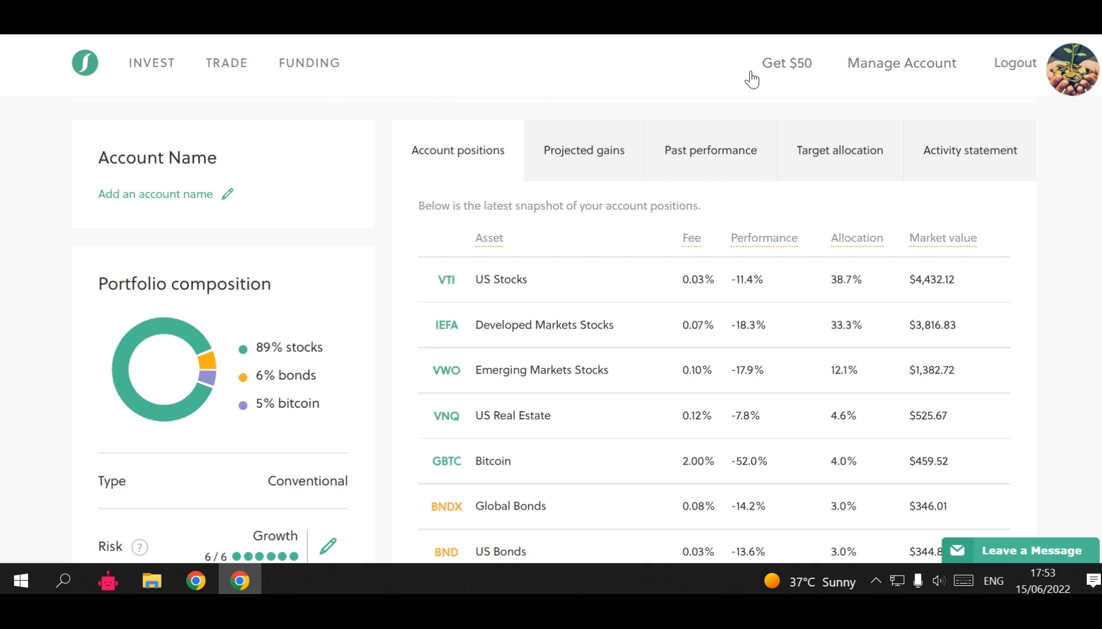
mouse_move(709, 79)
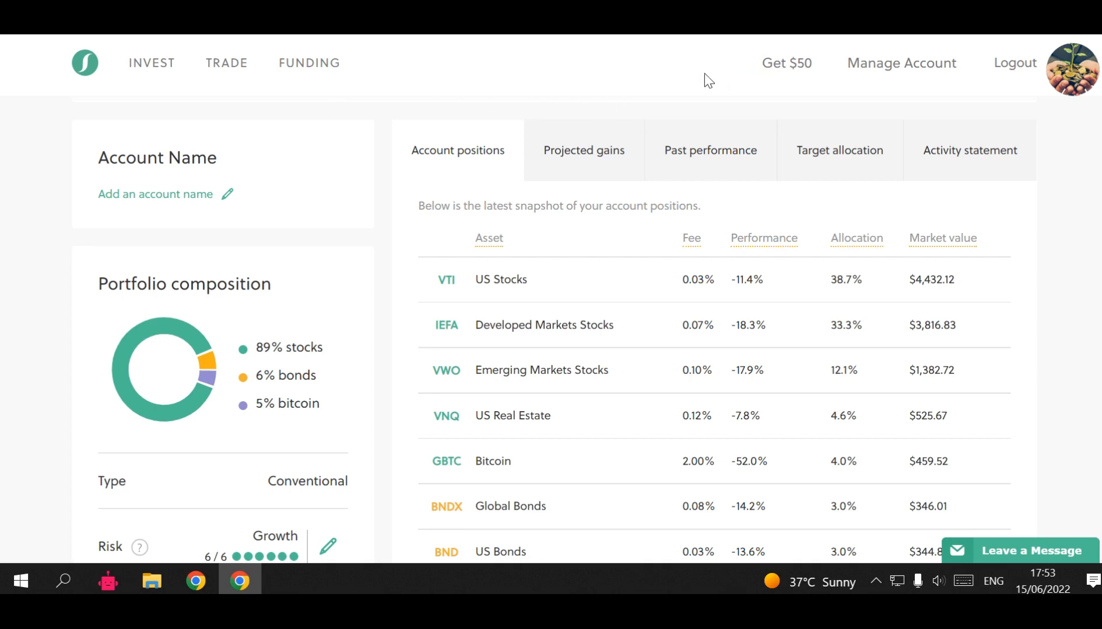
mouse_move(714, 79)
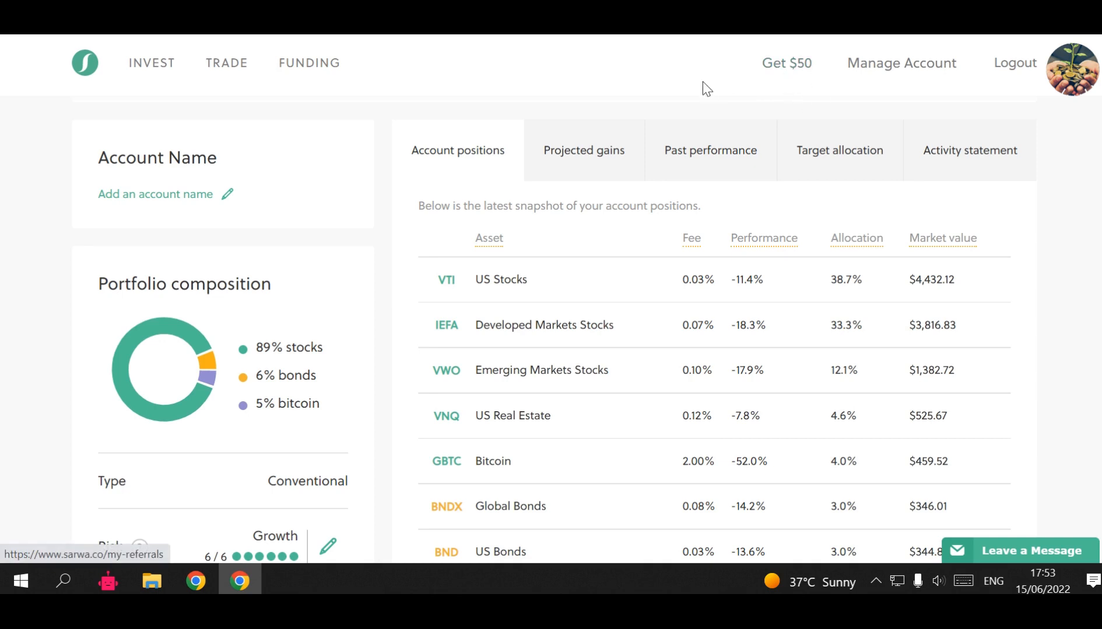
mouse_move(6, 222)
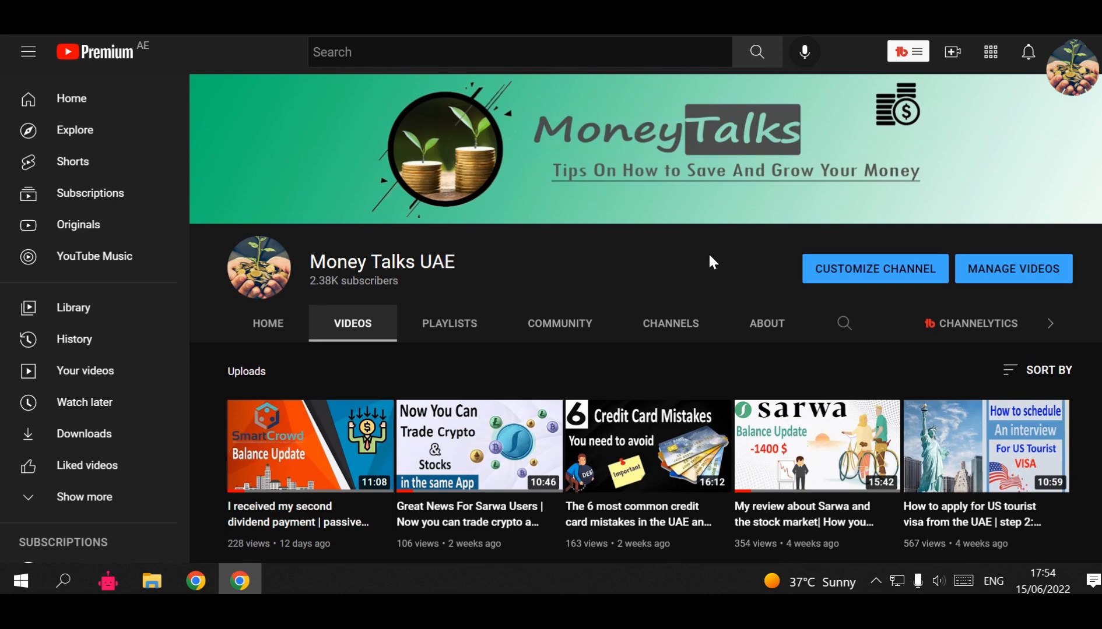
mouse_move(699, 262)
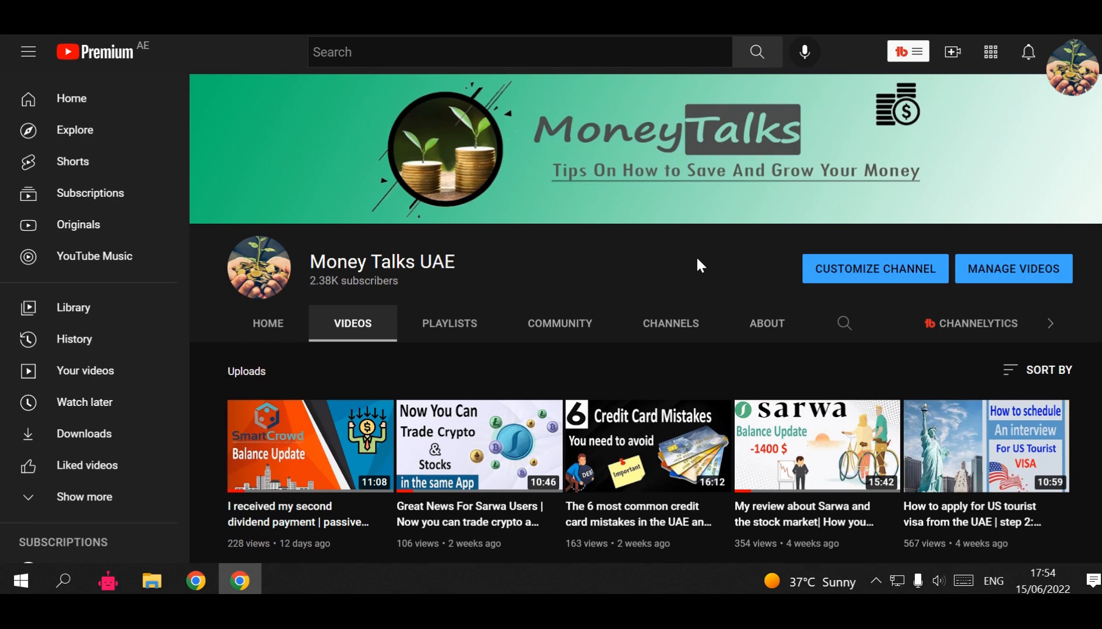
mouse_move(702, 263)
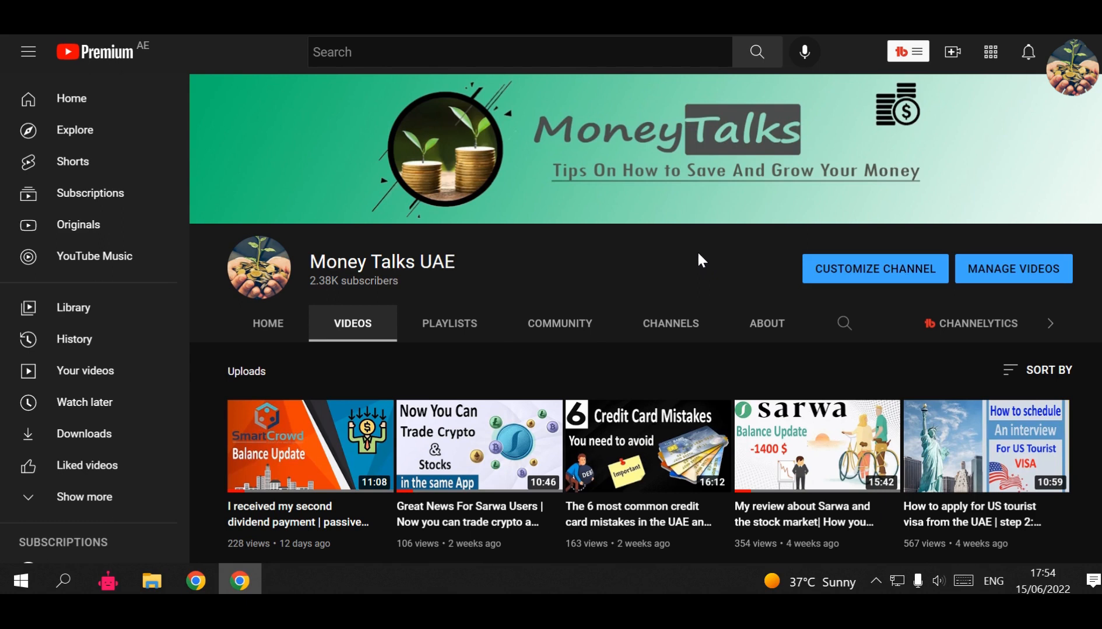
mouse_move(707, 259)
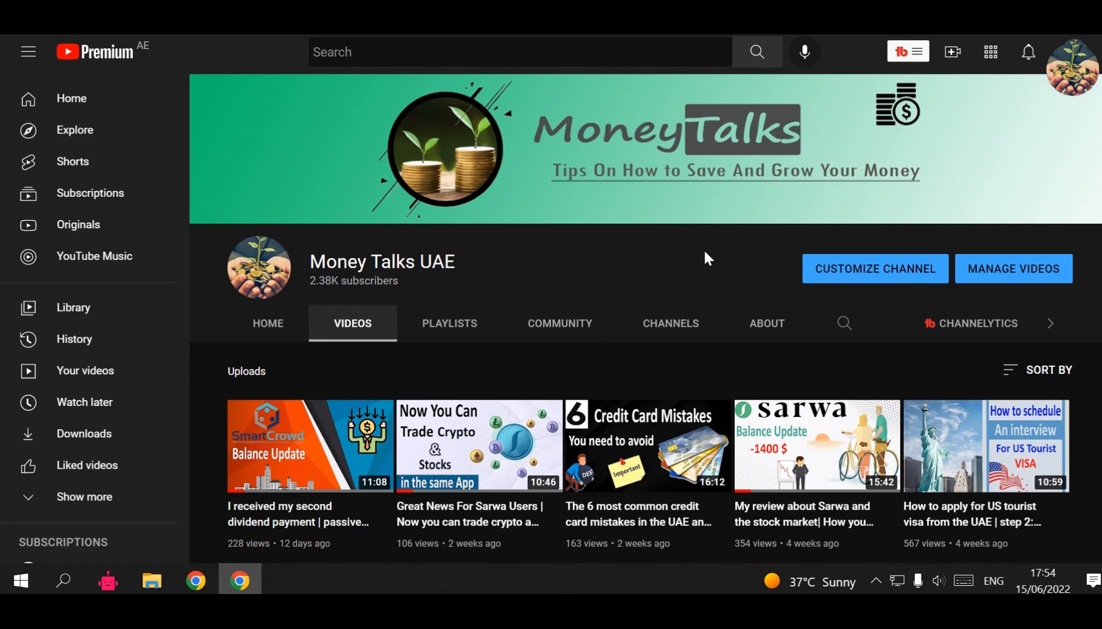